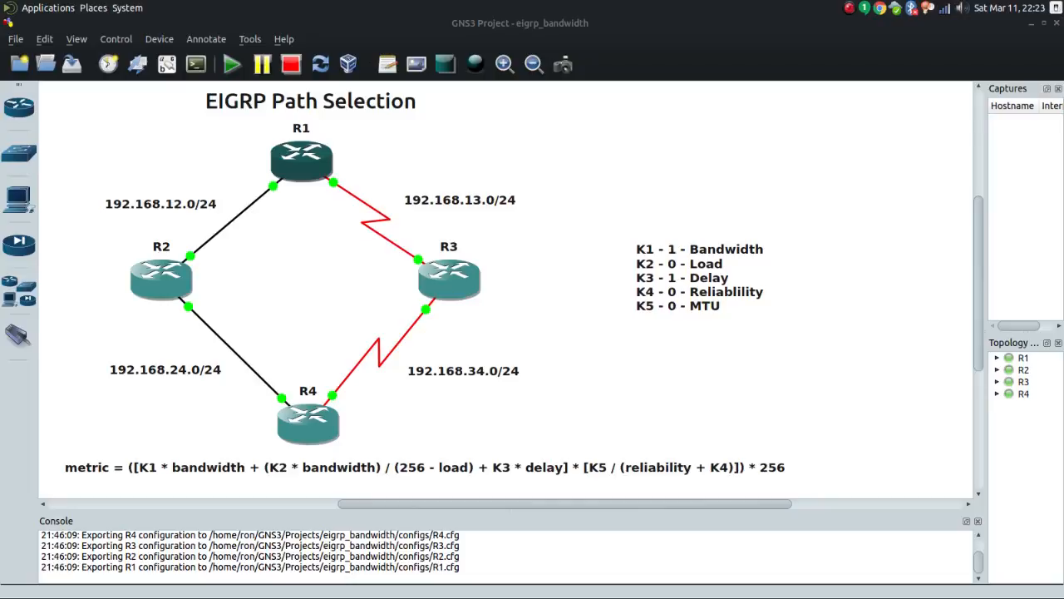
mouse_move(309, 157)
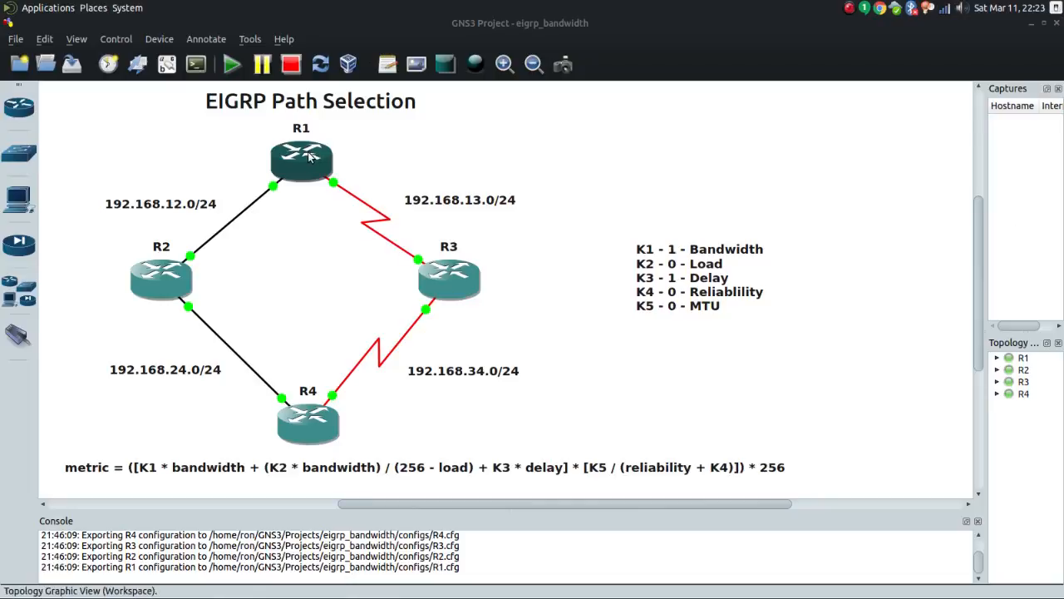
mouse_move(302, 210)
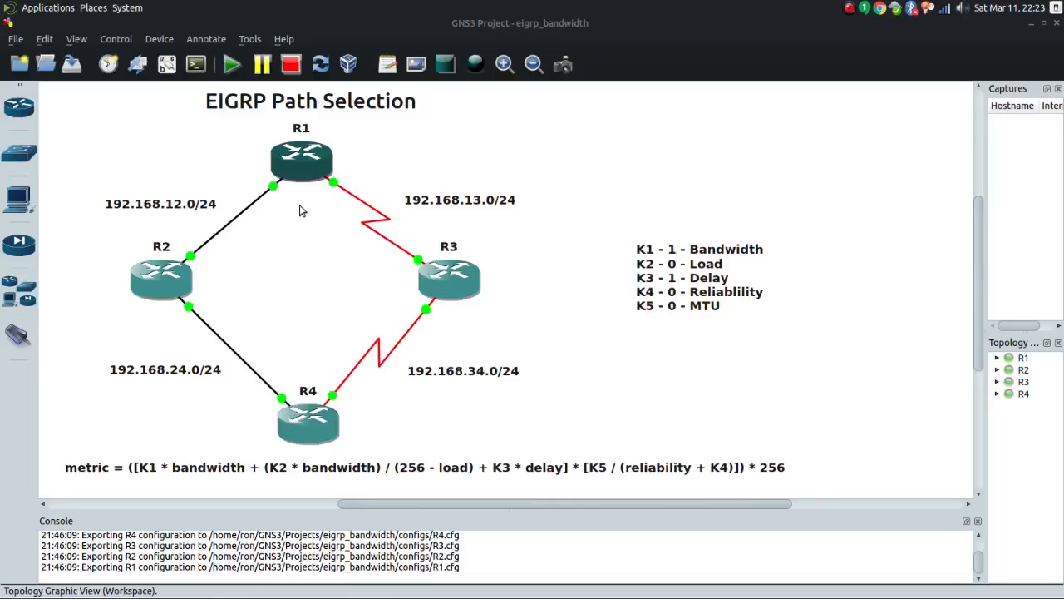
mouse_move(207, 278)
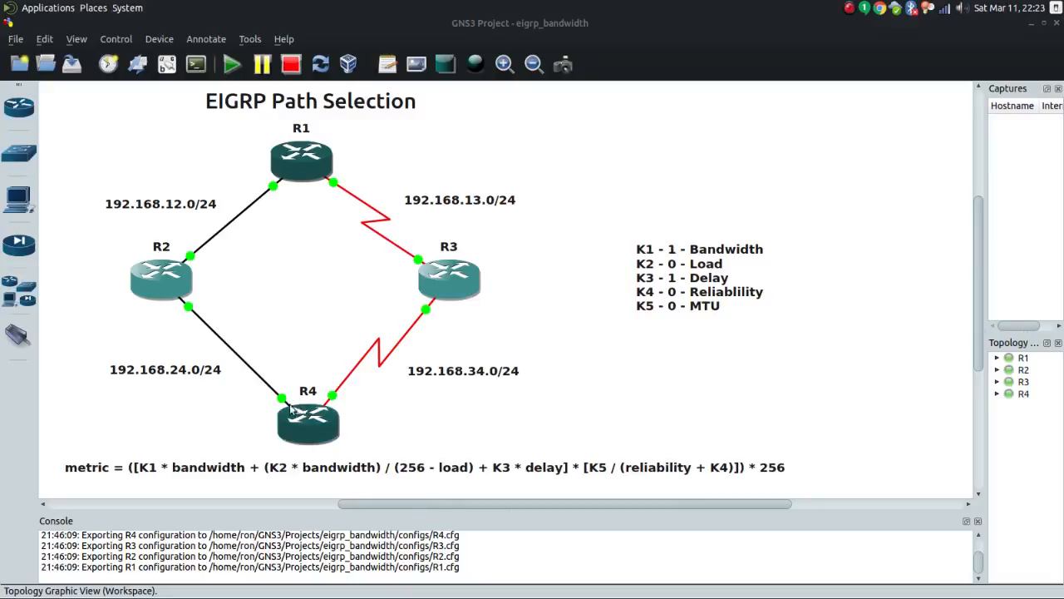
mouse_move(258, 208)
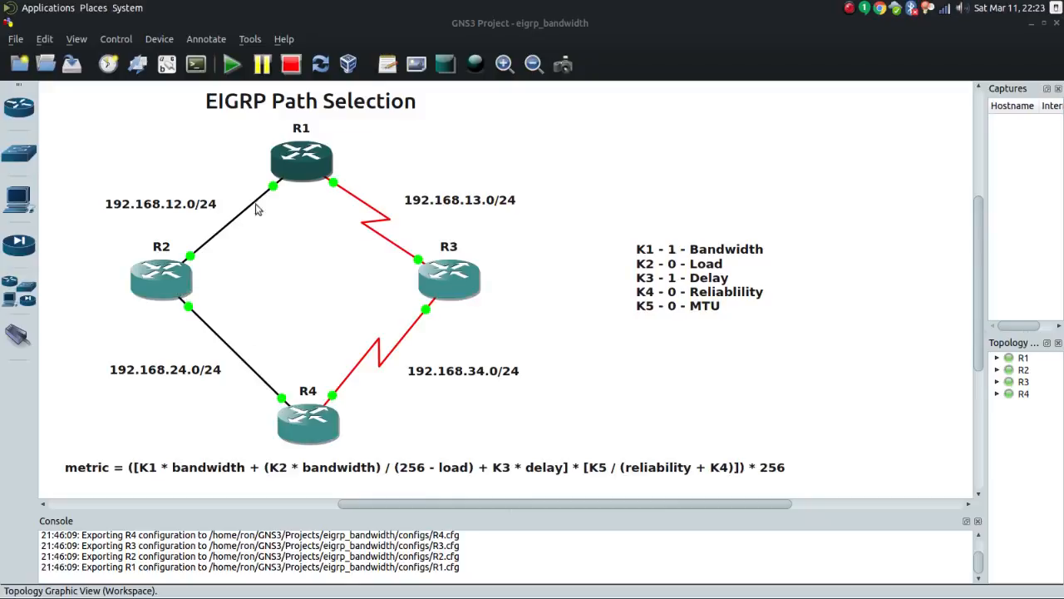
mouse_move(162, 278)
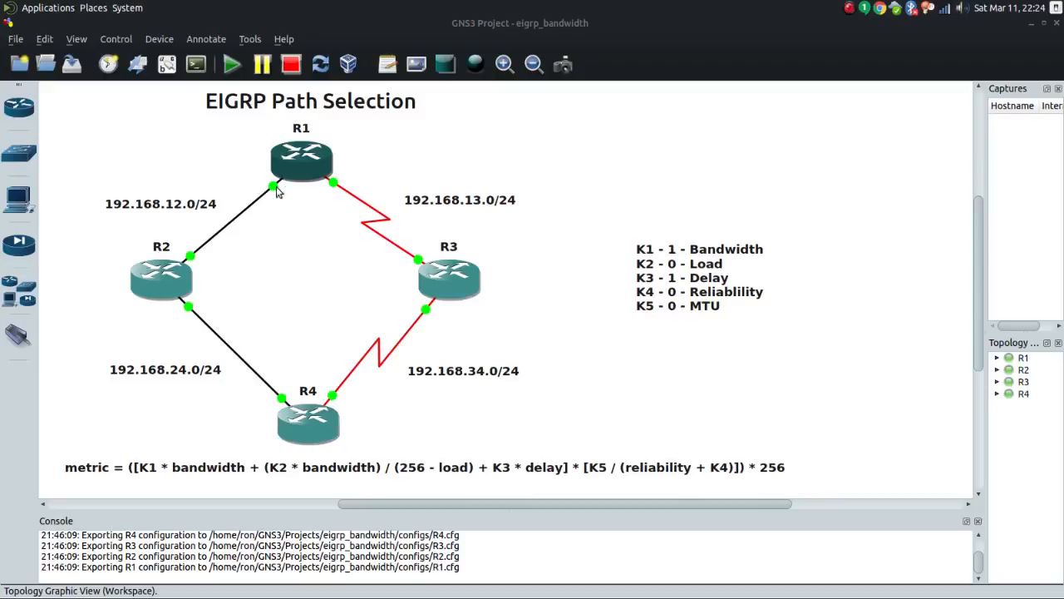
mouse_move(463, 466)
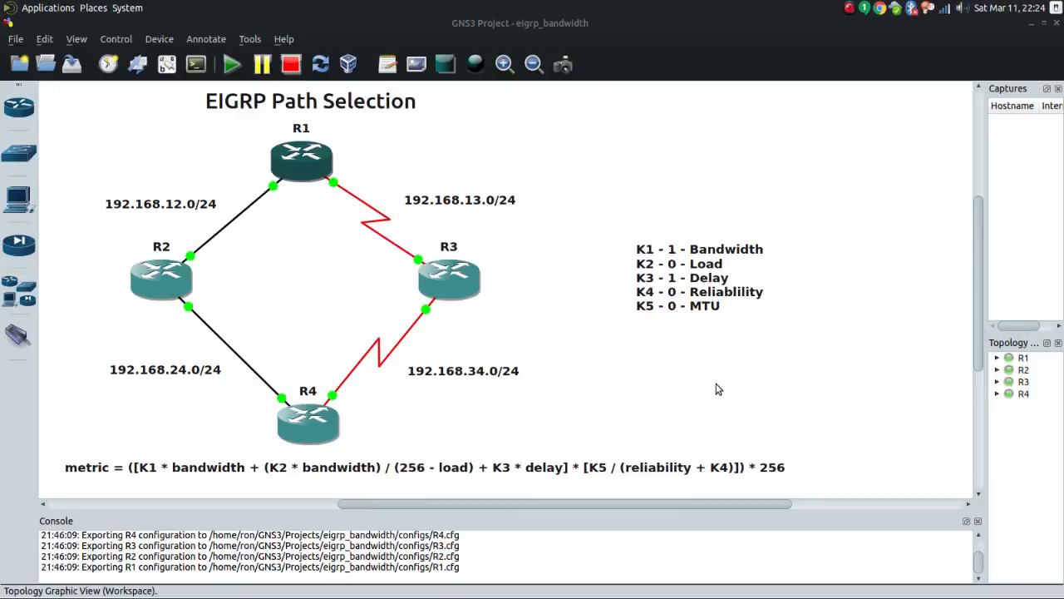
mouse_move(801, 374)
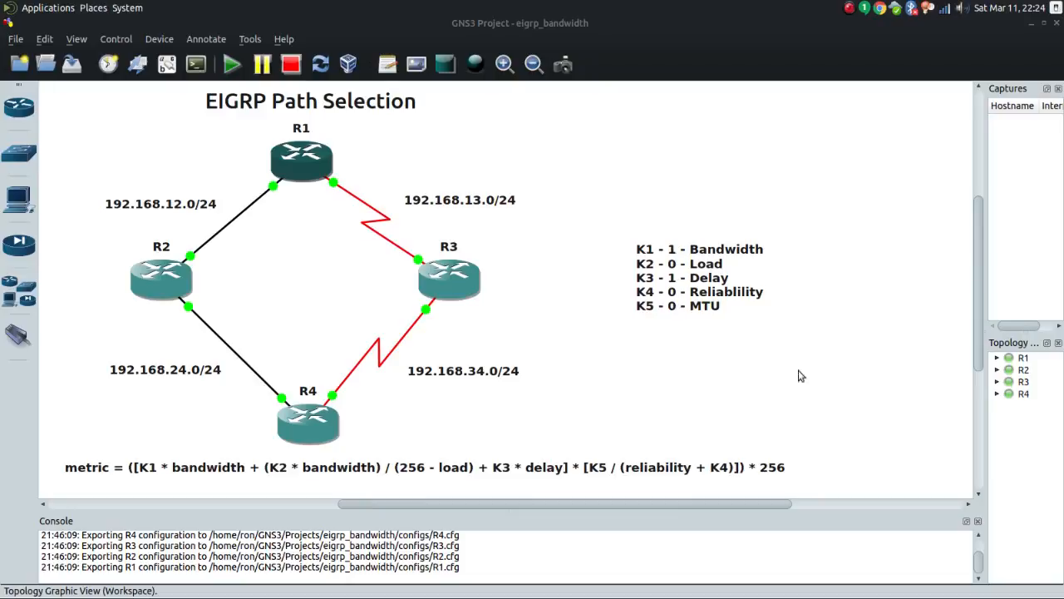
mouse_move(769, 263)
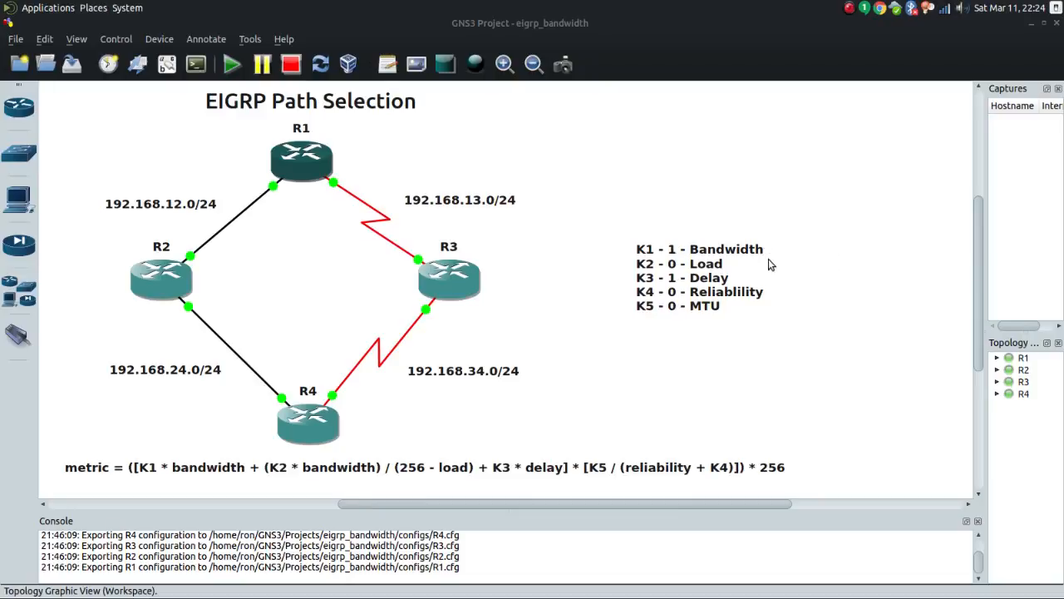
mouse_move(724, 270)
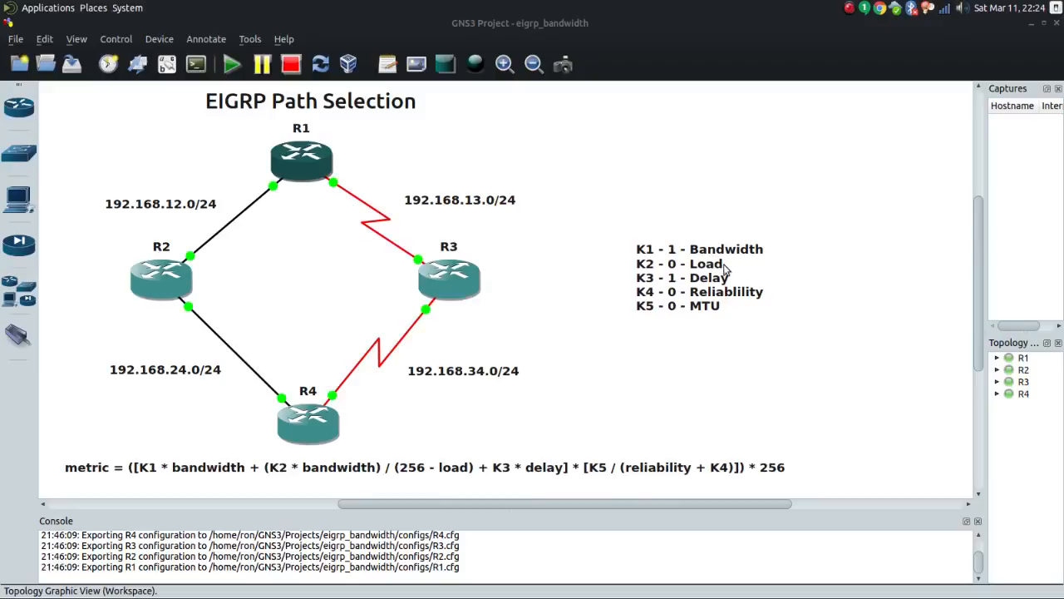
mouse_move(730, 285)
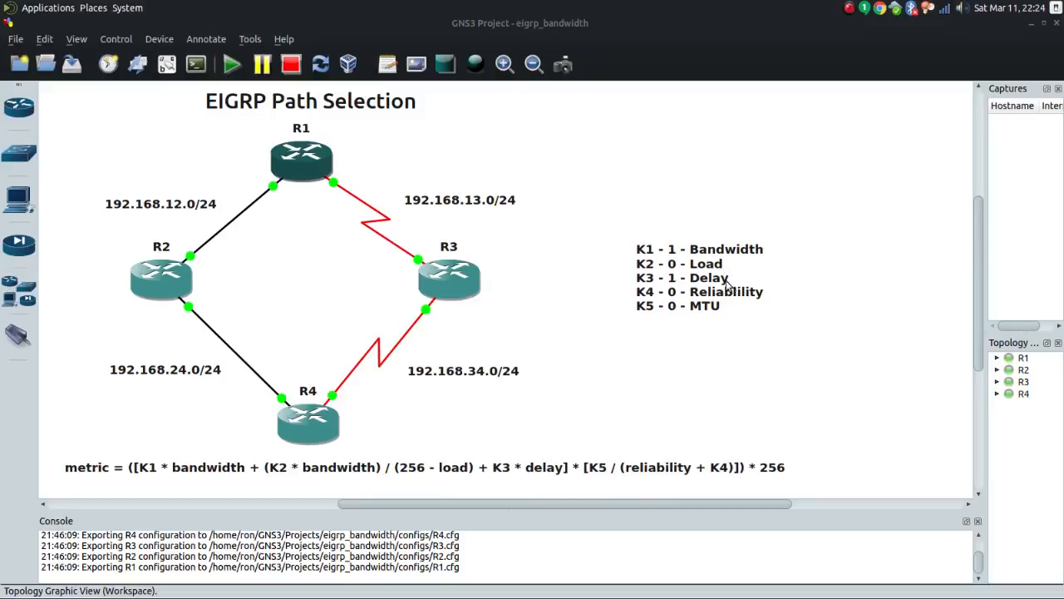
mouse_move(764, 299)
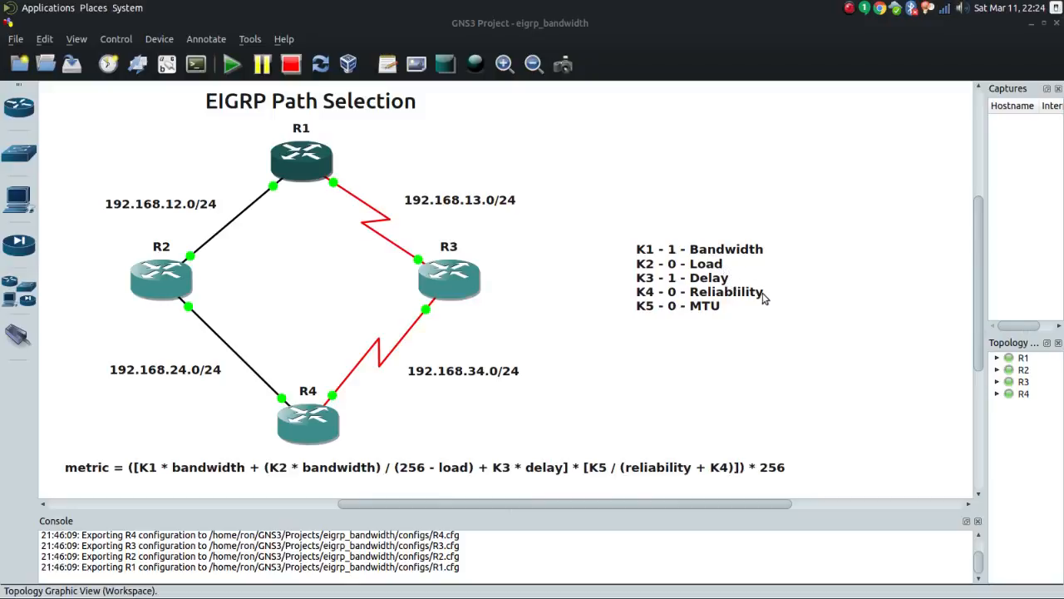
mouse_move(743, 307)
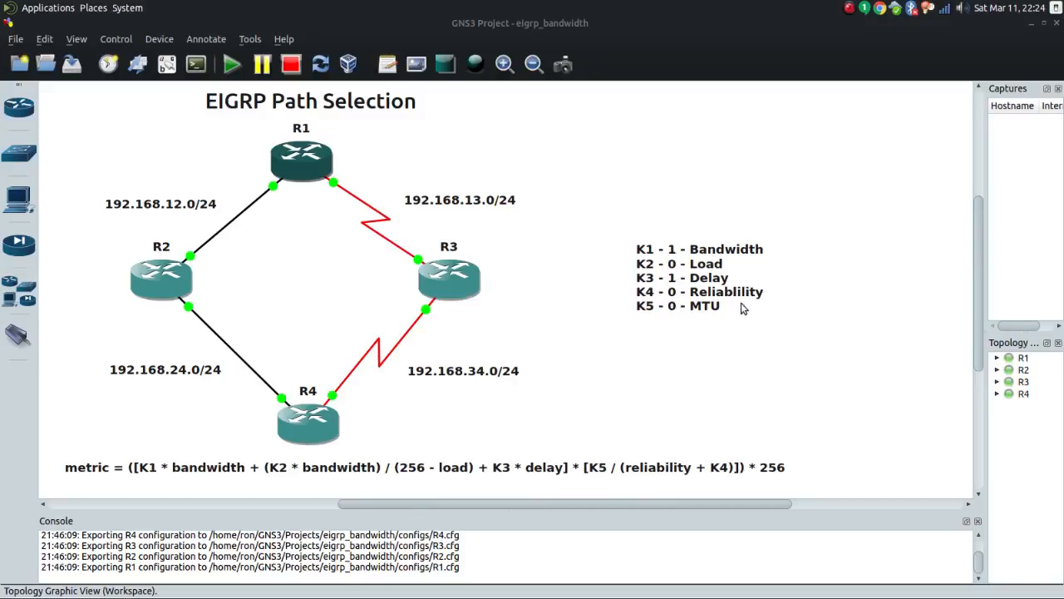
mouse_move(721, 313)
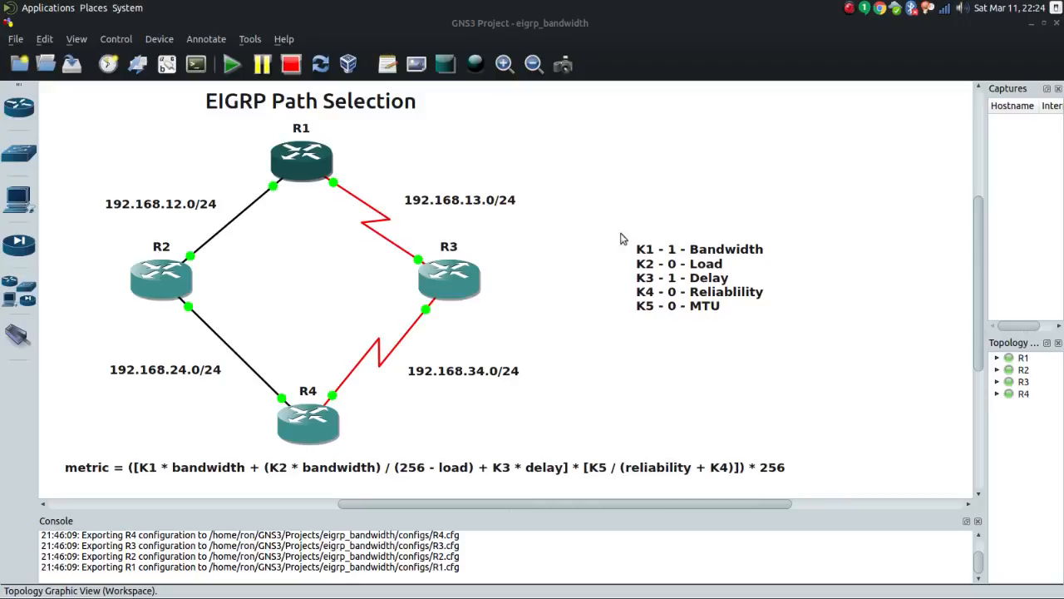
mouse_move(642, 317)
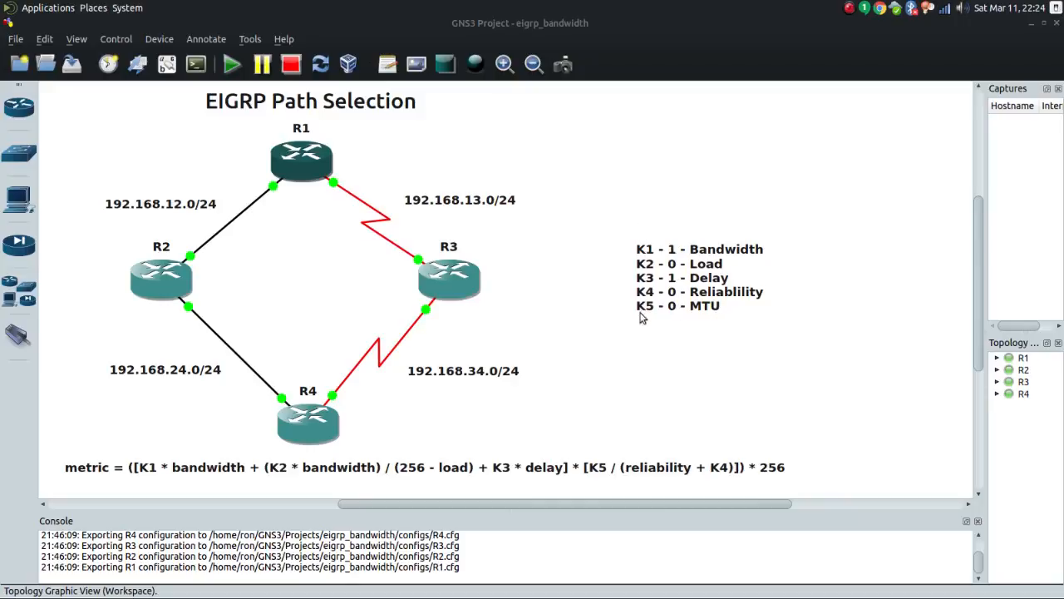
mouse_move(641, 247)
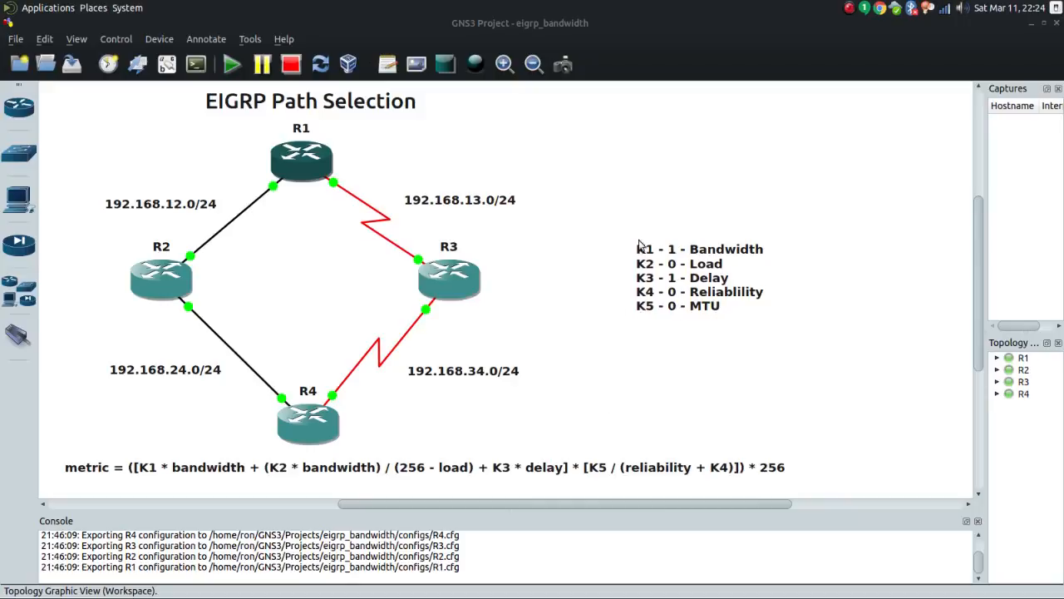
mouse_move(227, 476)
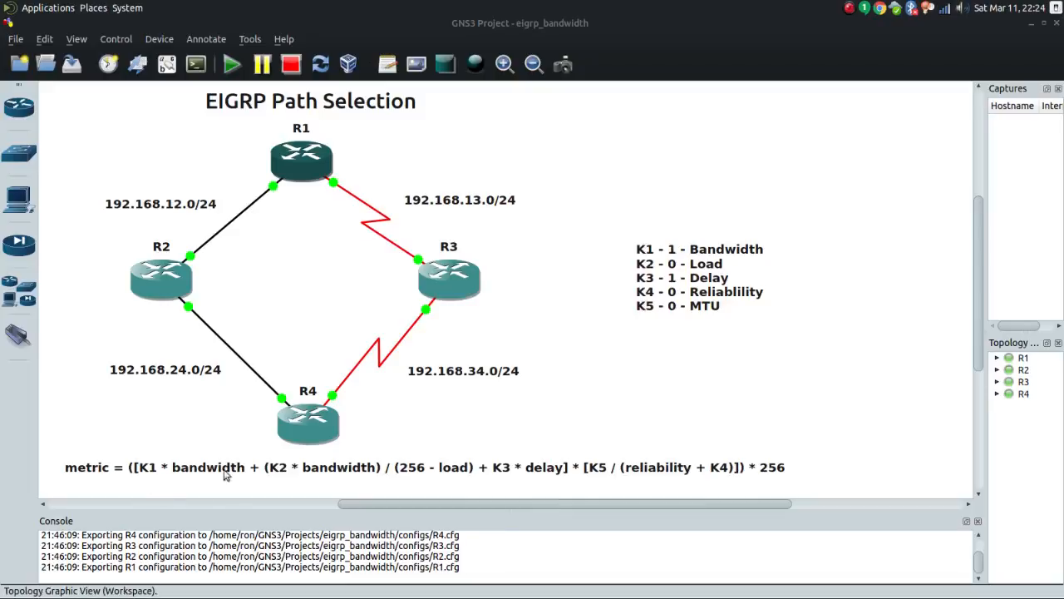
mouse_move(828, 471)
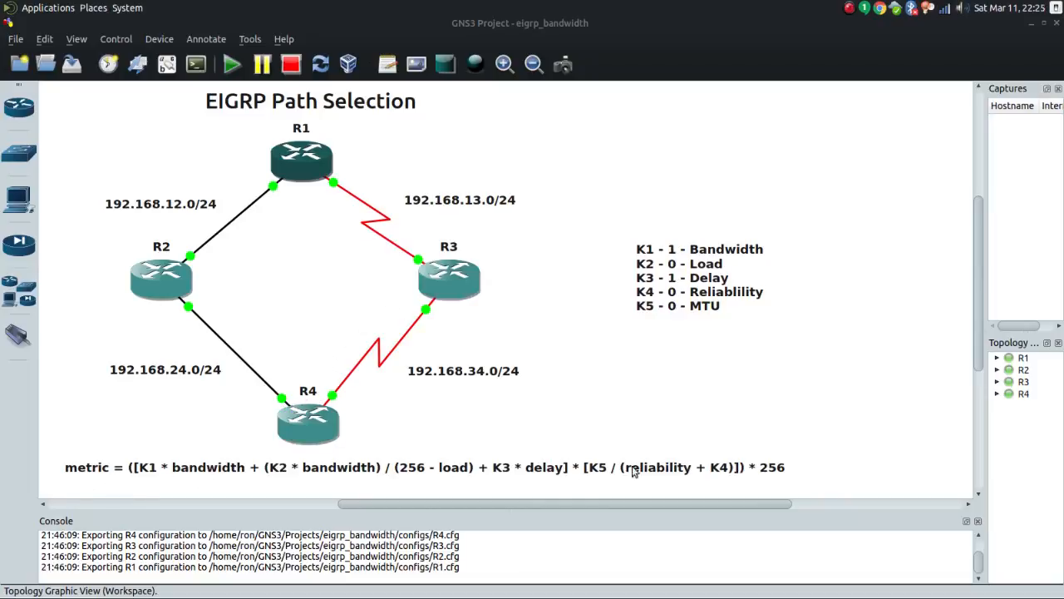
mouse_move(347, 413)
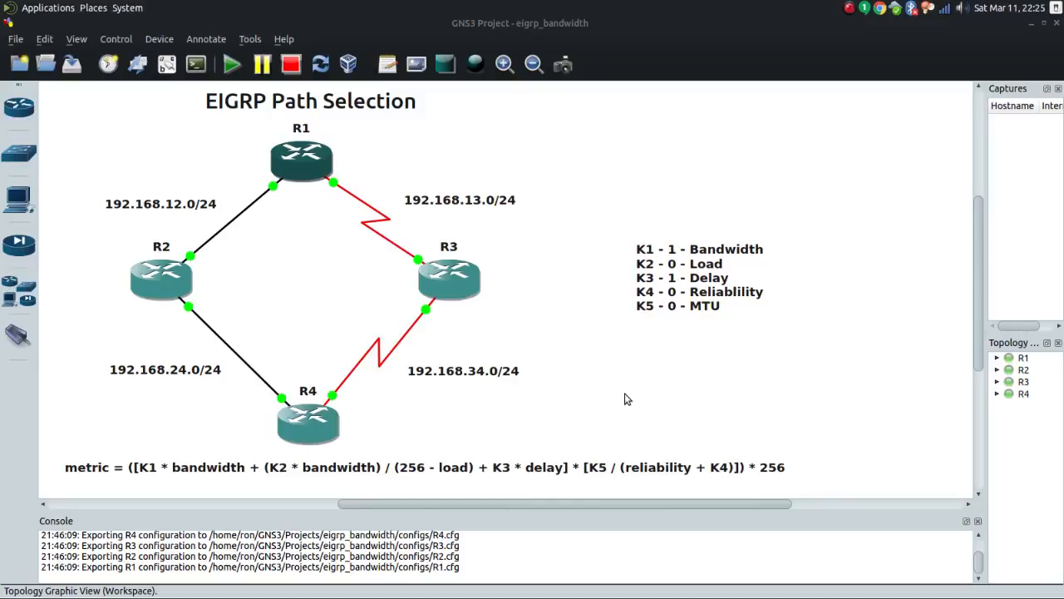
mouse_move(702, 289)
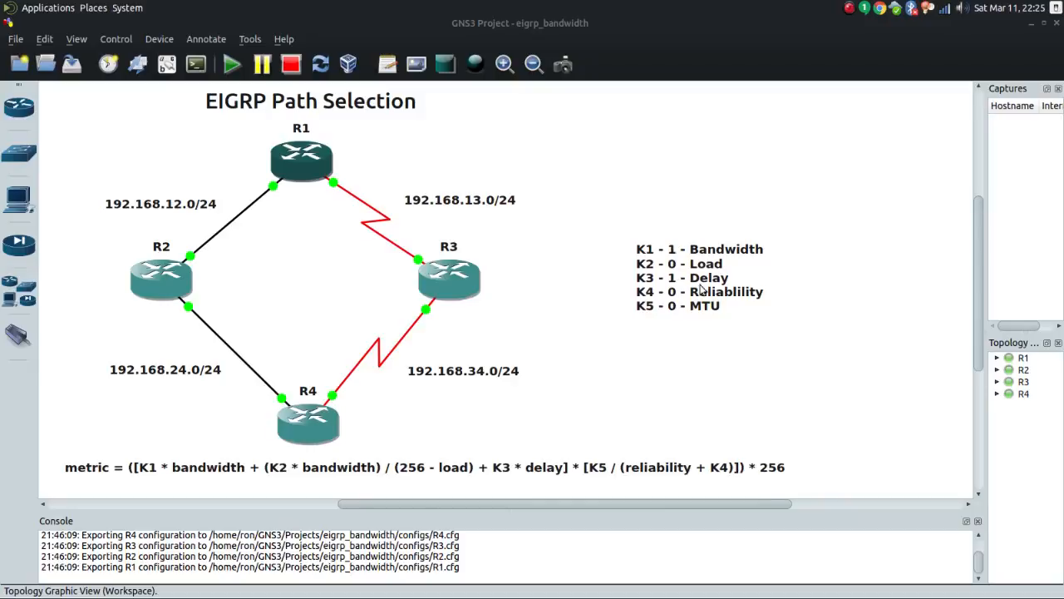
mouse_move(674, 327)
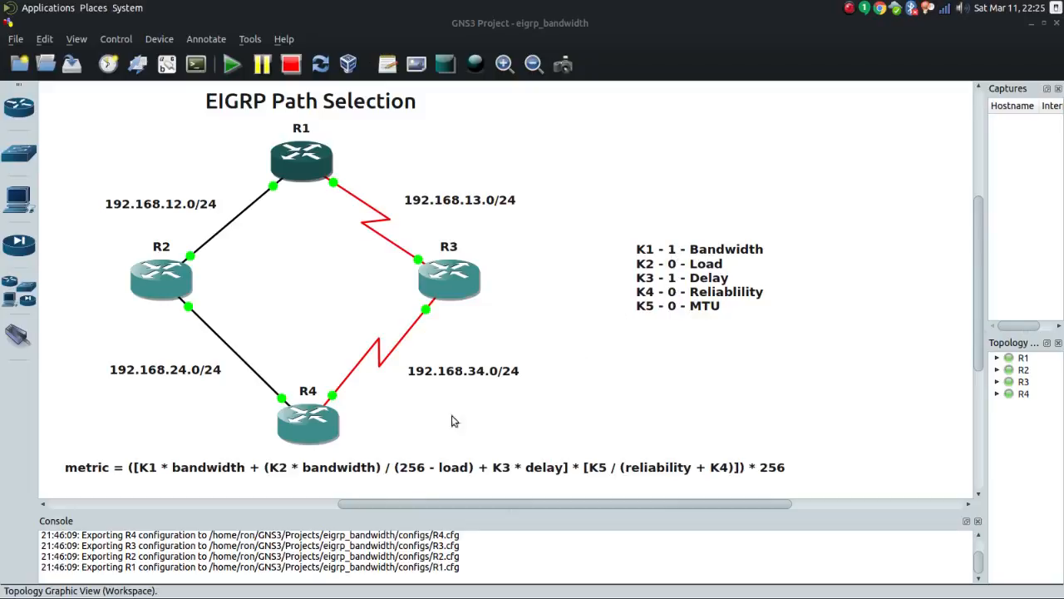
mouse_move(671, 276)
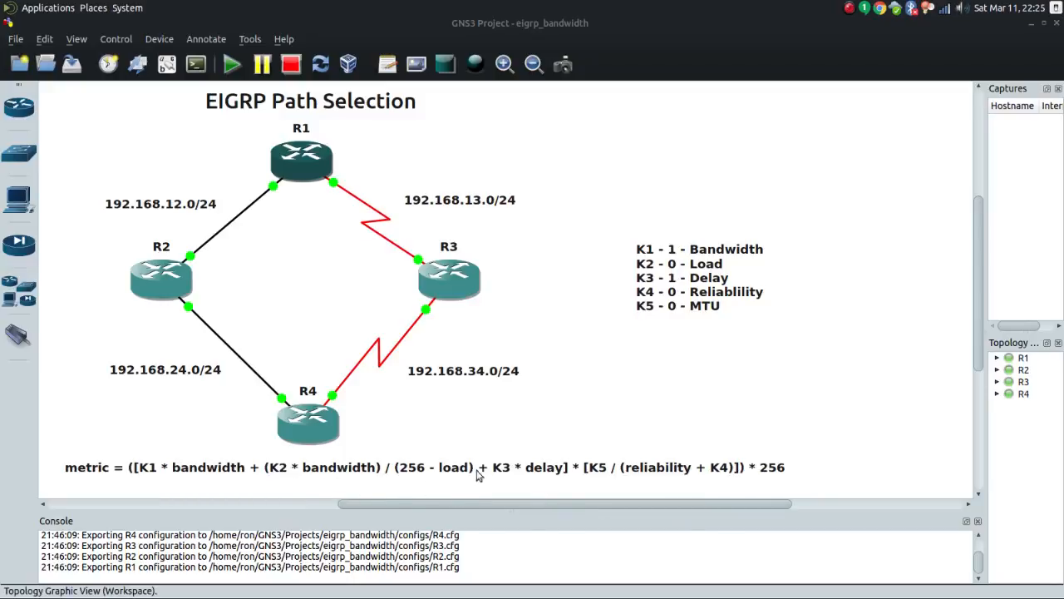
mouse_move(380, 480)
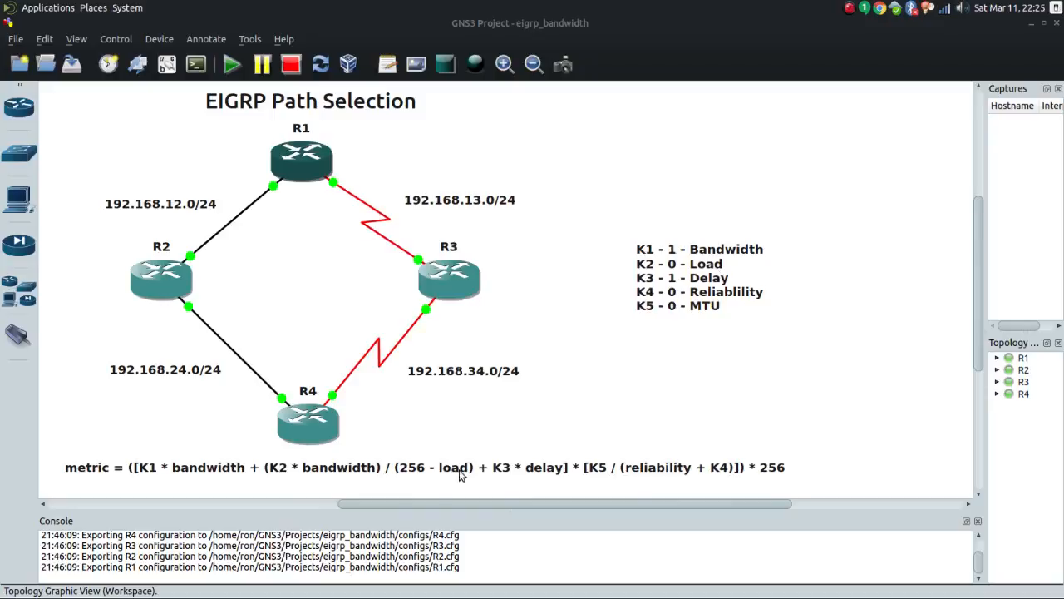
mouse_move(495, 481)
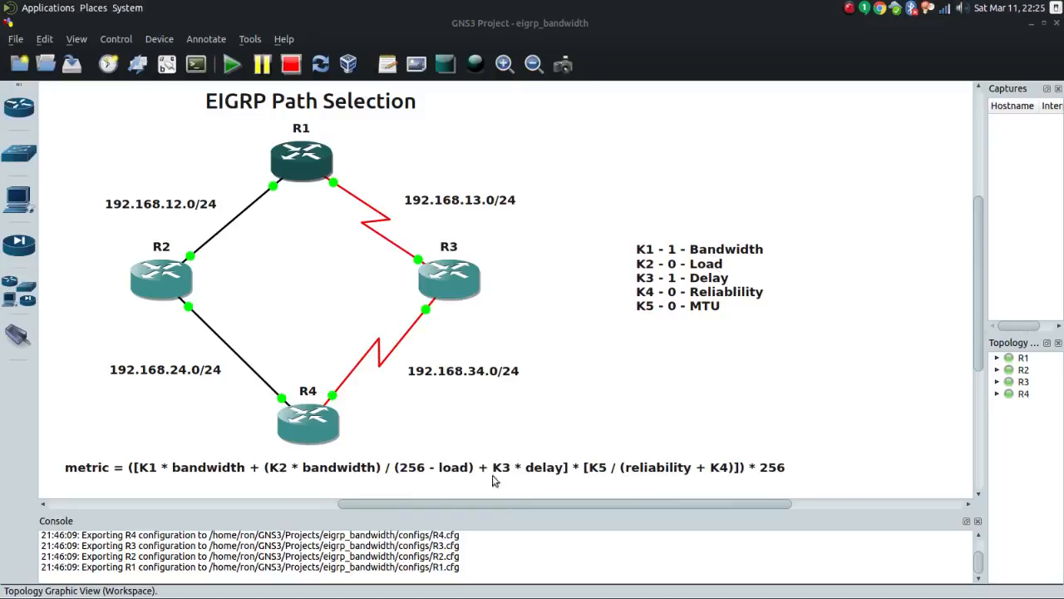
mouse_move(704, 455)
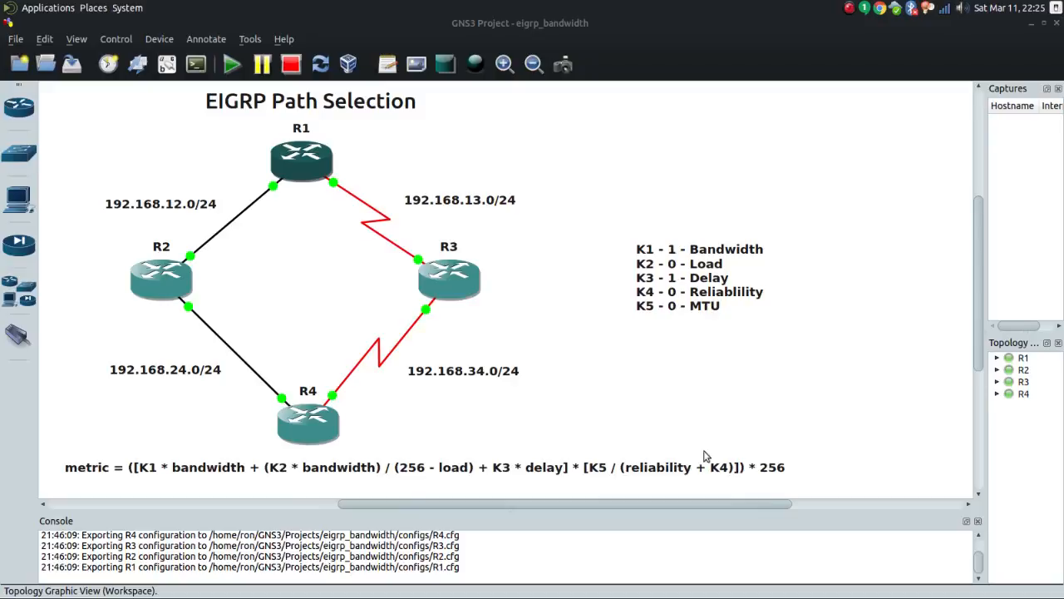
mouse_move(605, 475)
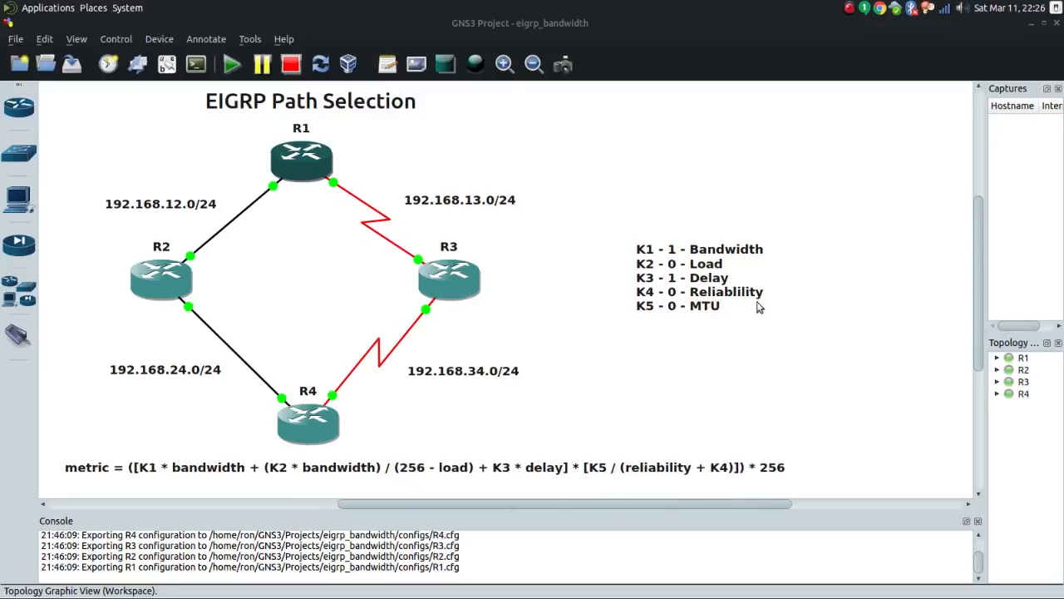
mouse_move(711, 381)
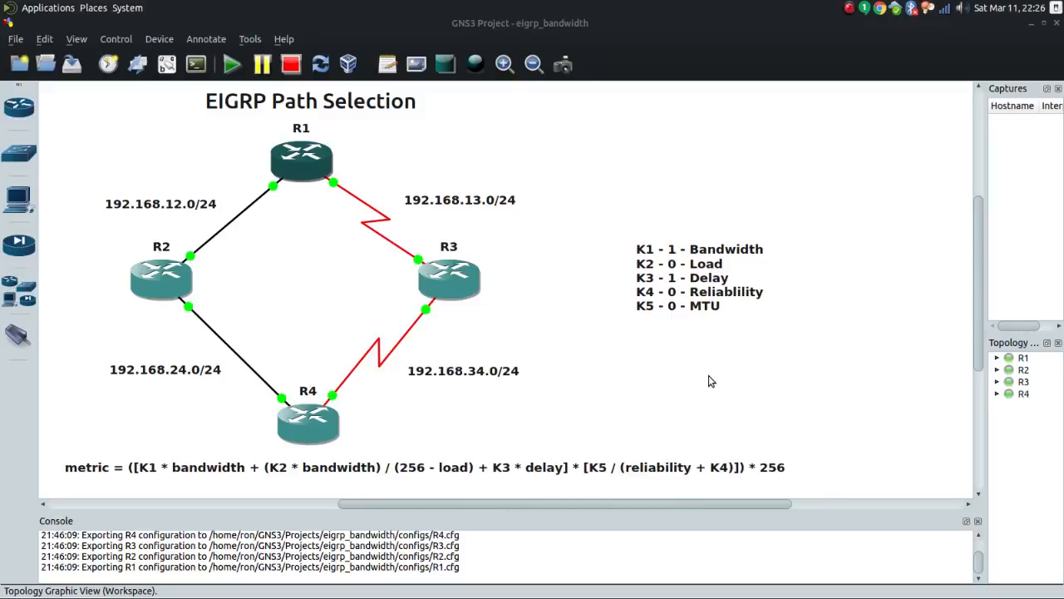
mouse_move(794, 306)
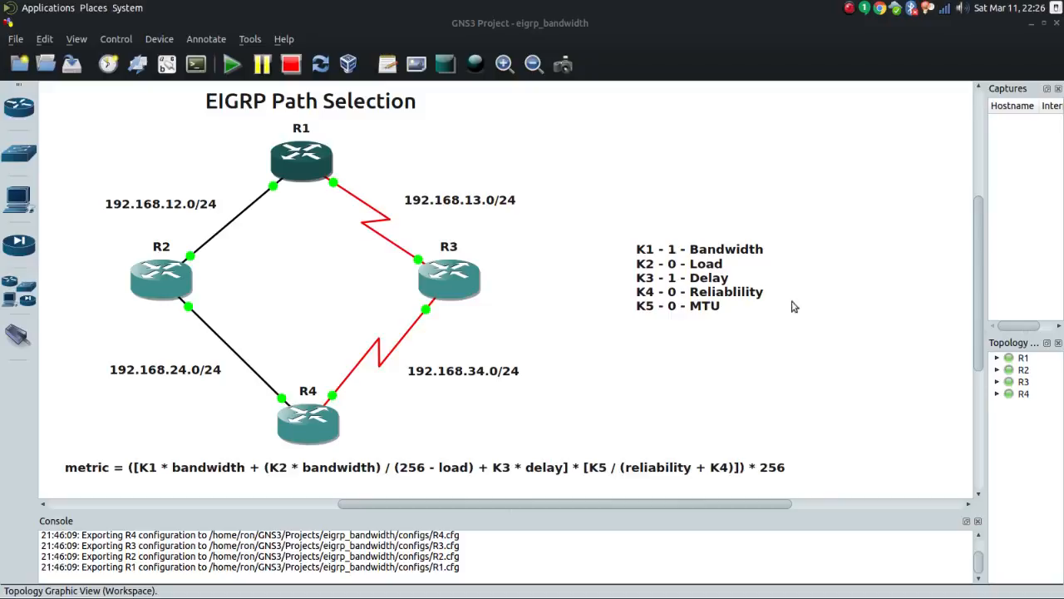
mouse_move(767, 248)
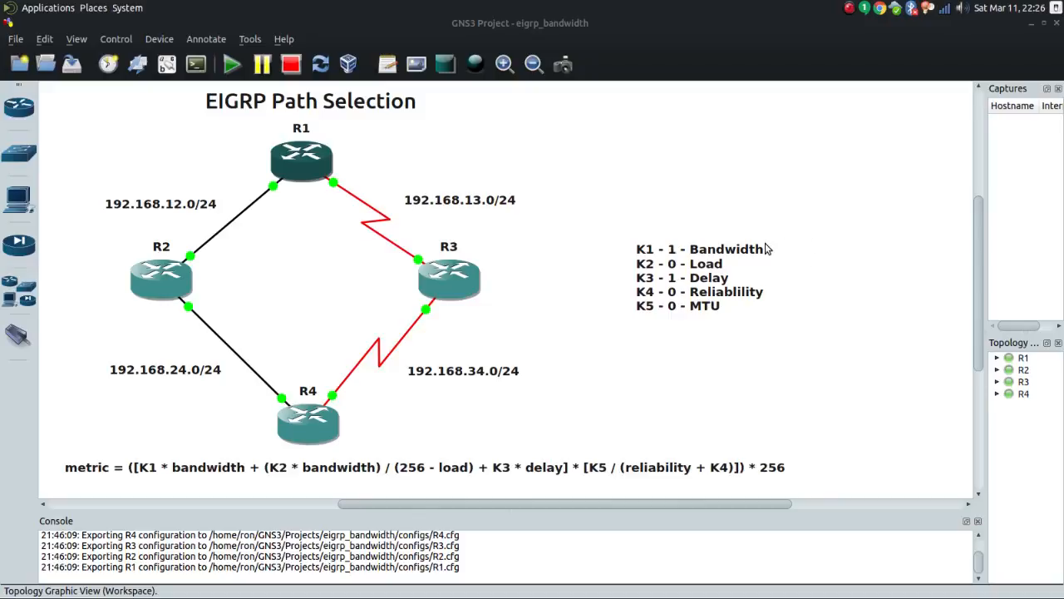
mouse_move(734, 281)
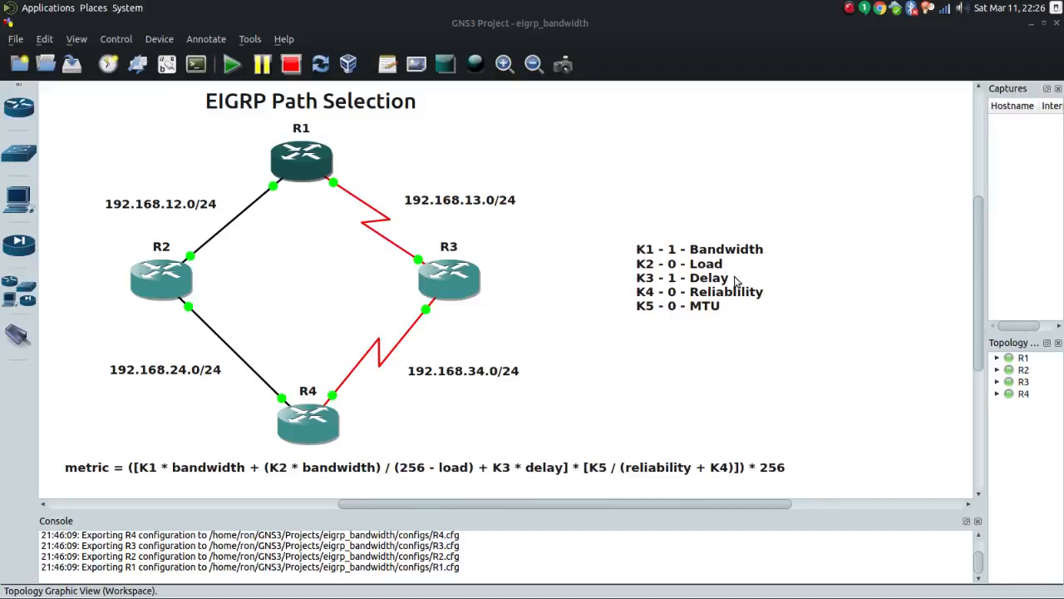
mouse_move(730, 318)
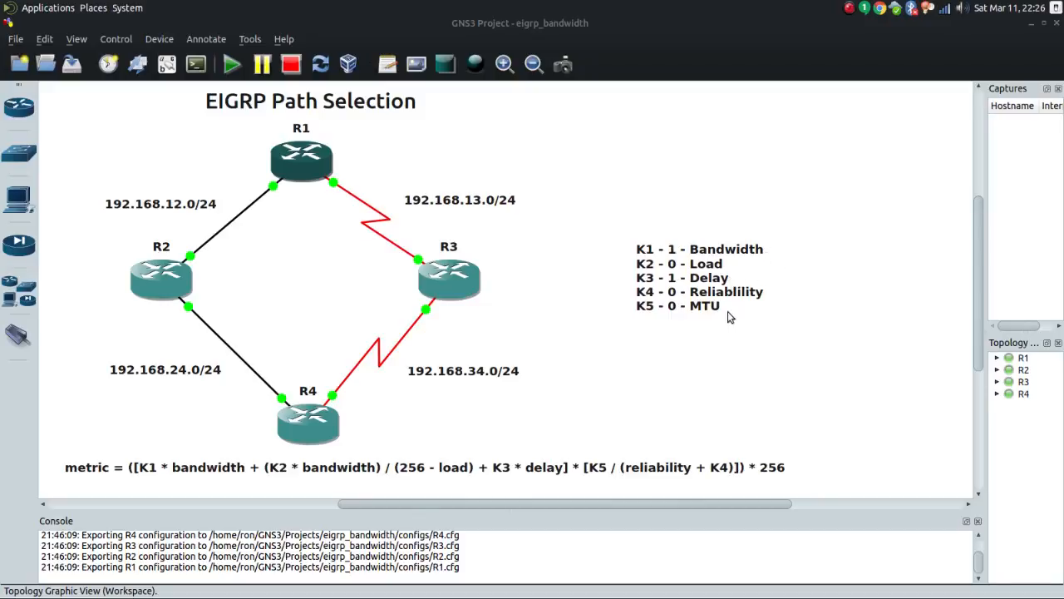
mouse_move(665, 360)
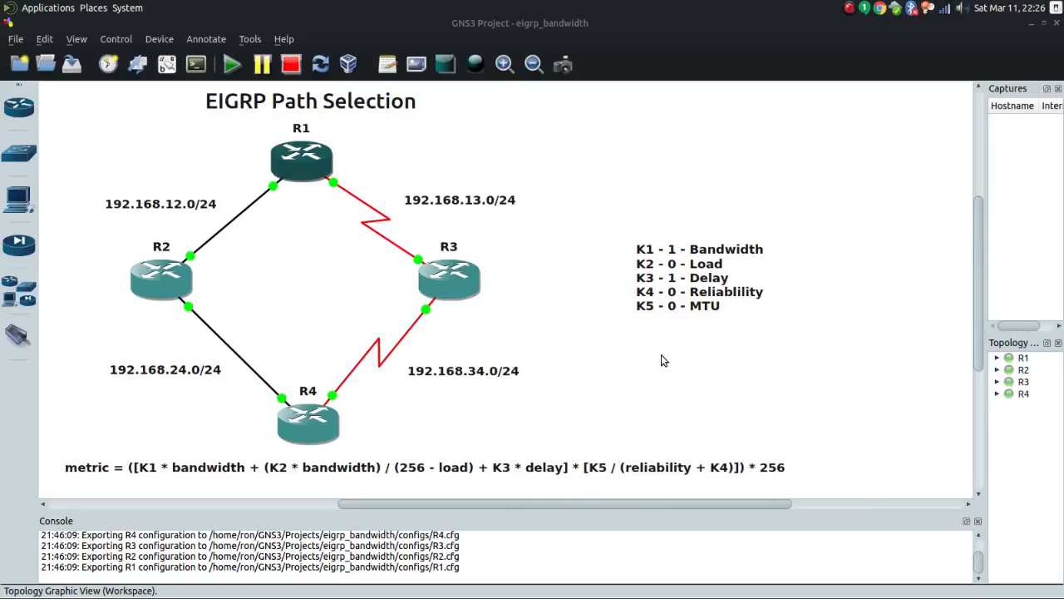
mouse_move(731, 255)
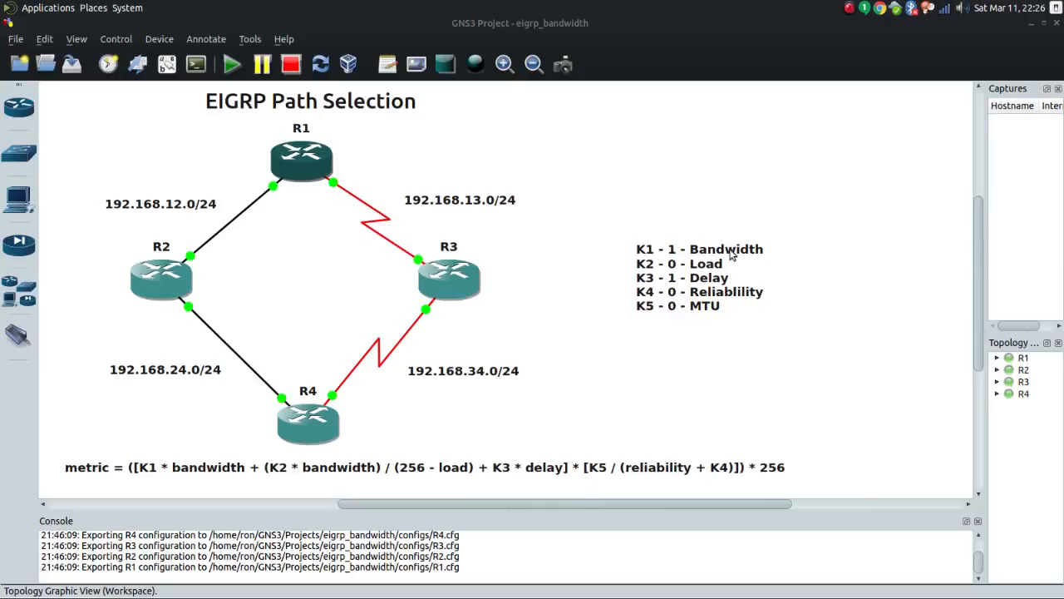
mouse_move(727, 281)
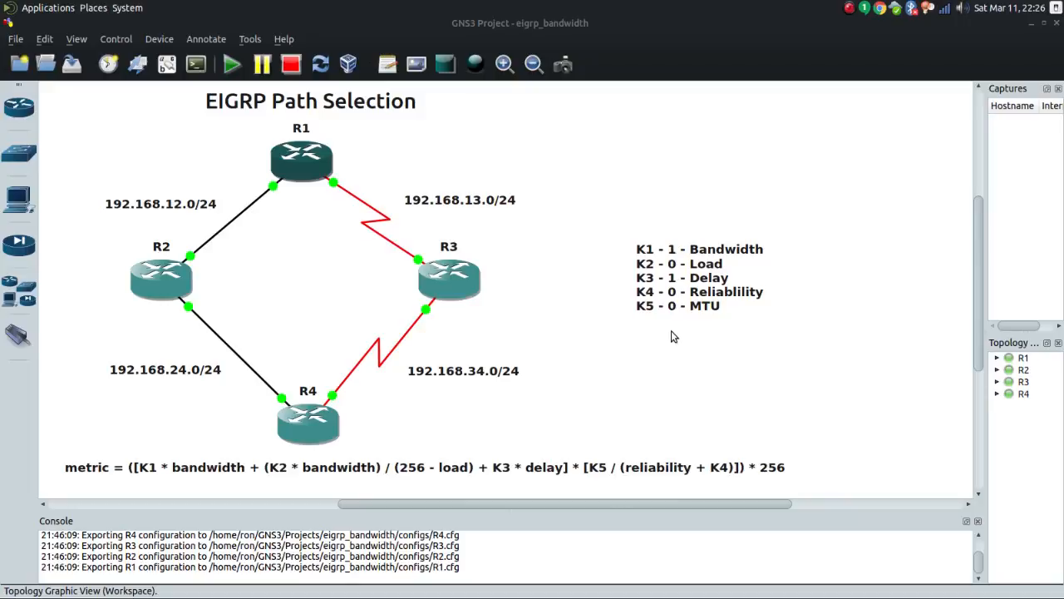
mouse_move(651, 359)
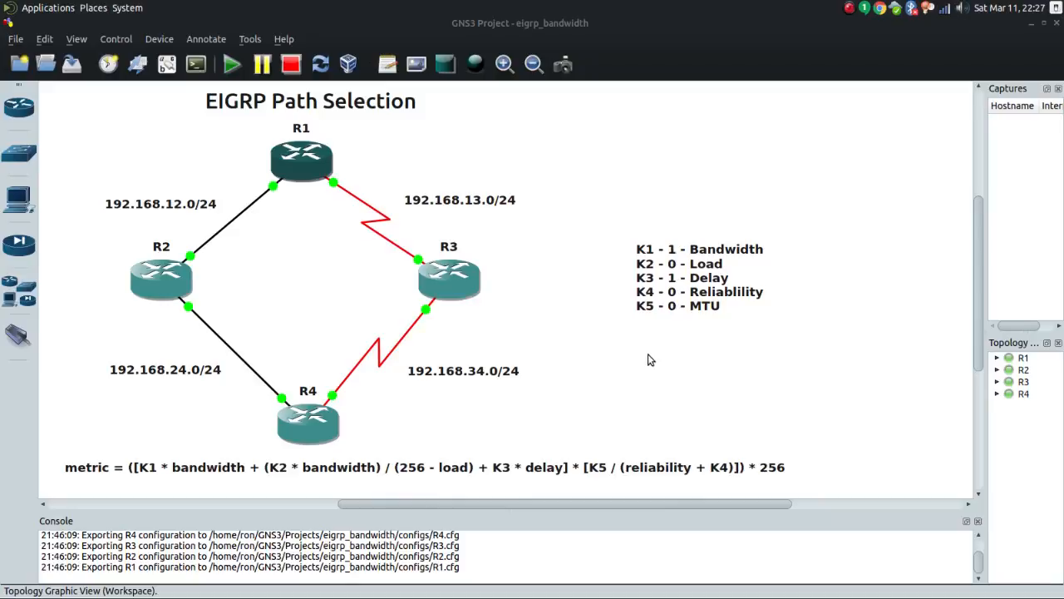
mouse_move(729, 286)
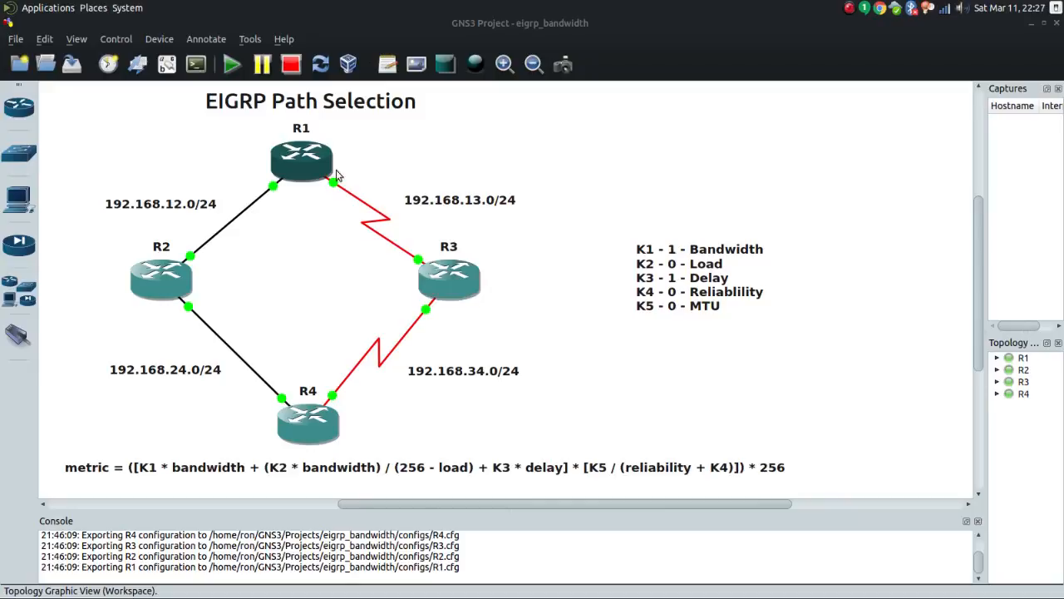
mouse_move(373, 258)
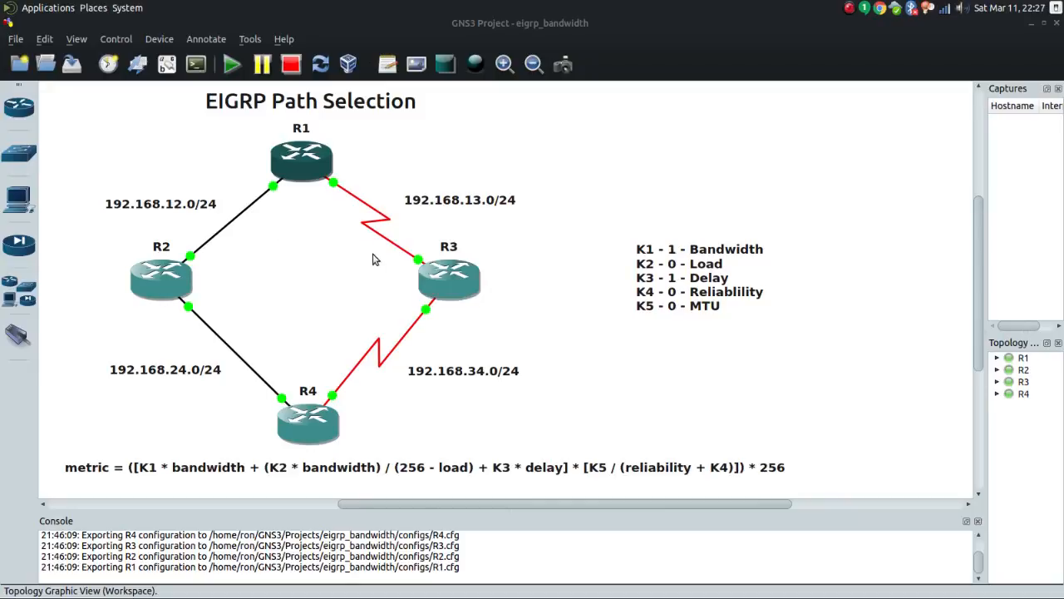
mouse_move(270, 194)
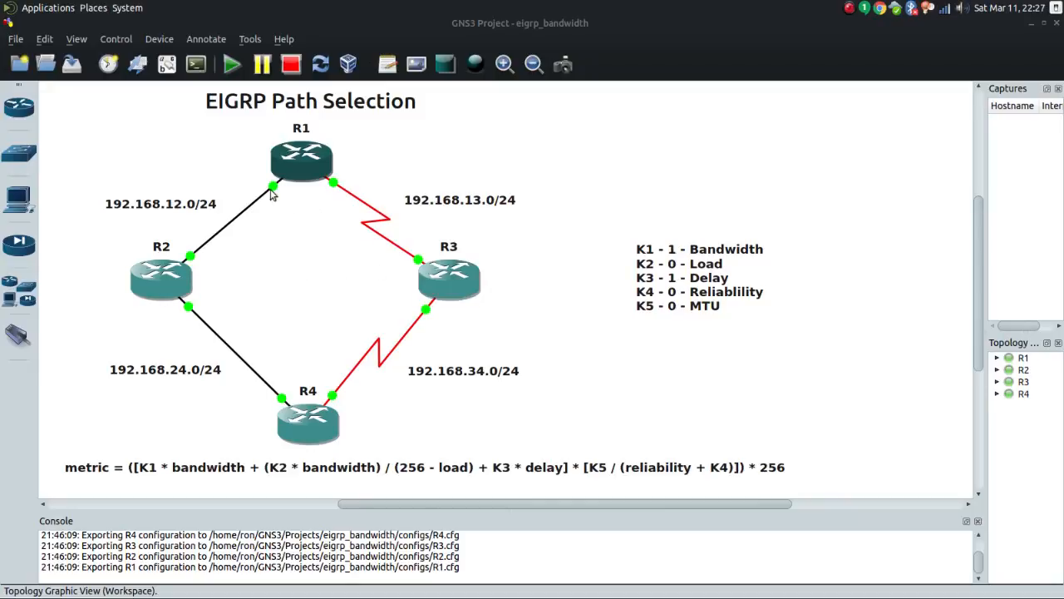
mouse_move(281, 205)
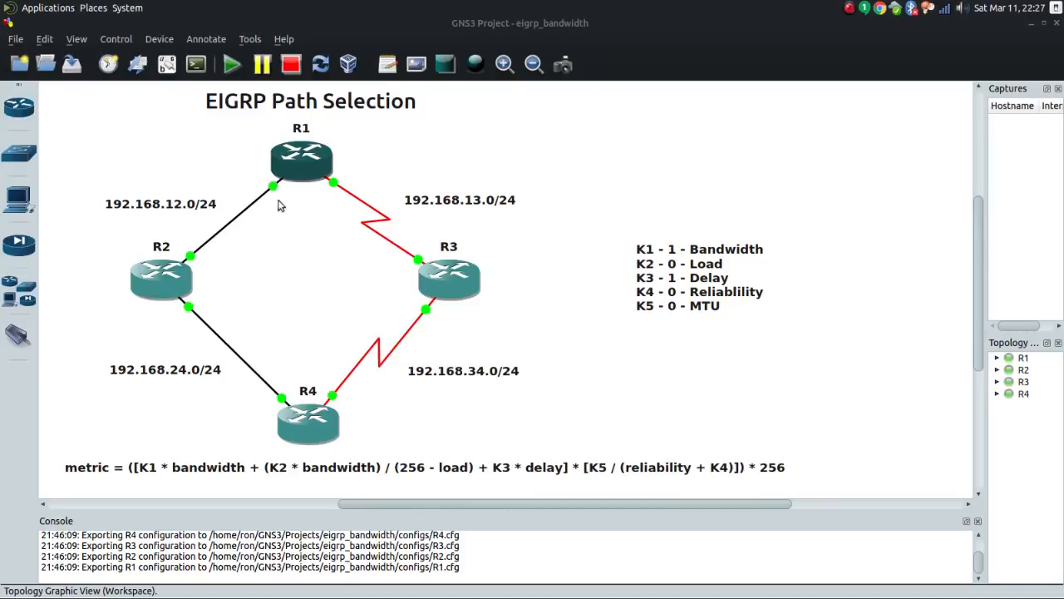
mouse_move(403, 252)
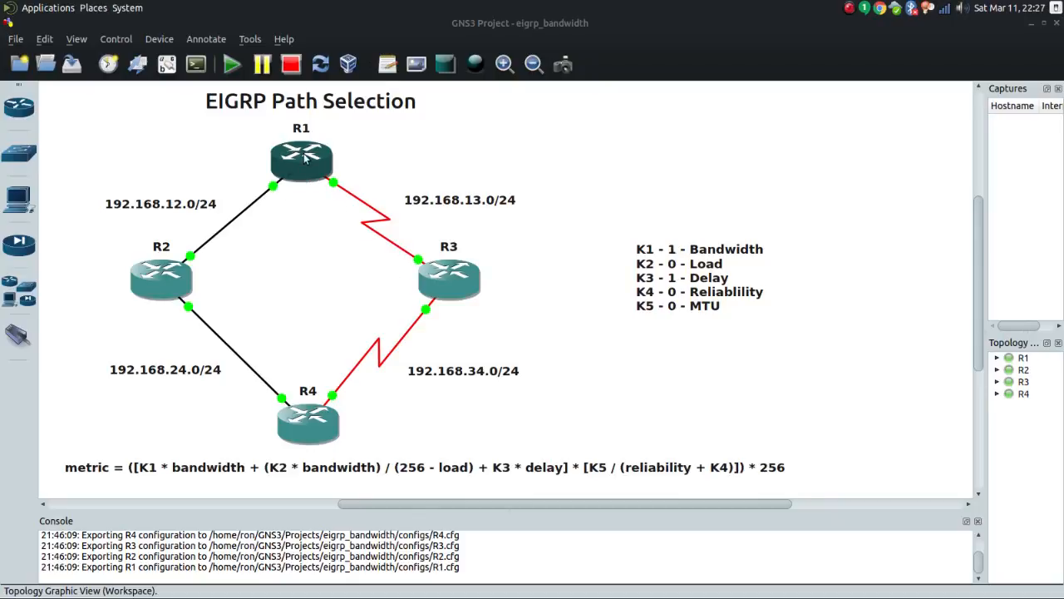
mouse_move(331, 319)
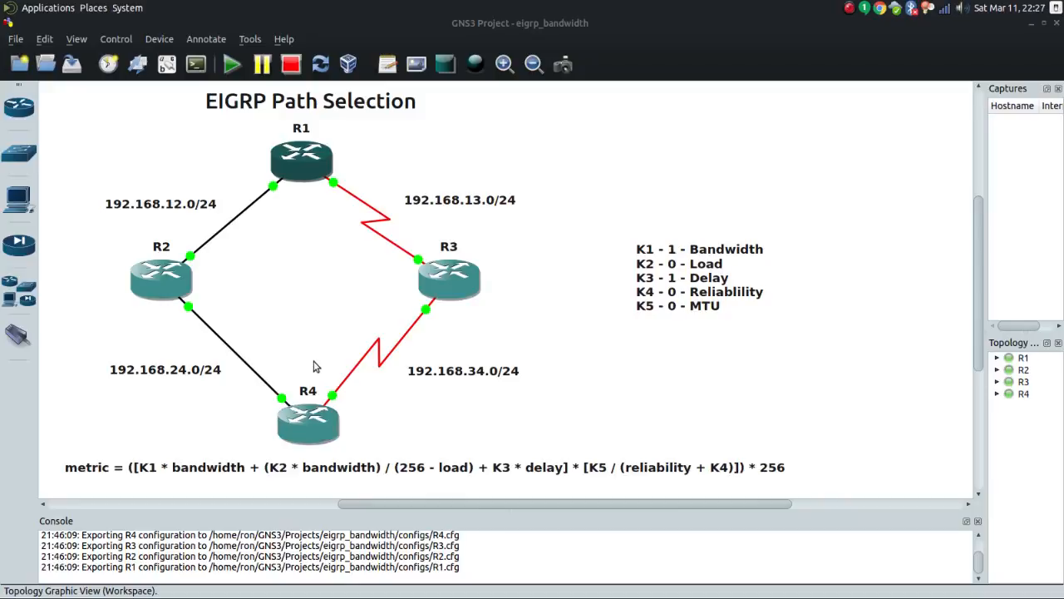
mouse_move(265, 211)
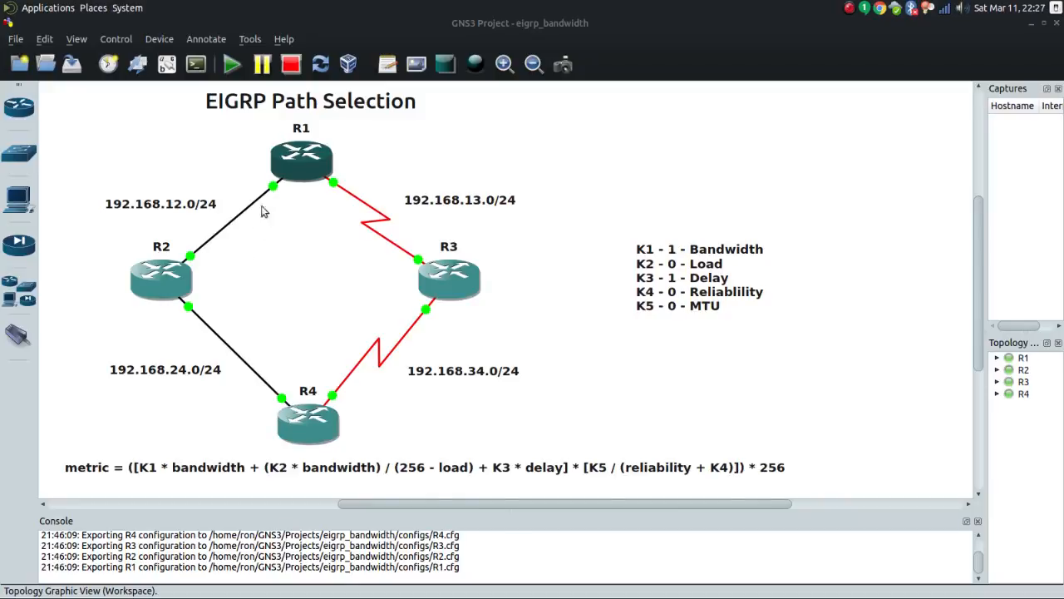
mouse_move(291, 405)
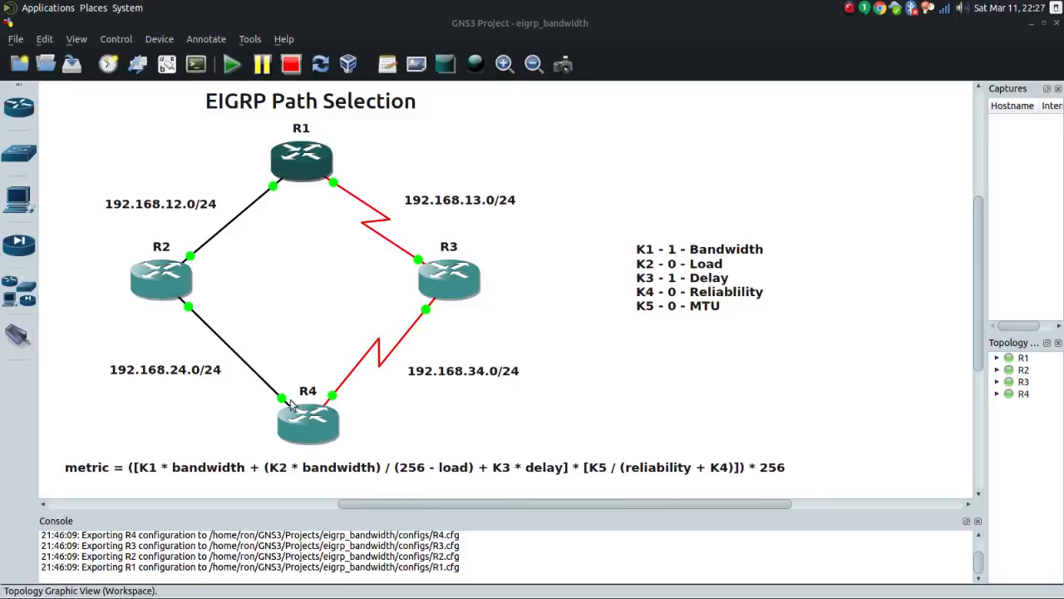
mouse_move(405, 282)
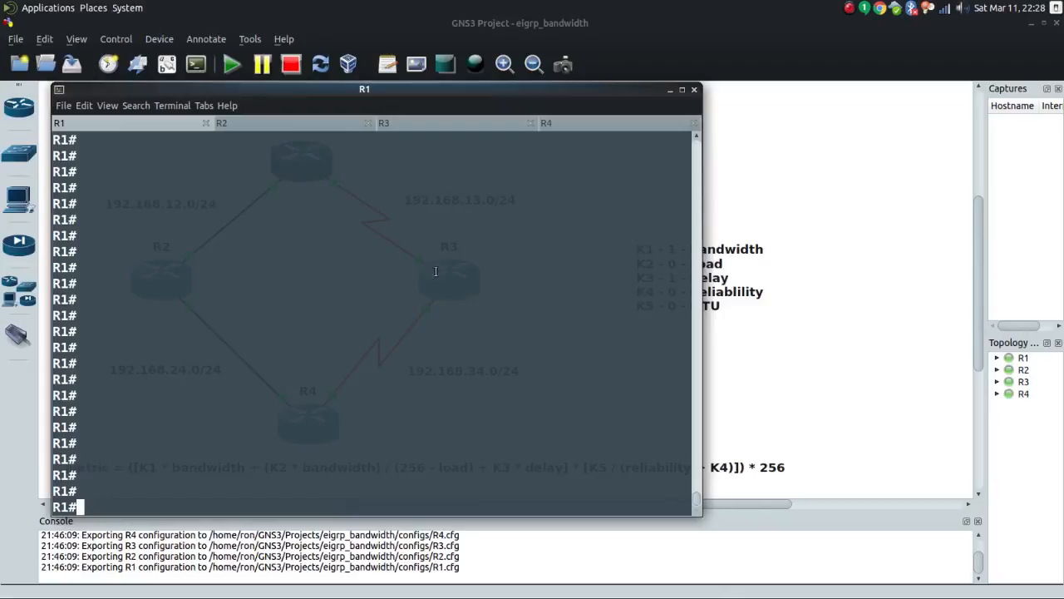
mouse_move(553, 264)
type("sh ip protocols")
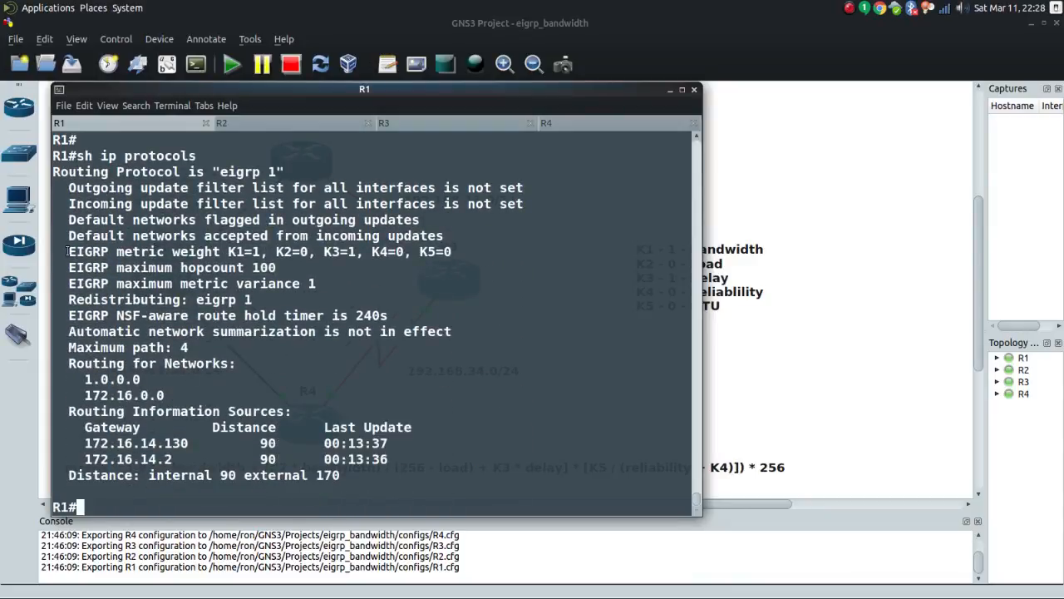
Step: Highlight the EIGRP metric weight line showing K1=1, K3=1 and the other K values at 0
triple_click(249, 251)
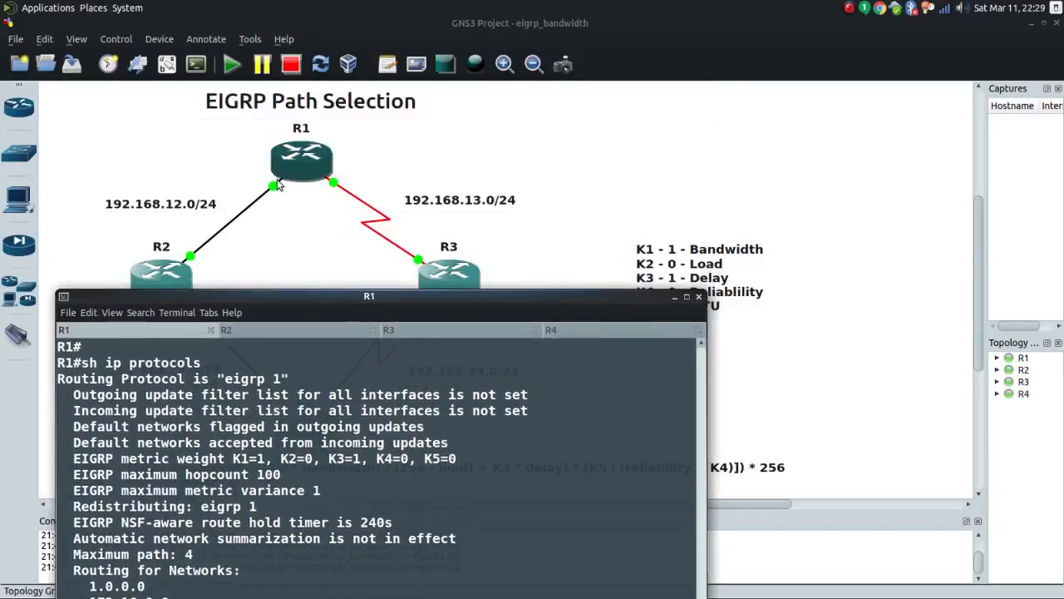
mouse_move(267, 199)
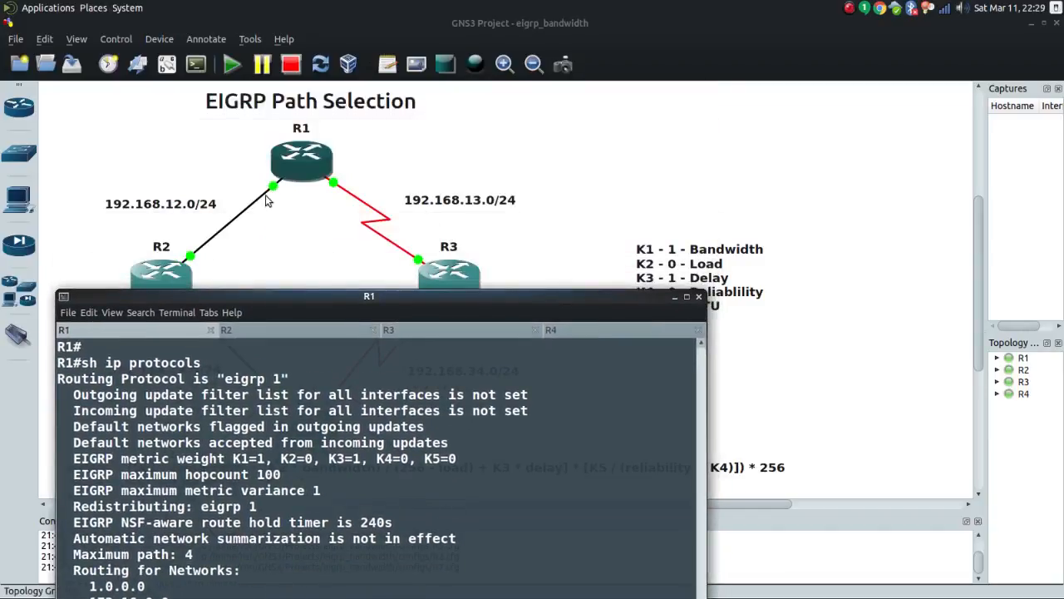
mouse_move(196, 258)
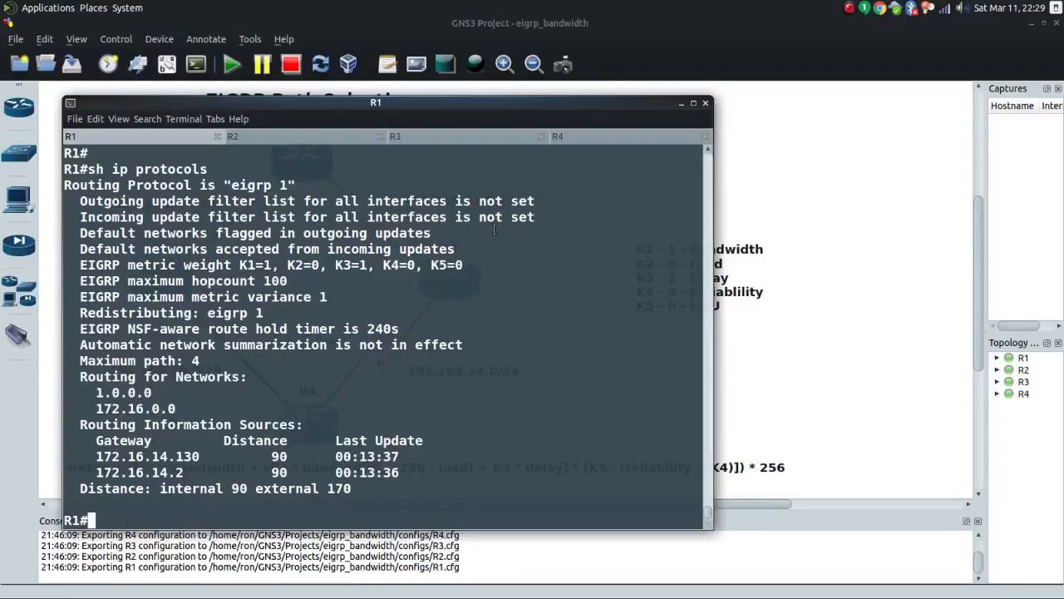
Step: Compare FastEthernet0/0 (10000 Kbit, 1000 usec) with Serial1/0 (256 Kbit, 20000 usec) on R1
type("sh int fa")
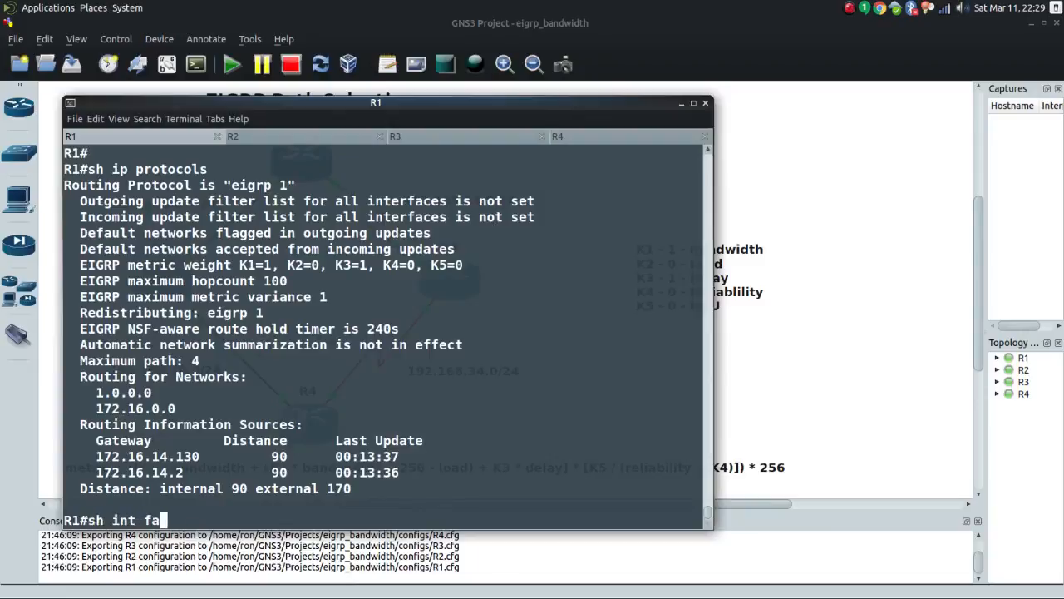
key("Return")
type("sh int")
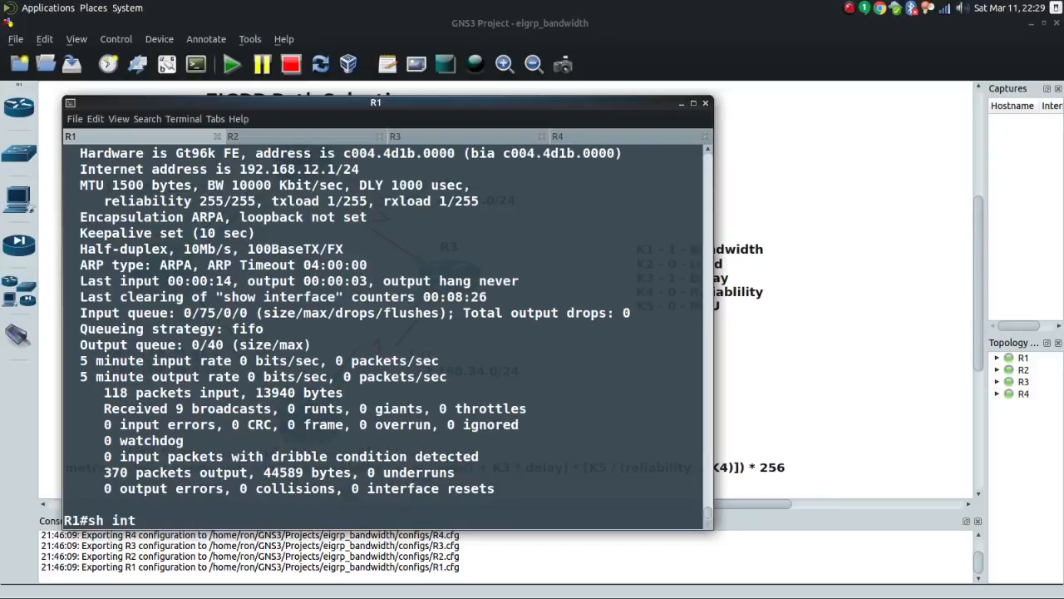
type("serial 1/")
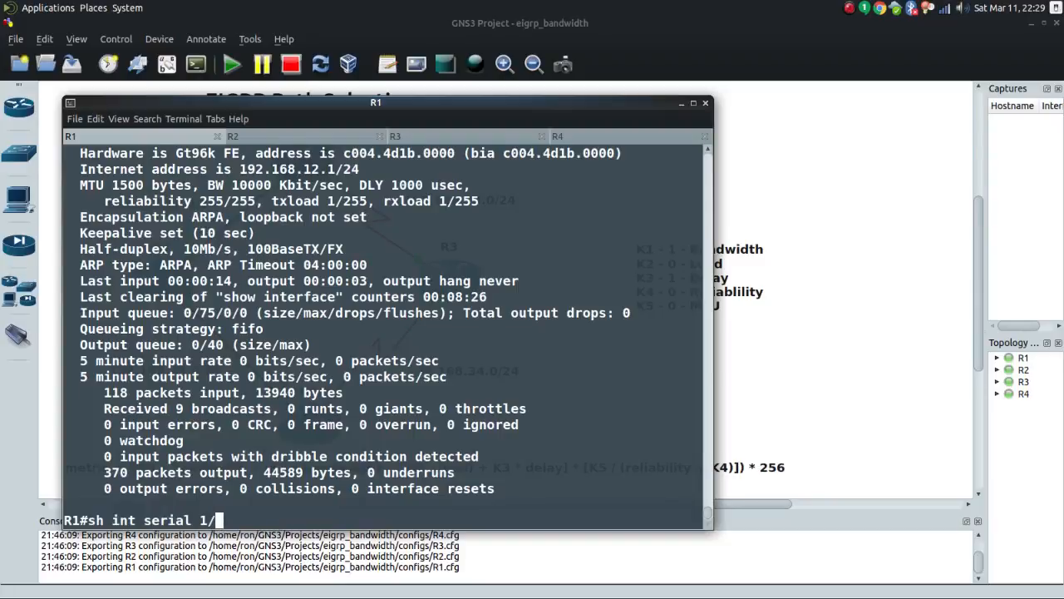
key("Return")
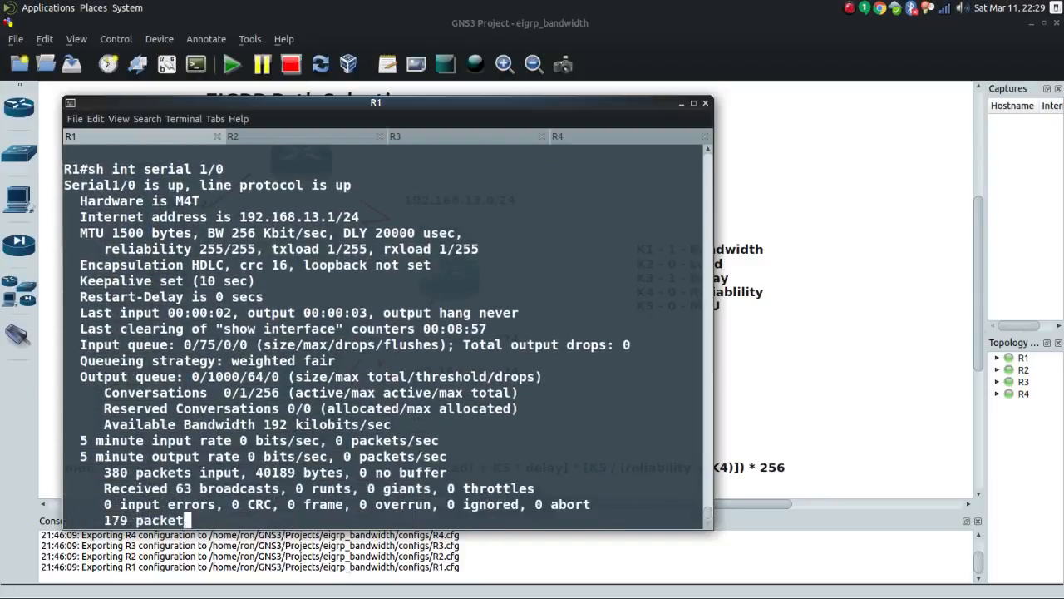
key("space")
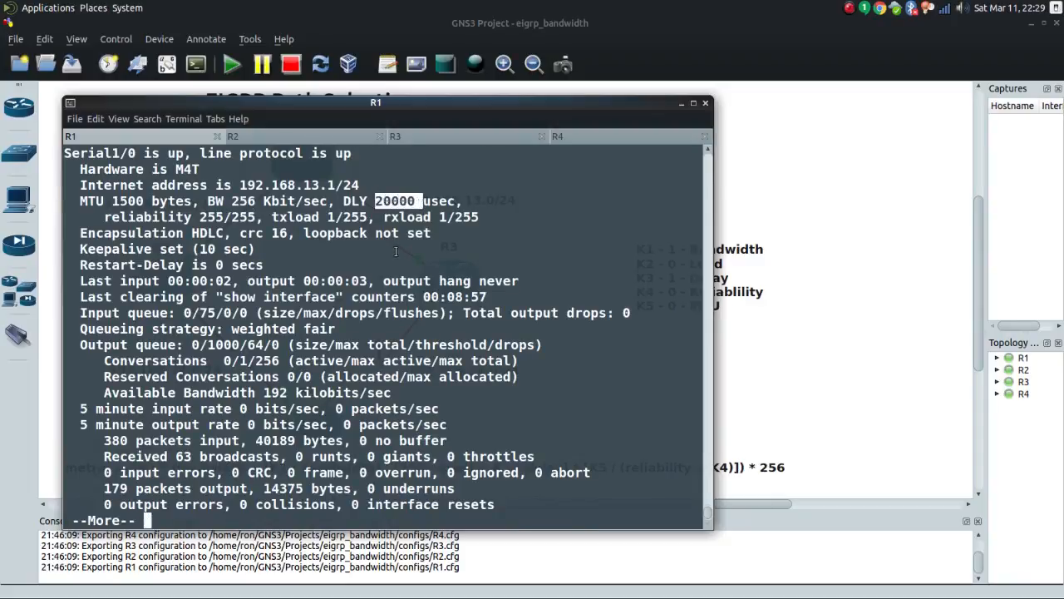
type("sh int fa 0/0")
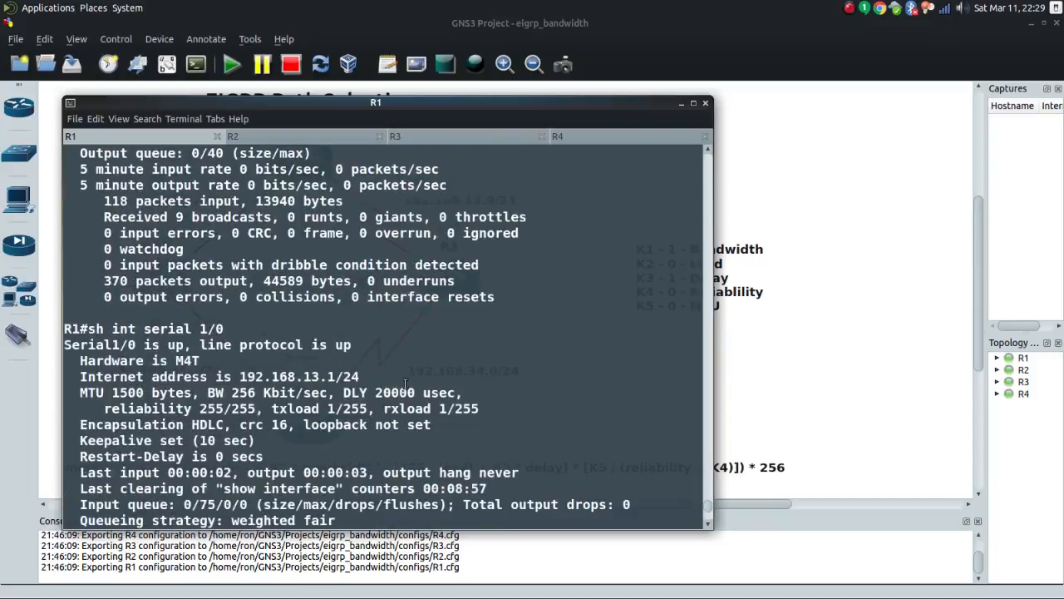
scroll("down", 3)
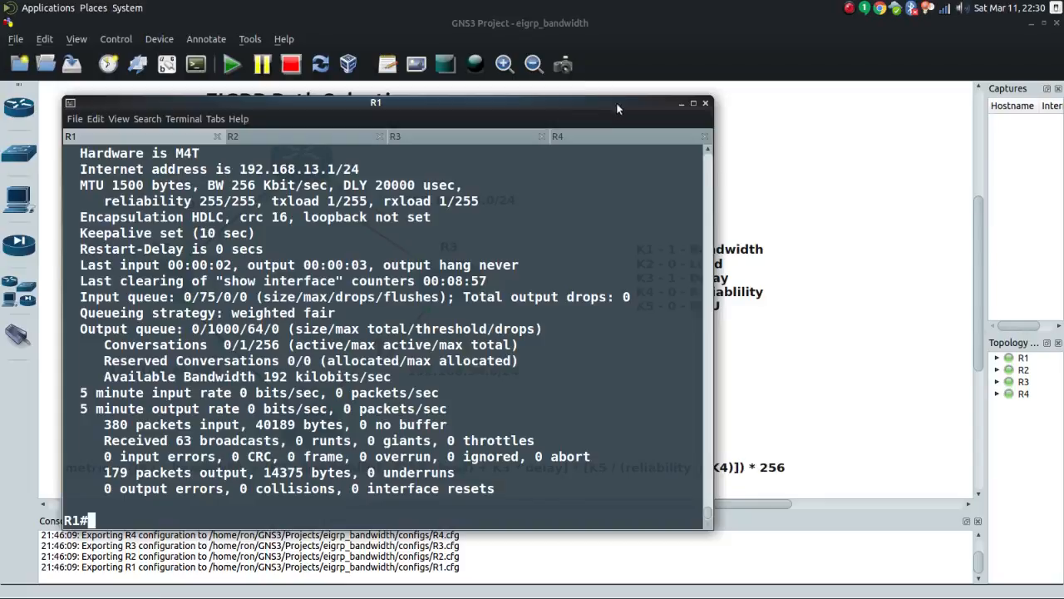
left_click_drag(376, 102, 378, 251)
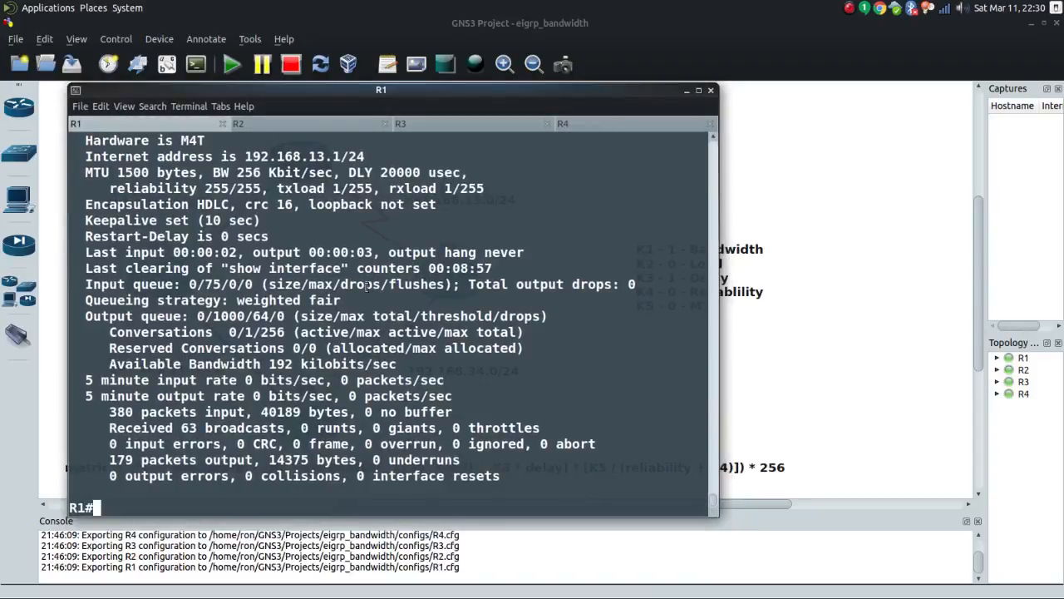
Step: Display R1's Tunnel0 running config and highlight its FastEthernet0/0 tunnel source
type("s")
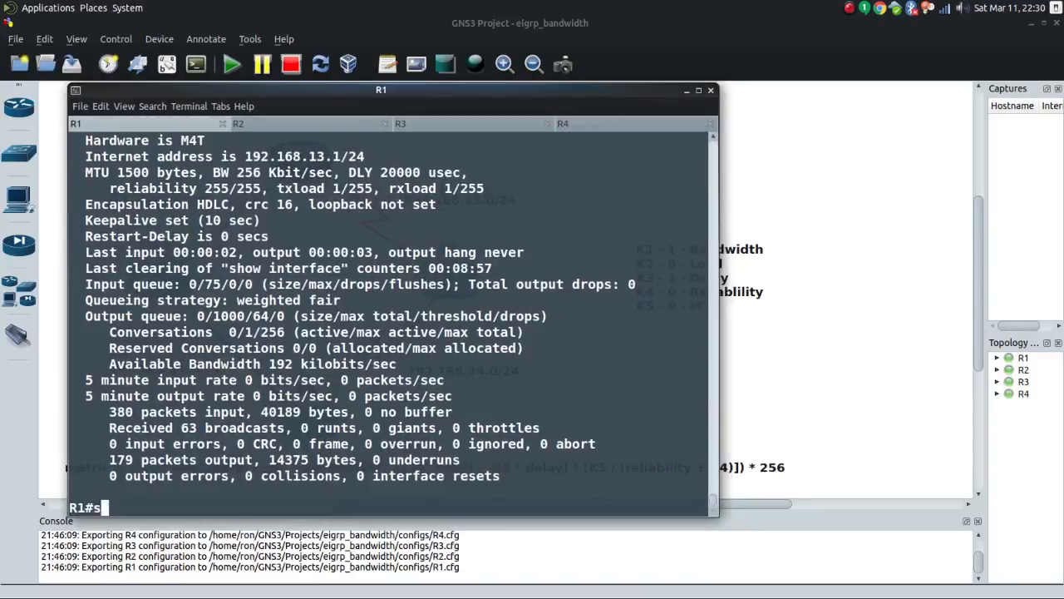
type("h run int t")
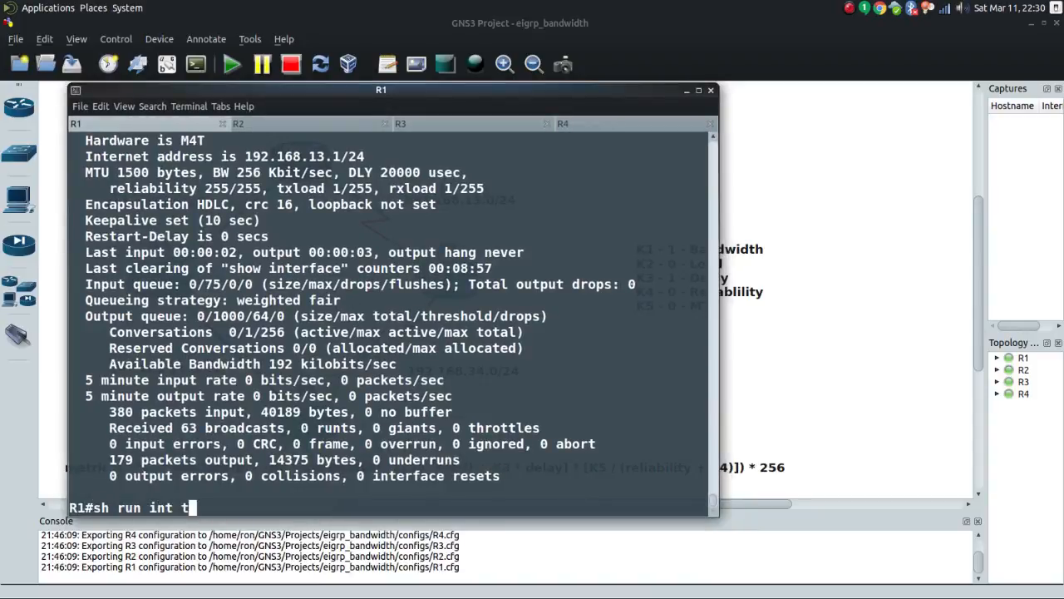
key("Return")
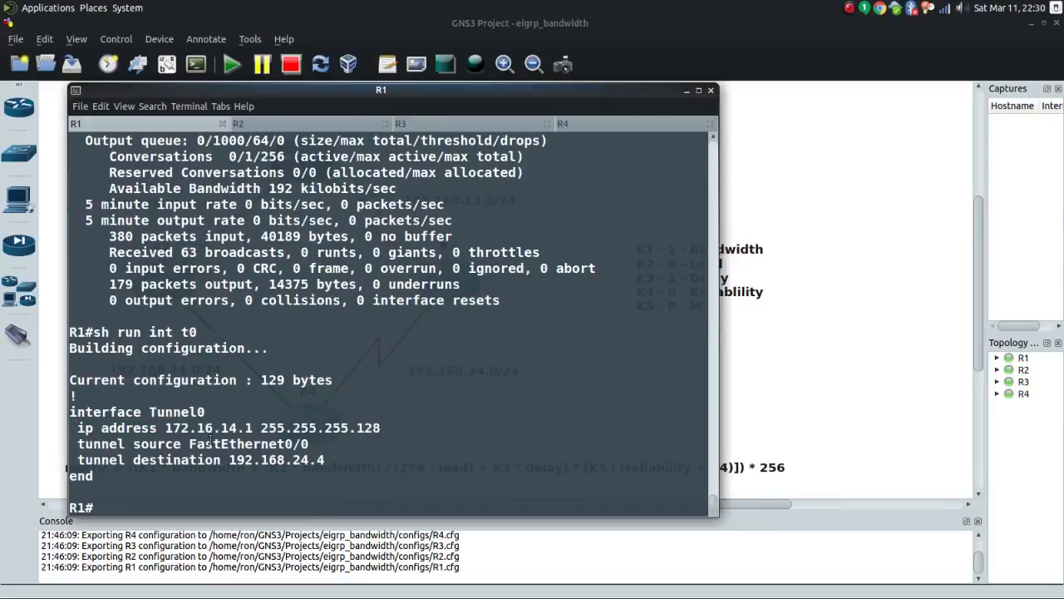
double_click(246, 443)
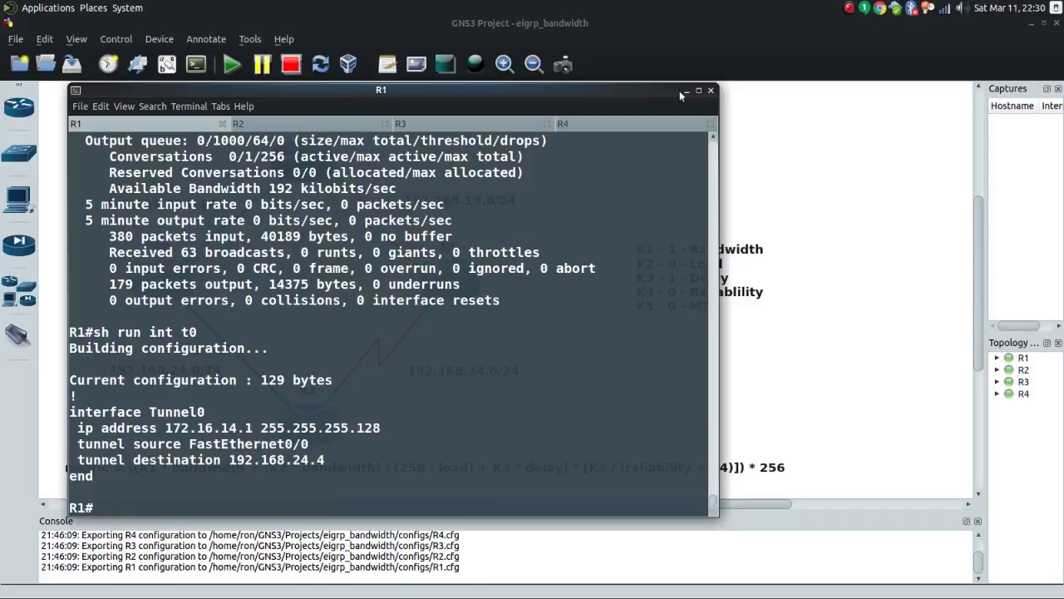
left_click_drag(380, 90, 680, 90)
type("sh run int t1")
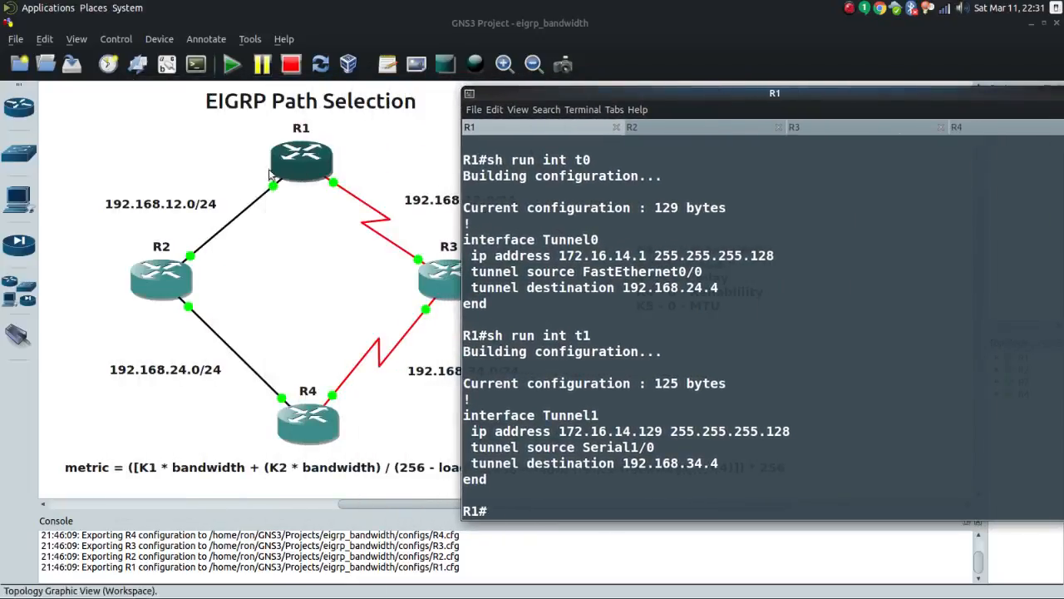
mouse_move(333, 187)
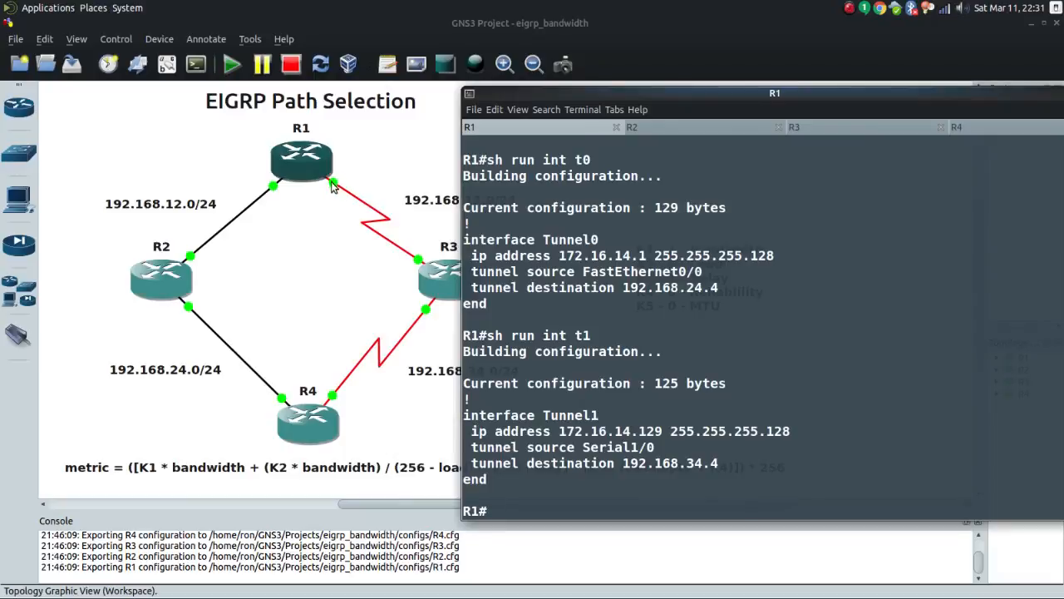
mouse_move(336, 394)
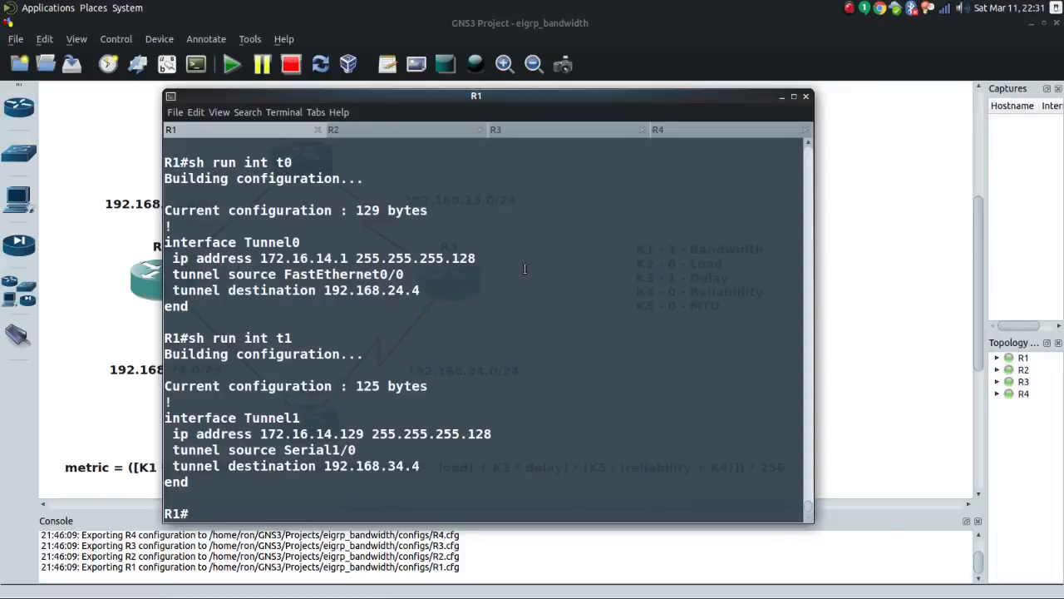
Step: List R1's EIGRP neighbors 172.16.14.2 (Tu0) and 172.16.14.130 (Tu1) beside the topology
type("sh ip ei")
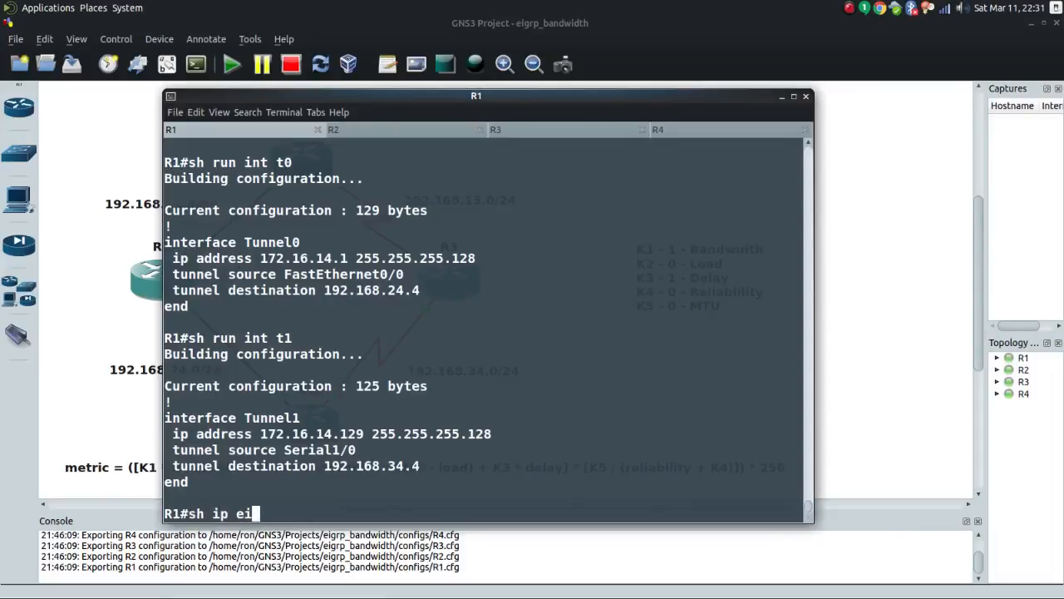
key("Return")
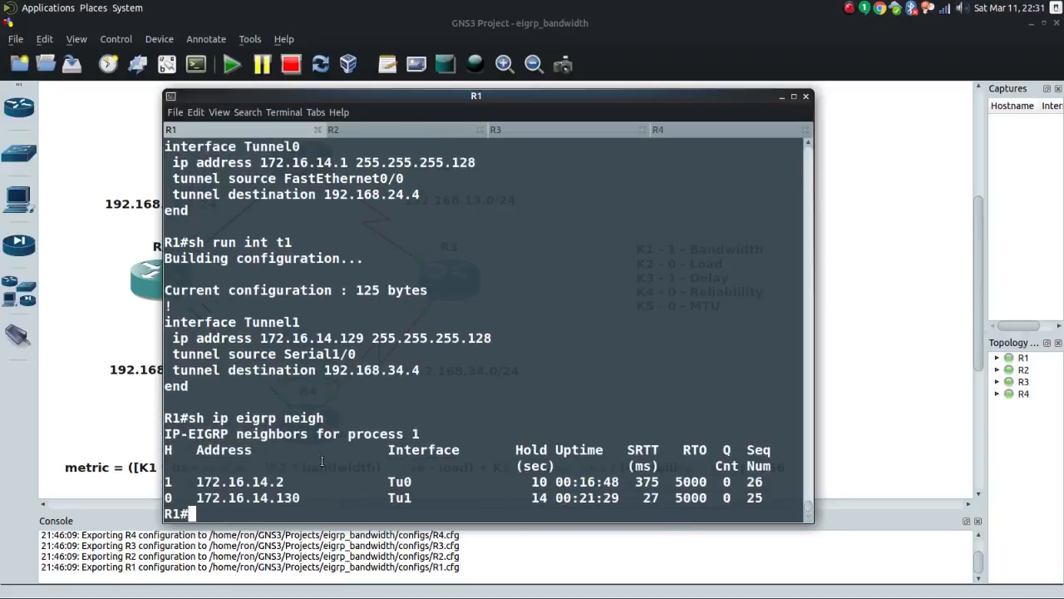
left_click_drag(477, 95, 510, 95)
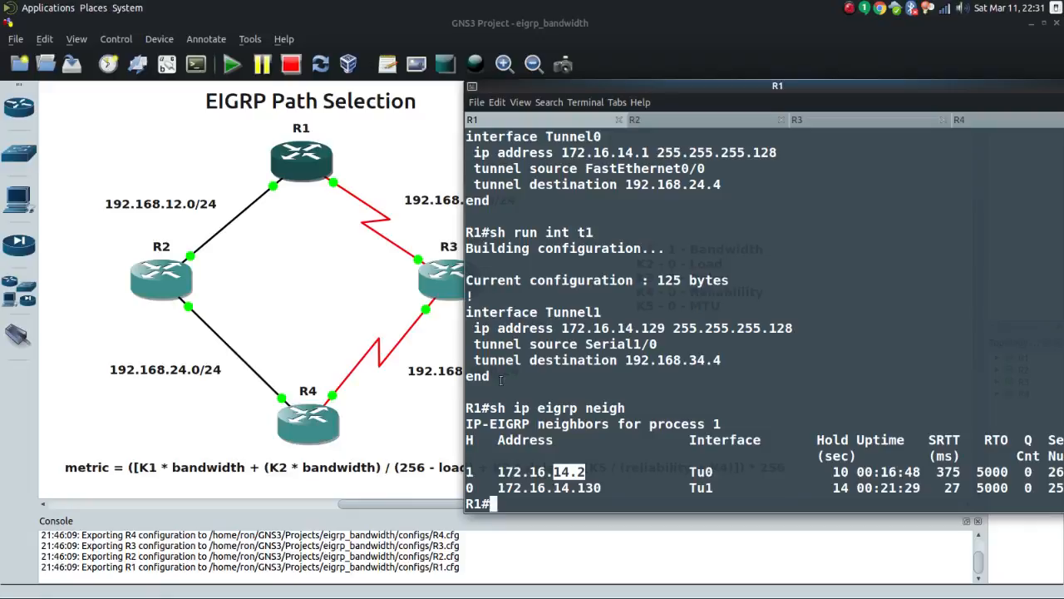
mouse_move(310, 127)
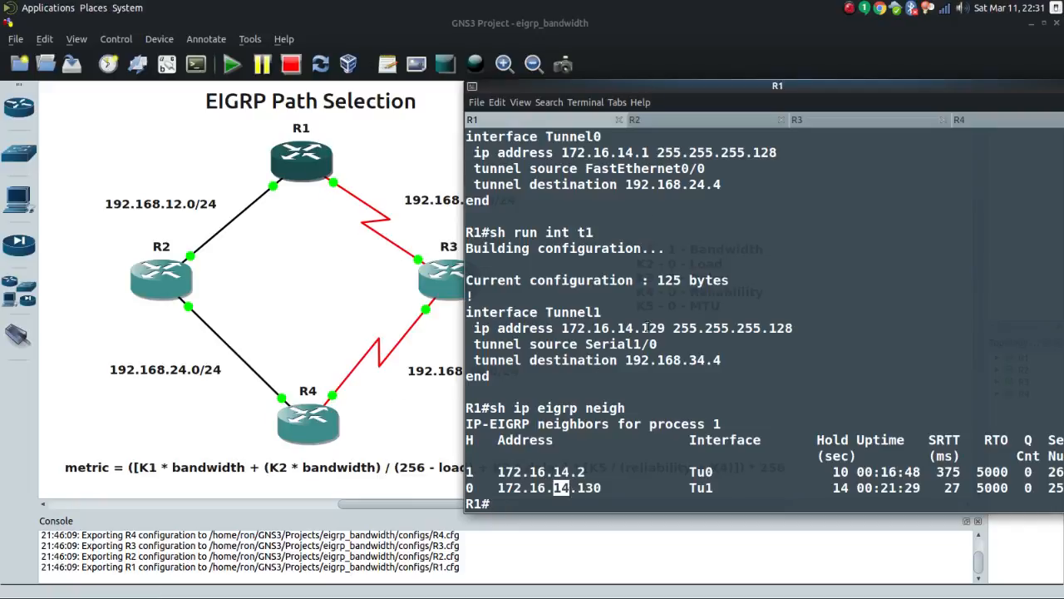
left_click_drag(778, 85, 509, 81)
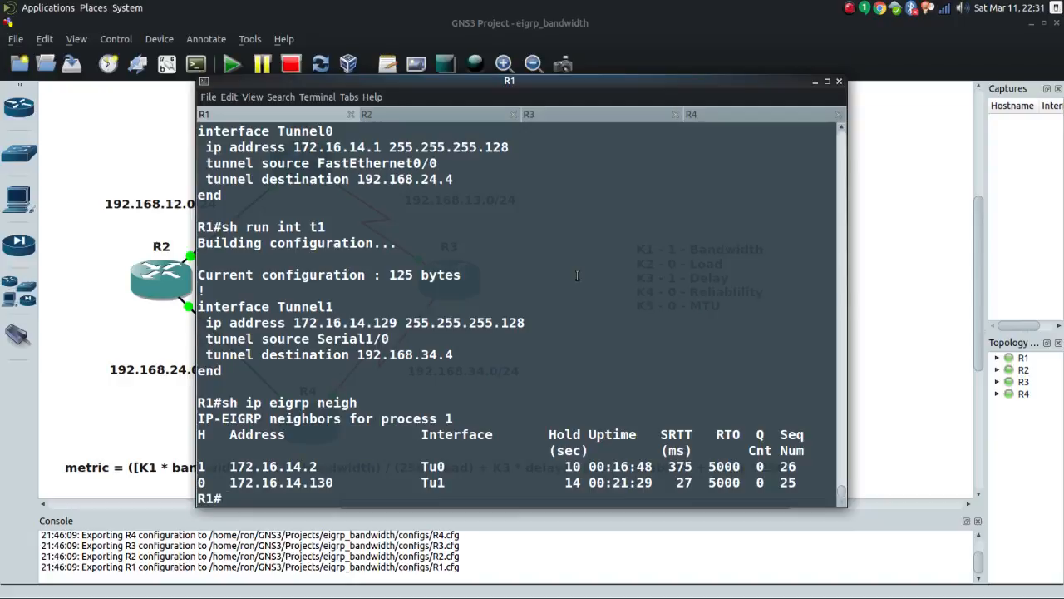
Step: Check R1's routing table for 4.4.4.4 via Tunnel1 and Tunnel0 at metric 297372416
type("sh ip eigrp")
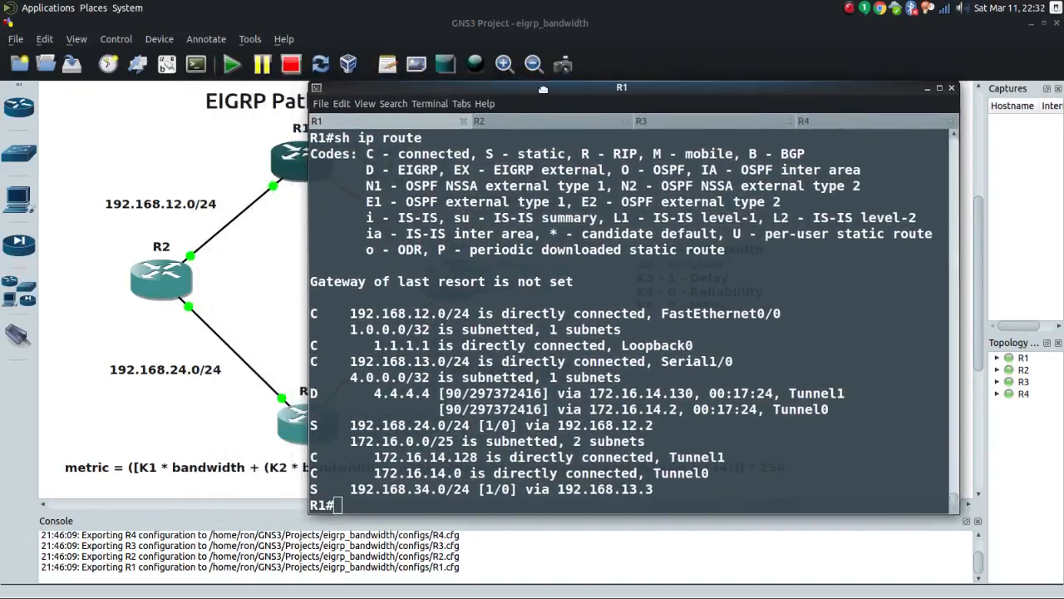
type("sh ip route eigrp")
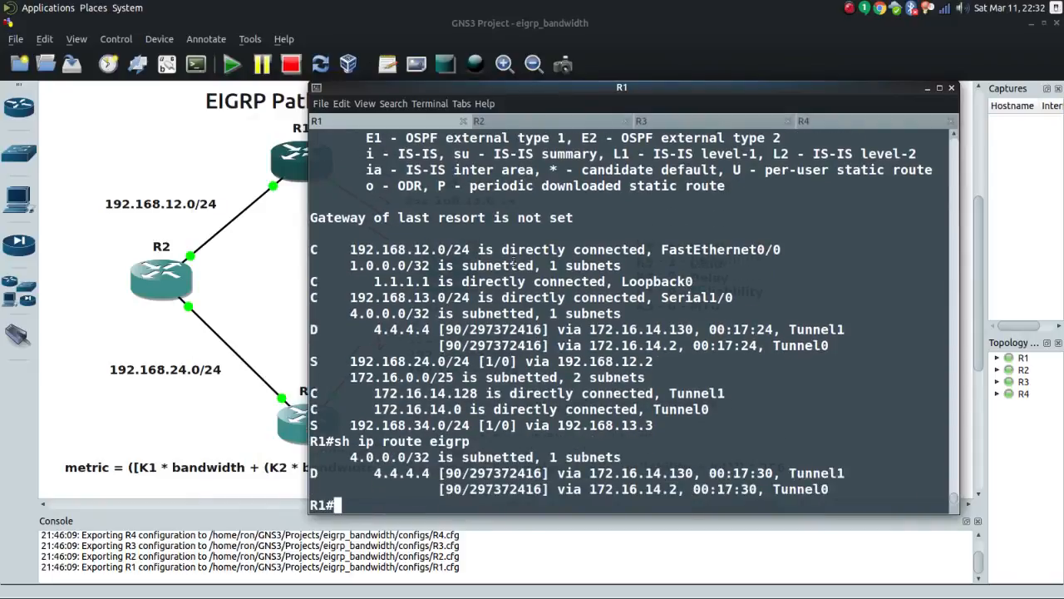
left_click_drag(622, 86, 643, 90)
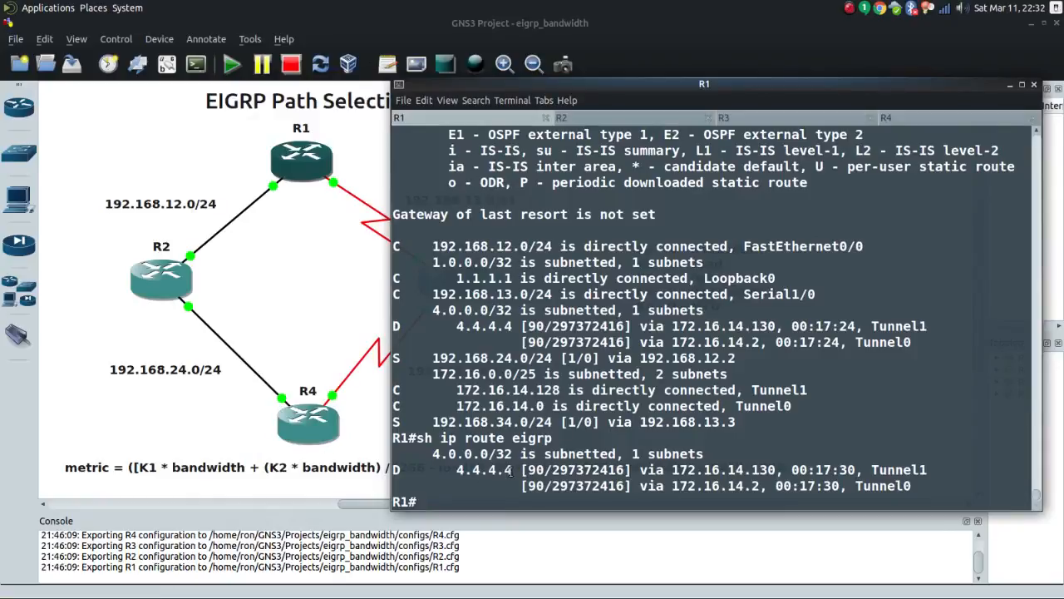
double_click(483, 470)
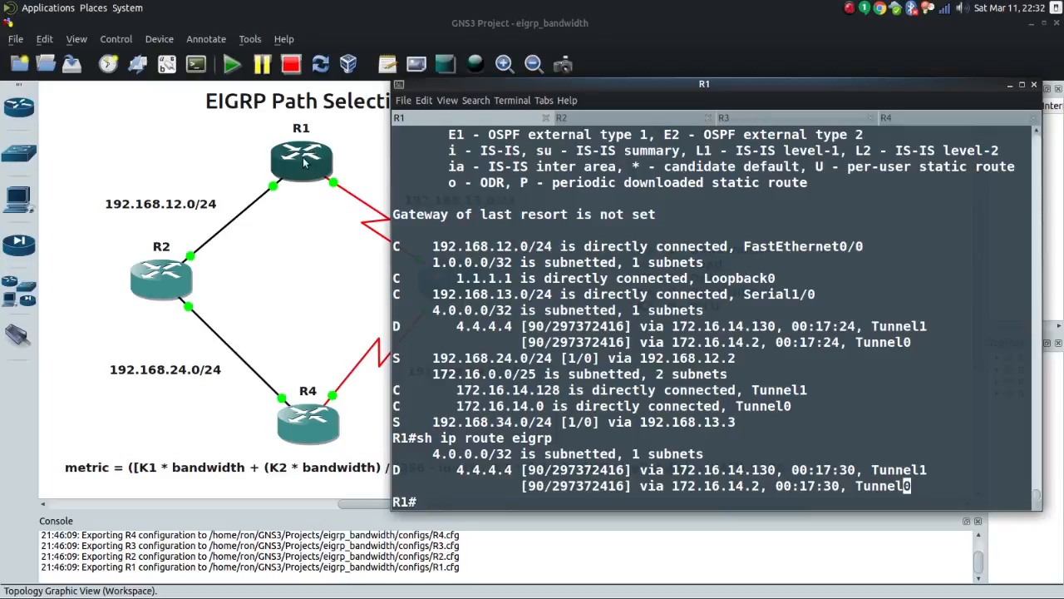
mouse_move(306, 181)
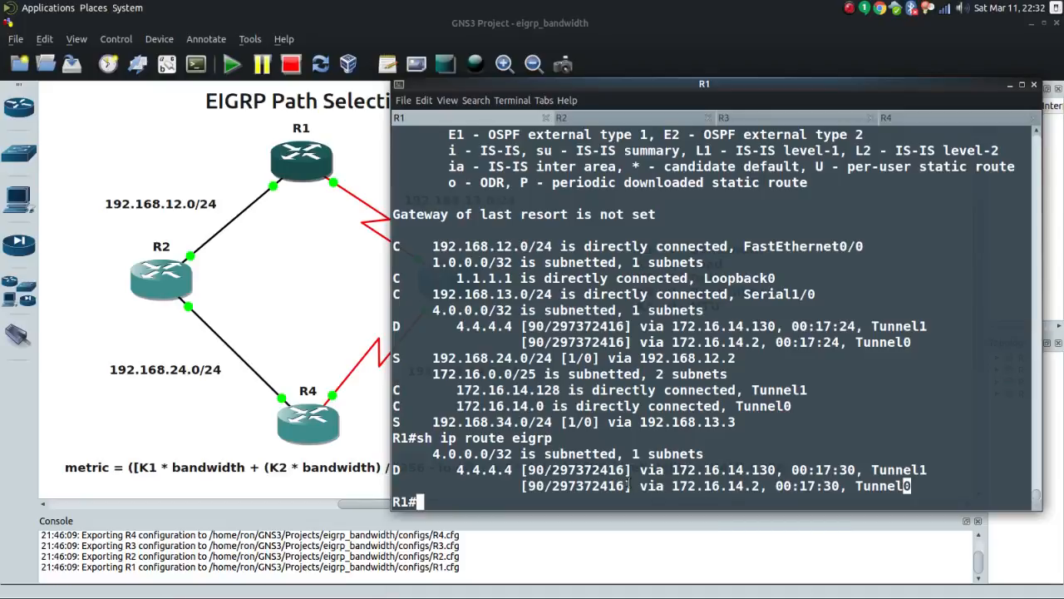
mouse_move(334, 193)
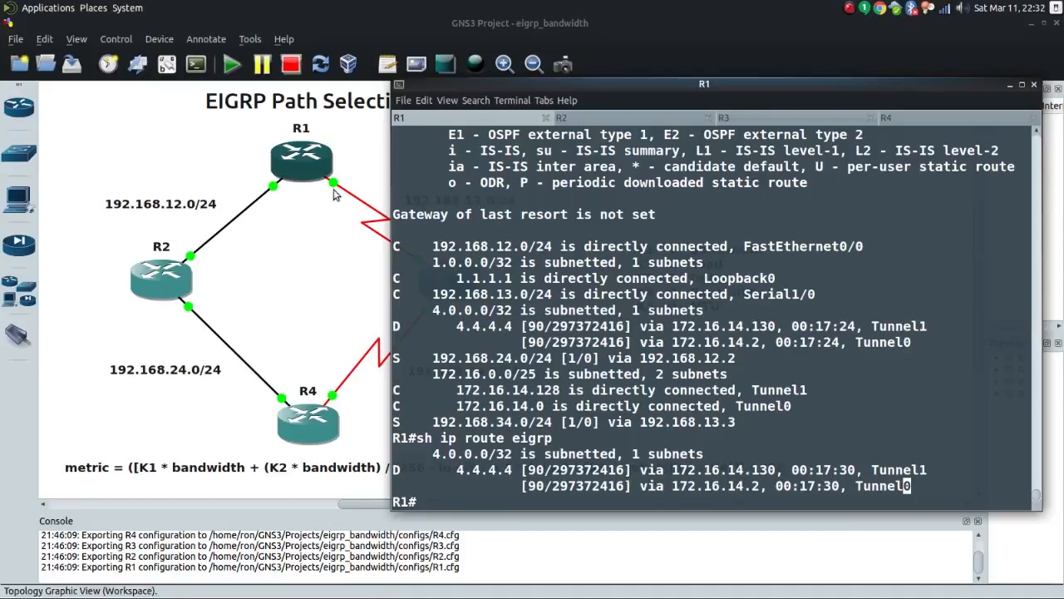
mouse_move(499, 92)
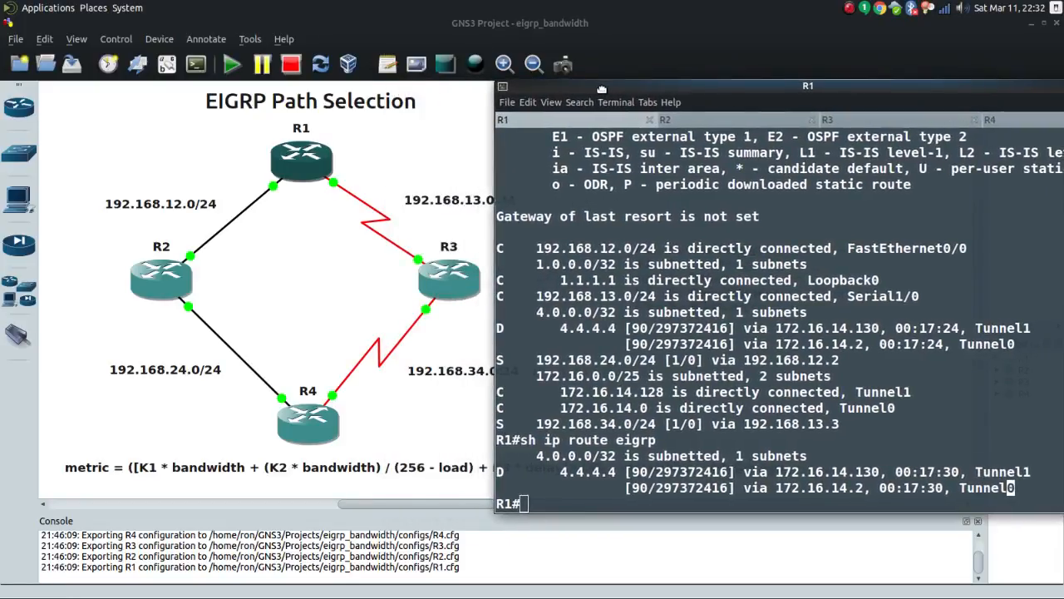
mouse_move(603, 93)
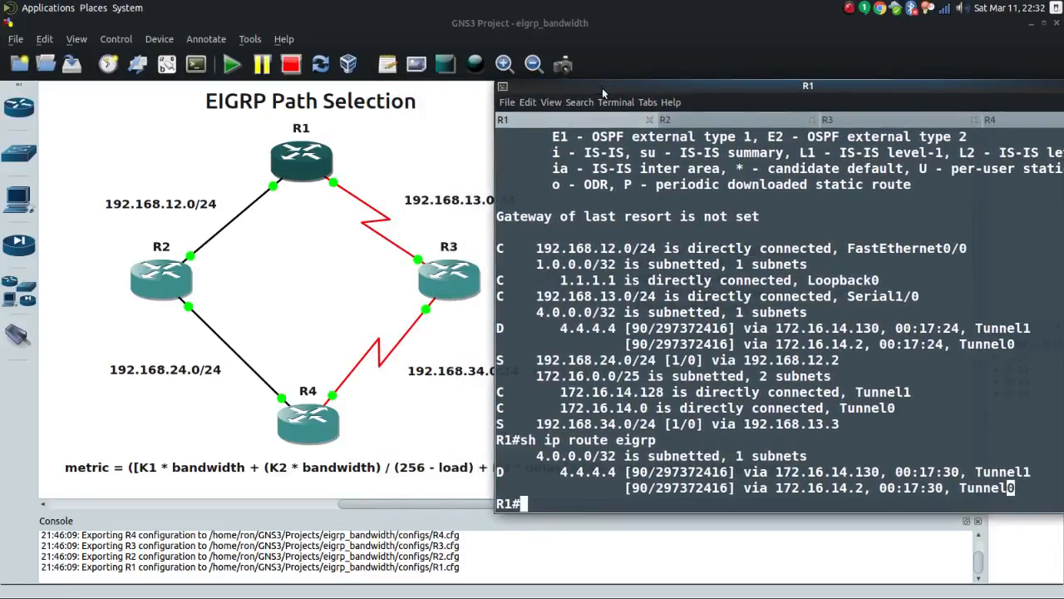
mouse_move(299, 198)
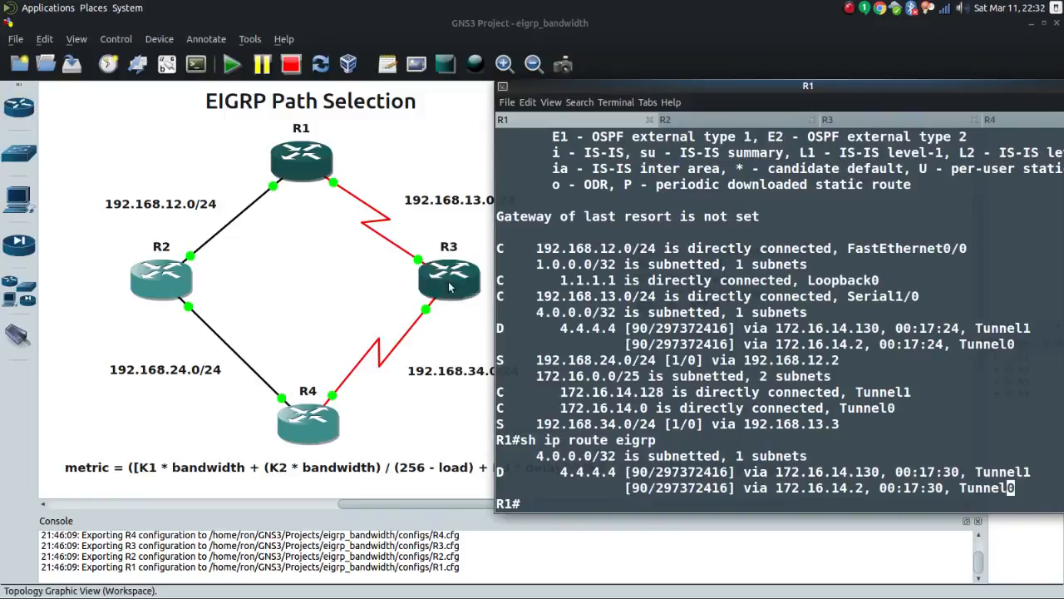
mouse_move(316, 253)
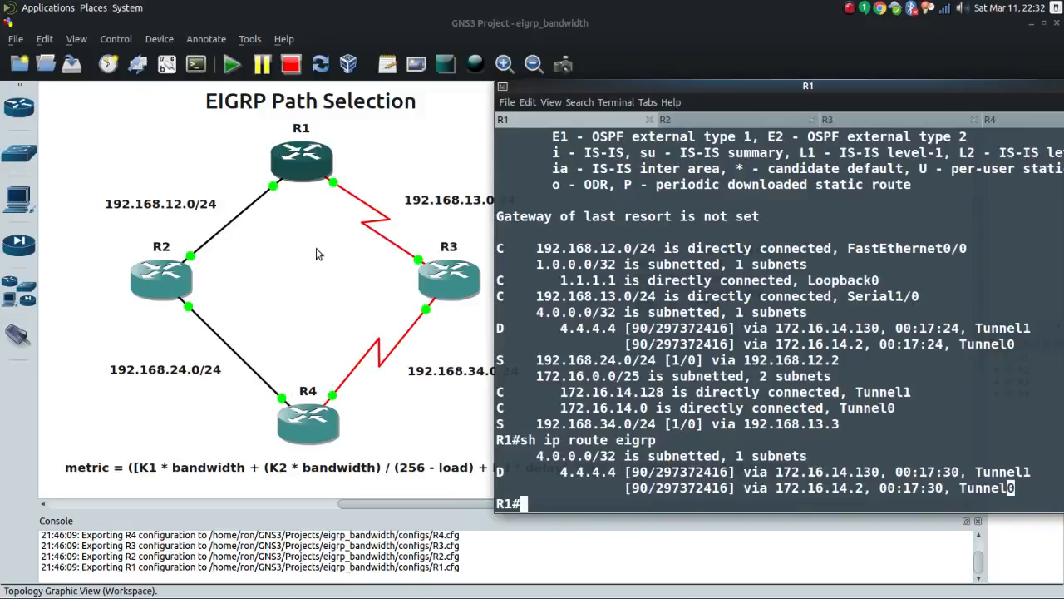
mouse_move(293, 146)
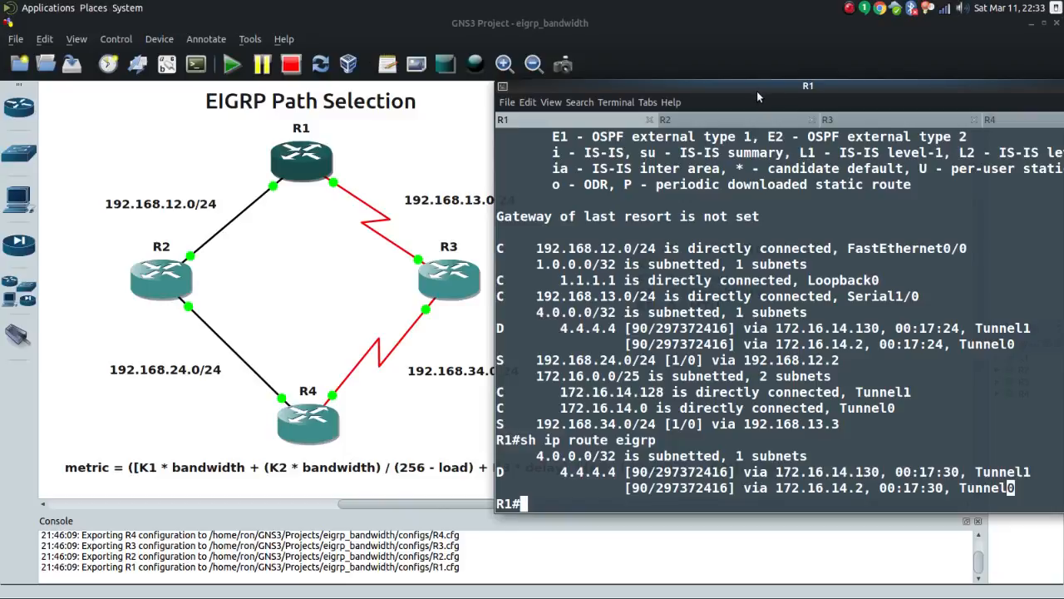
mouse_move(326, 184)
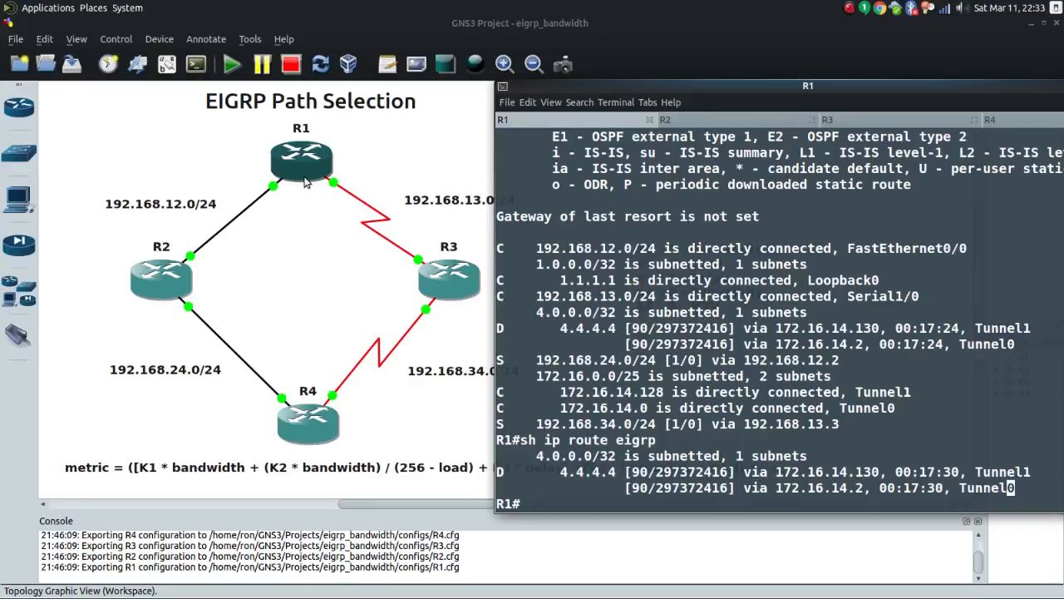
mouse_move(184, 242)
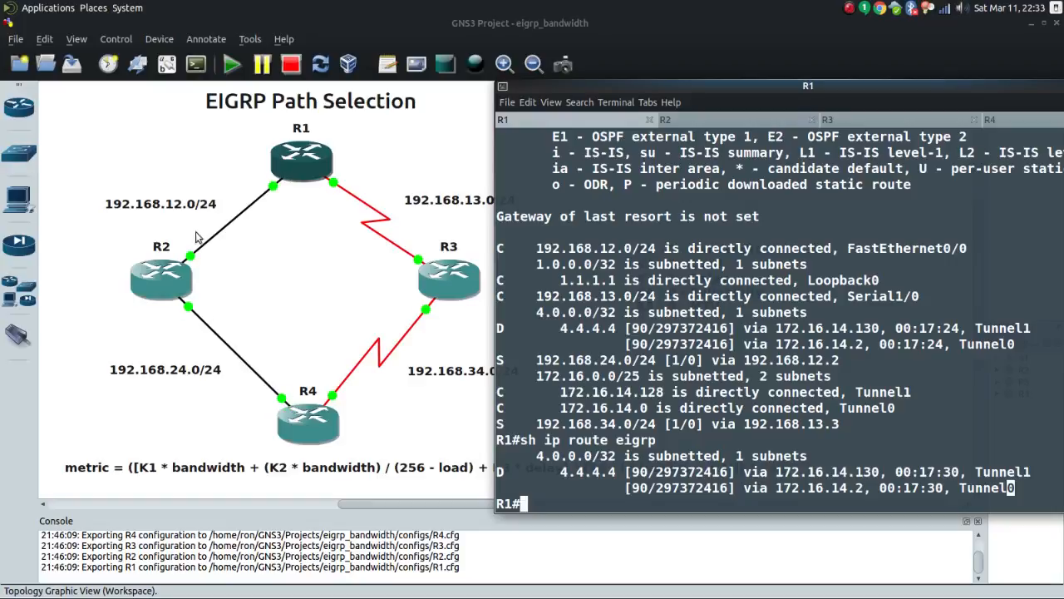
mouse_move(331, 178)
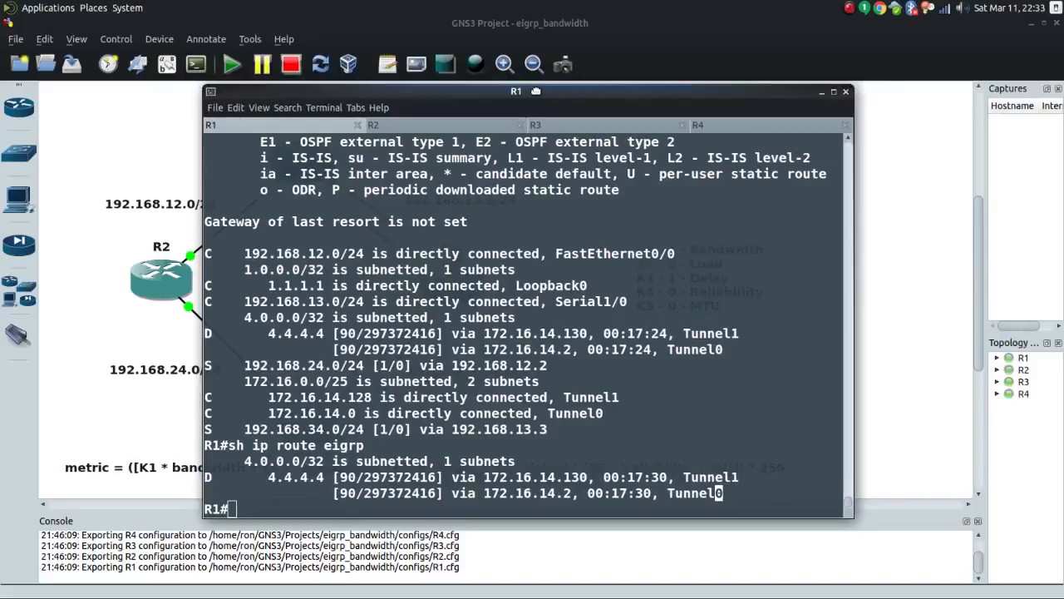
Step: Point out both 4.4.4.4/32 successors at distance 297372416 in R1's EIGRP topology
left_click_drag(516, 91, 515, 101)
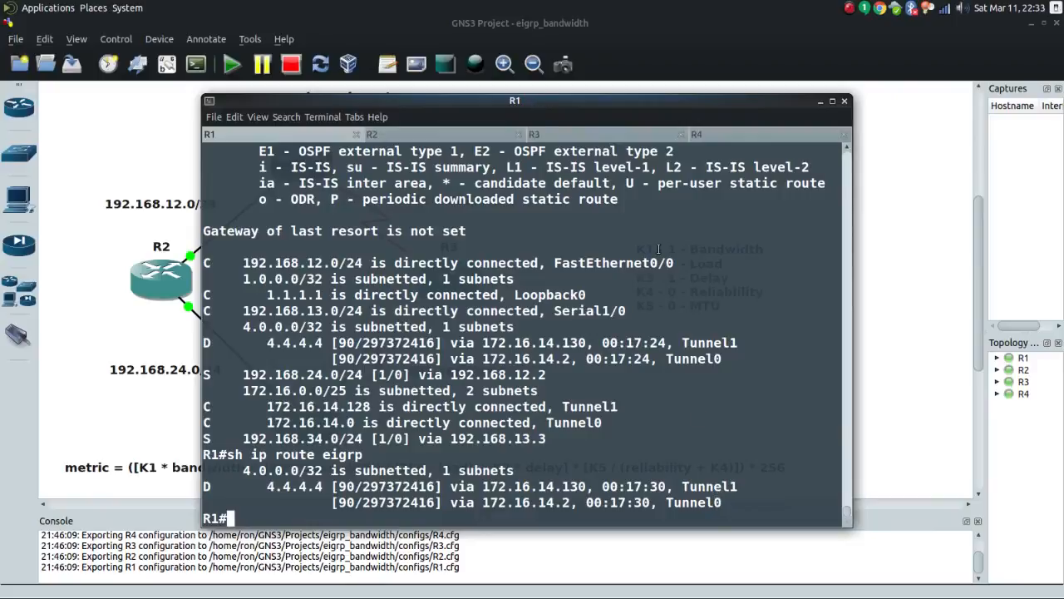
type("sh ip eigrp topology")
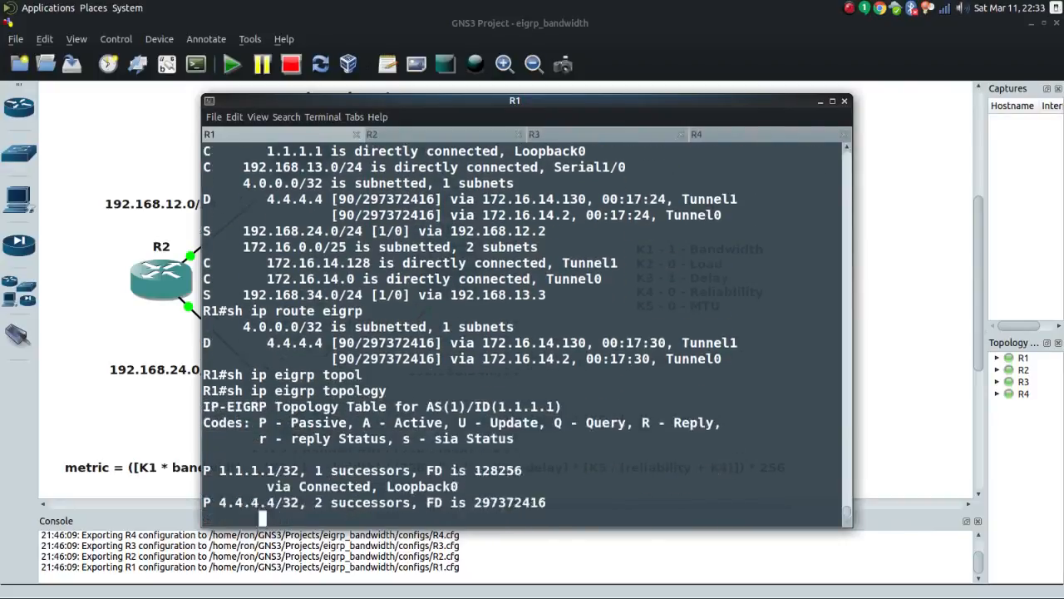
scroll("down", 3)
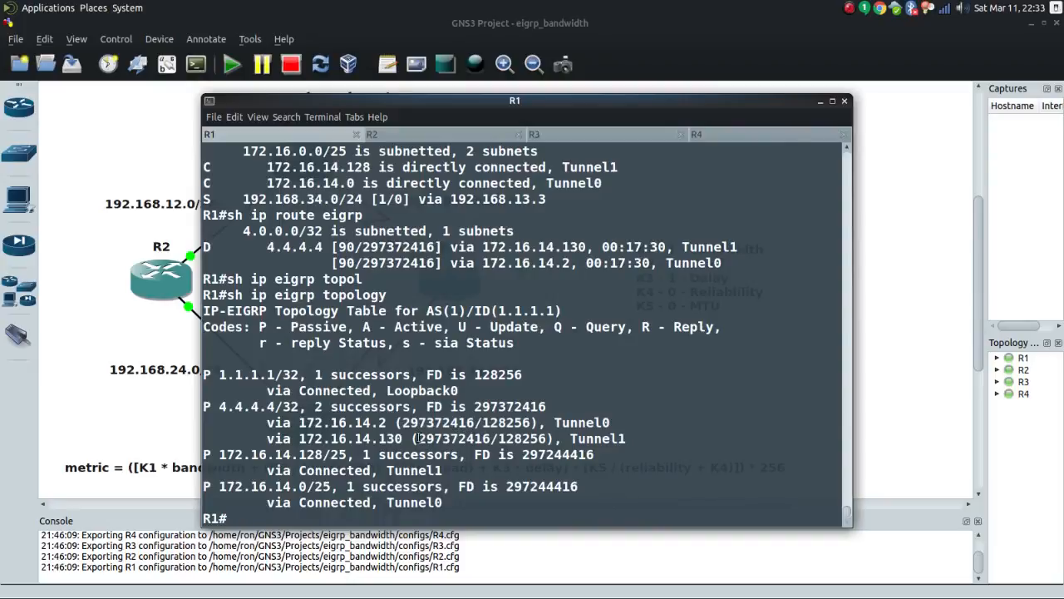
double_click(454, 438)
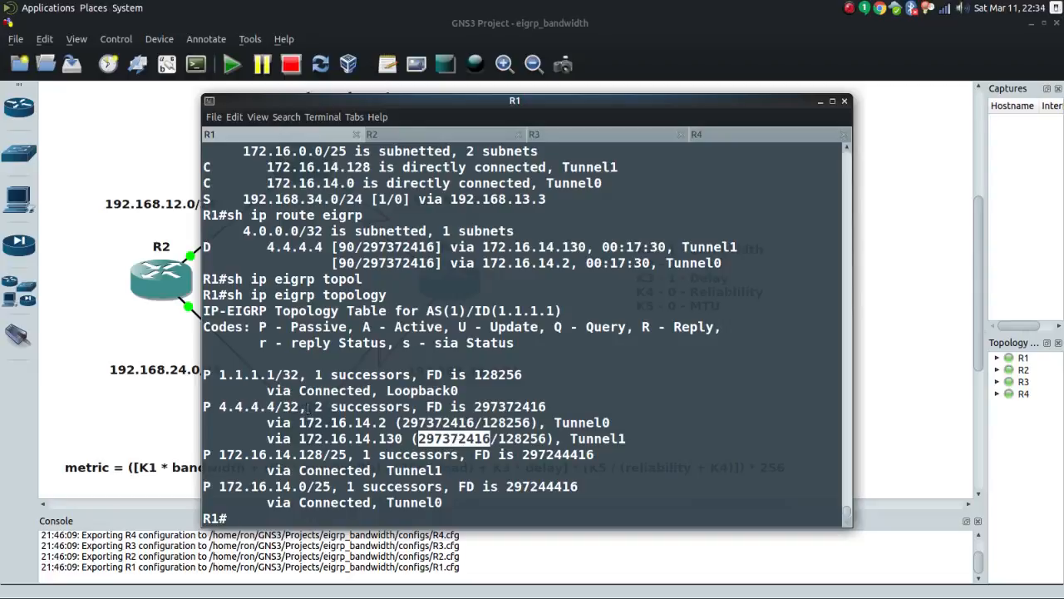
double_click(364, 407)
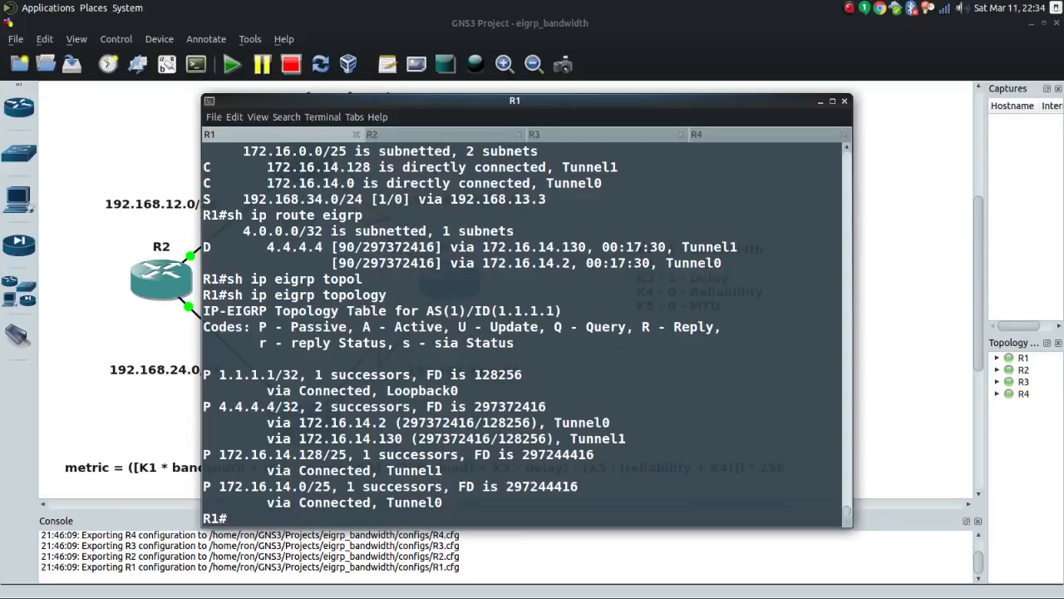
Step: Page through Tunnel0's interface details: 9 Kbit bandwidth and 500000 usec delay
type("sh int t0")
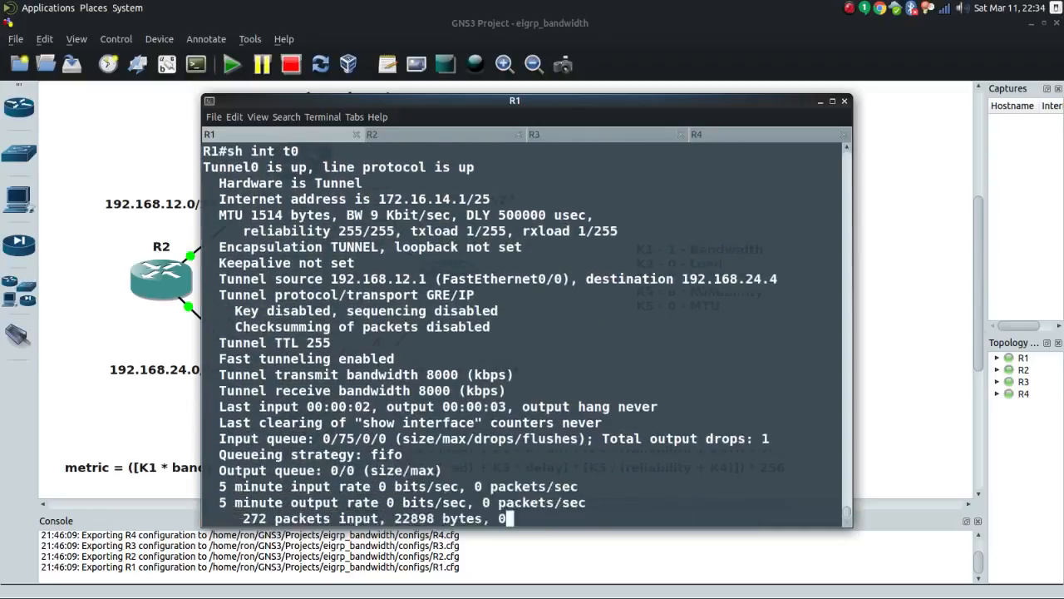
key("space")
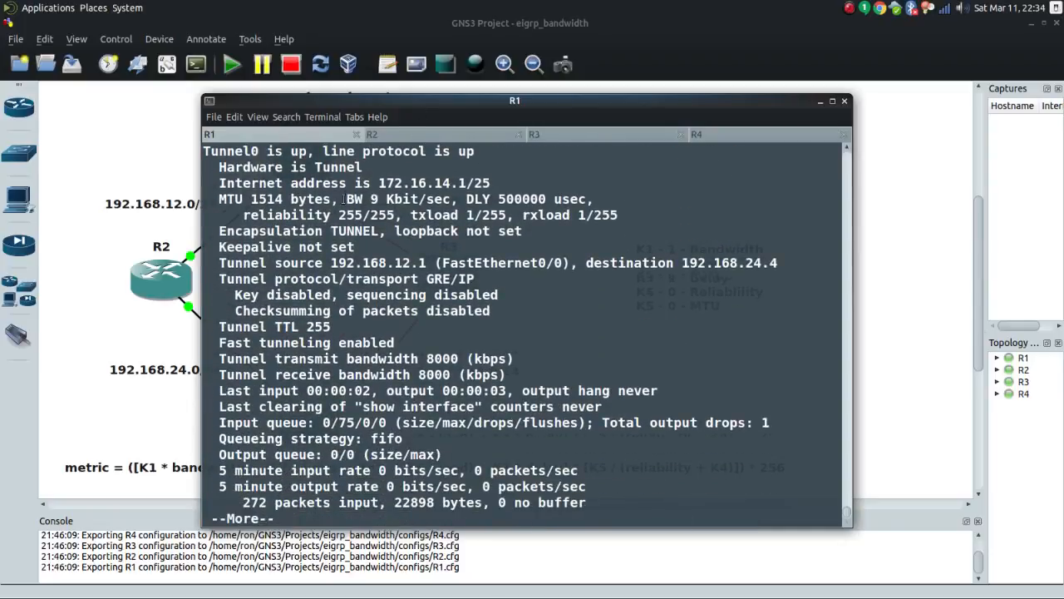
double_click(398, 199)
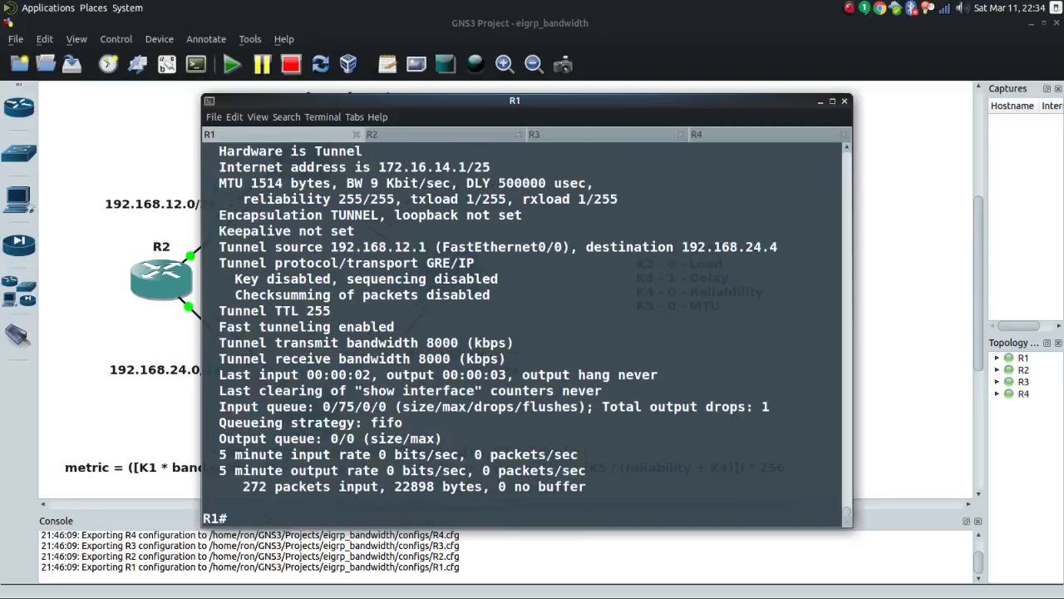
Step: Show Tunnel1's details: 9 Kbit bandwidth, 500000 usec delay, 8000 kbps tunnel bandwidth
type("sh int t1")
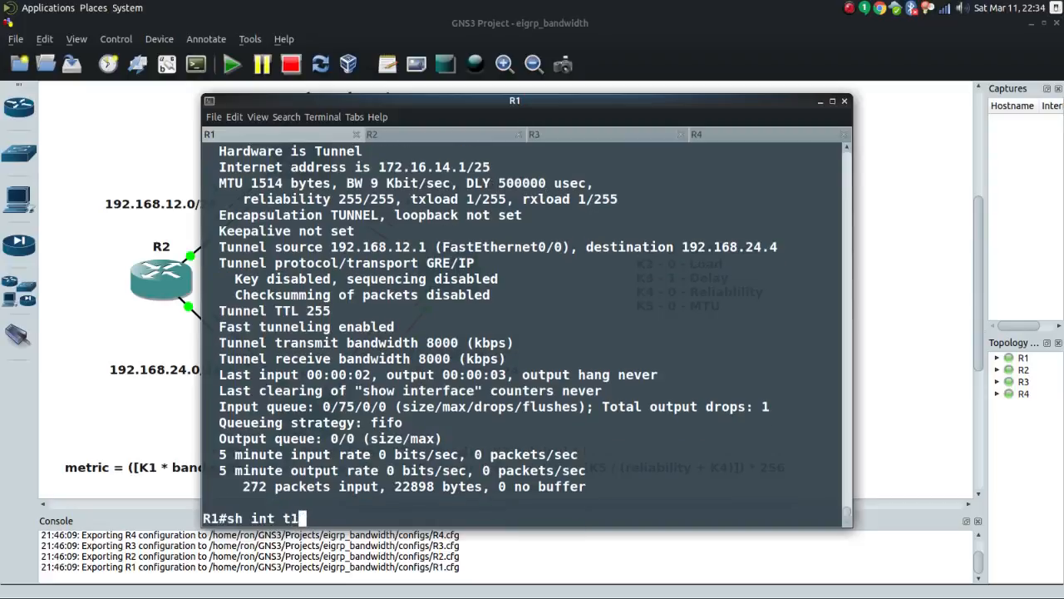
key("Return")
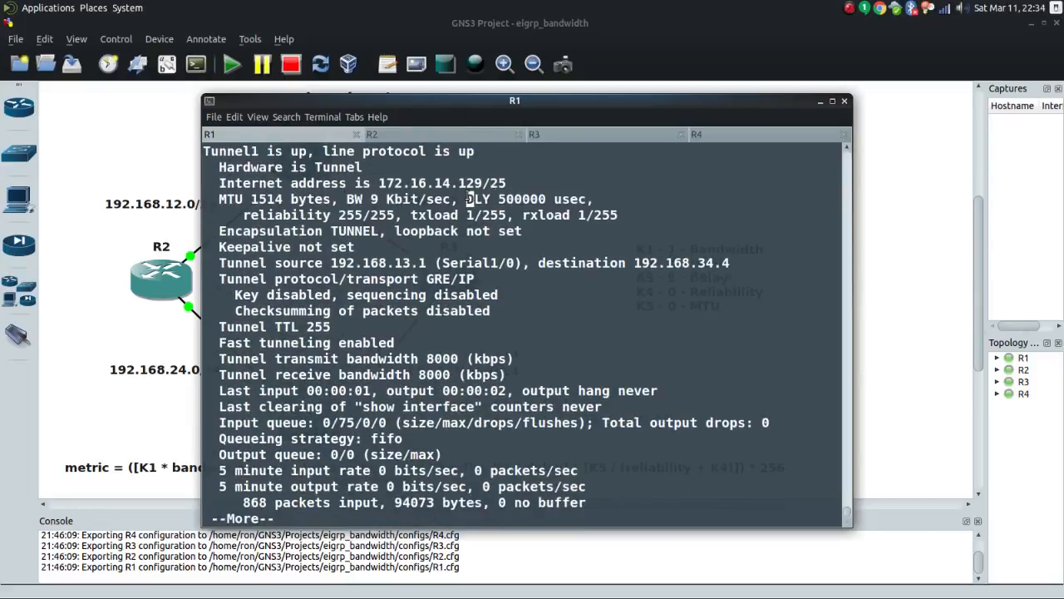
left_click_drag(465, 199, 592, 199)
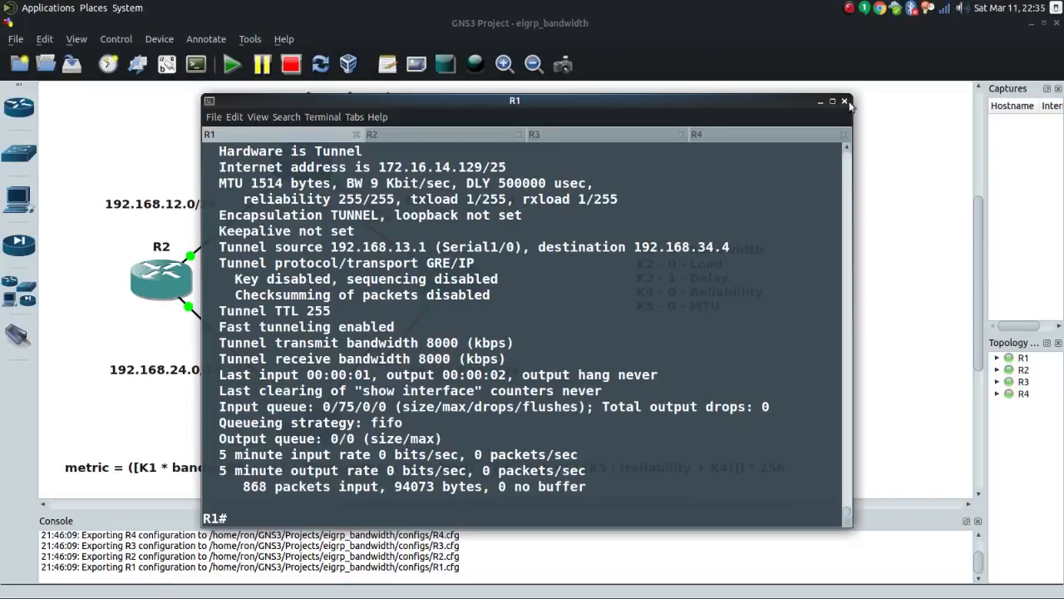
left_click(844, 100)
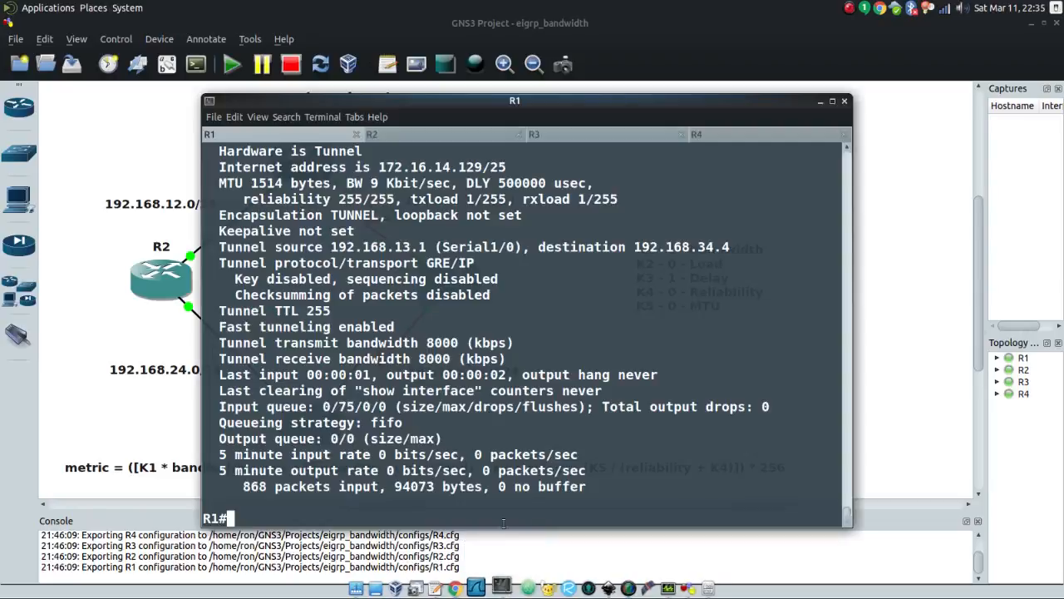
left_click_drag(514, 99, 483, 89)
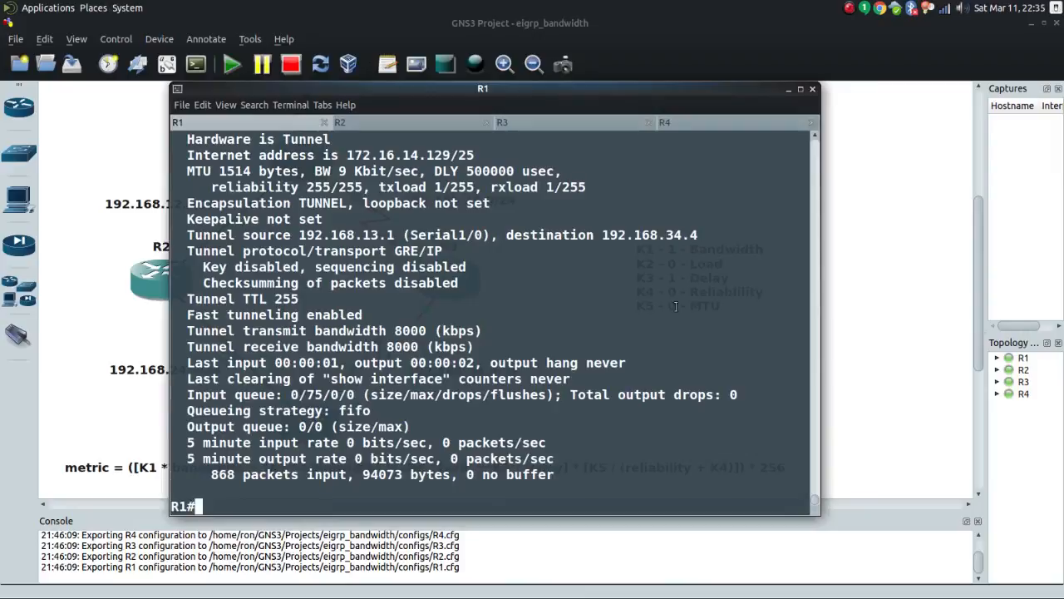
Step: Configure R1's Tunnel0 with bandwidth 10000 kilobits after checking the 'bandwidth ?' help
type("config t")
type("int t0")
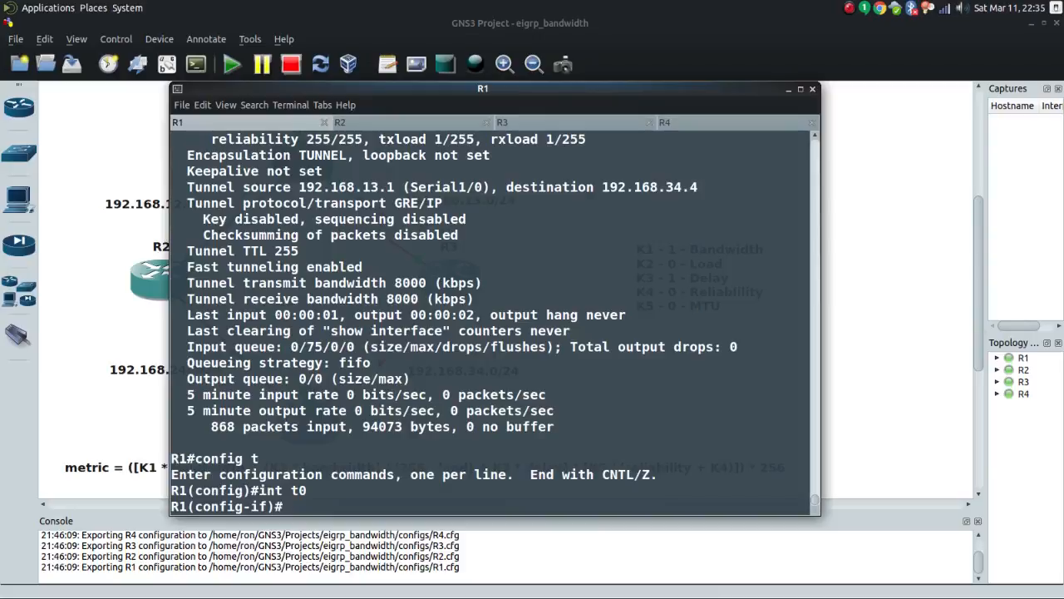
type("bandwi")
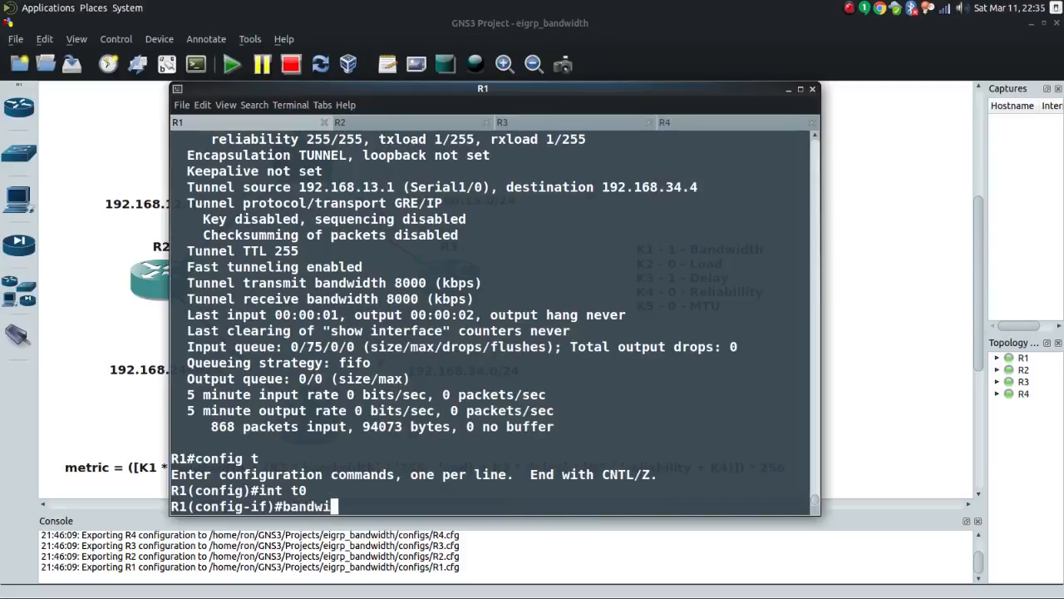
type("dth 10")
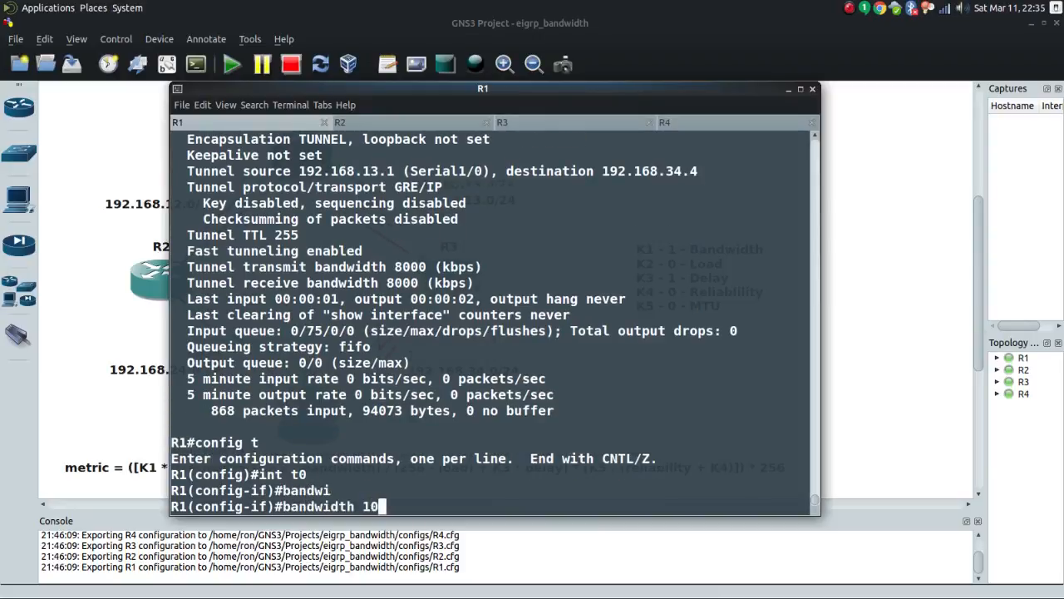
type("?")
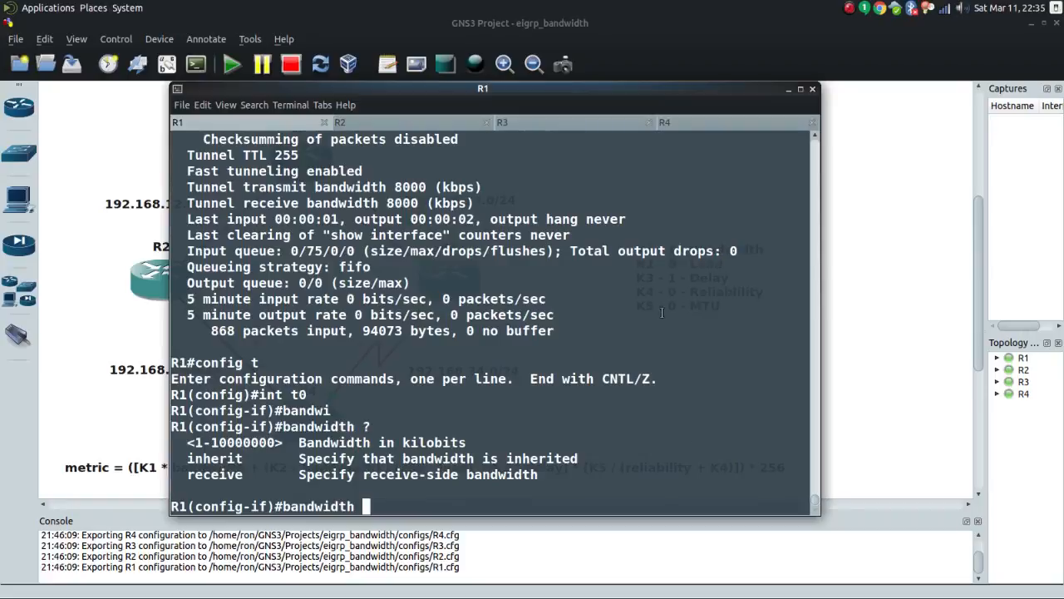
type("10000")
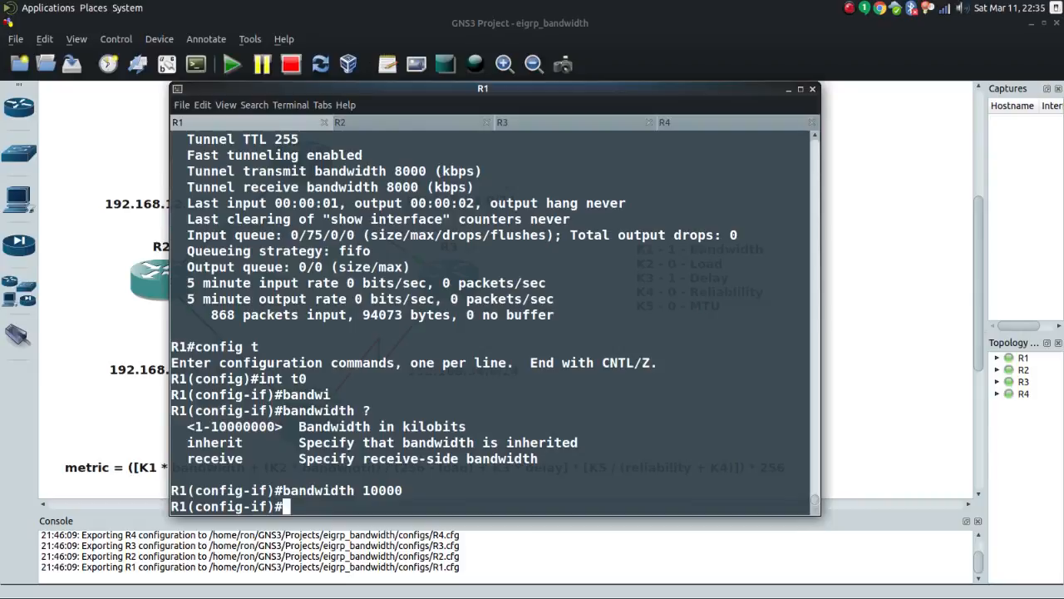
left_click(665, 122)
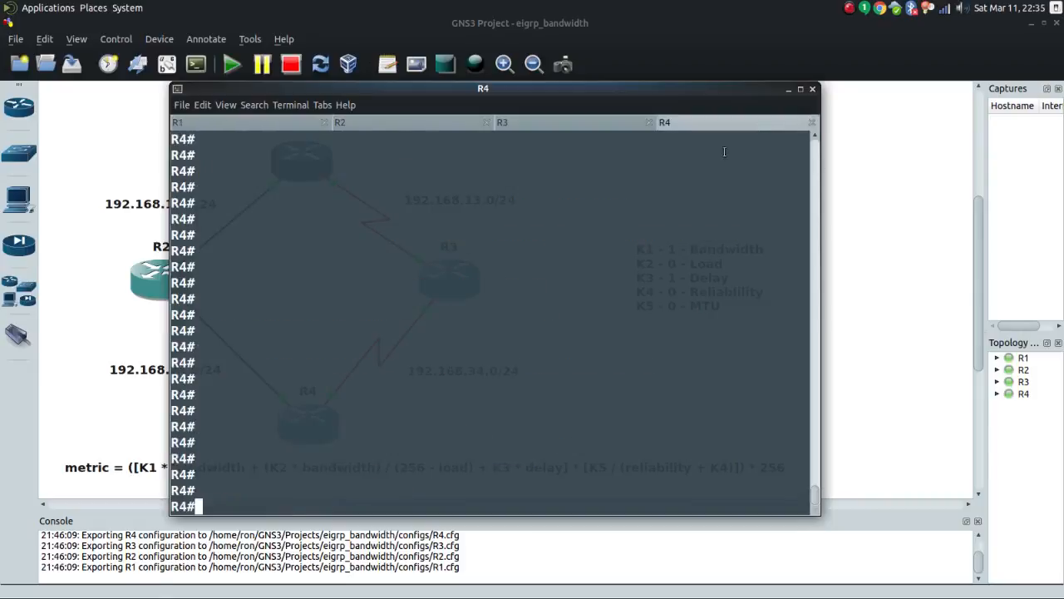
Step: Give R4's Tunnel0 a bandwidth of 10000 kilobits
type("config t")
type("bandw")
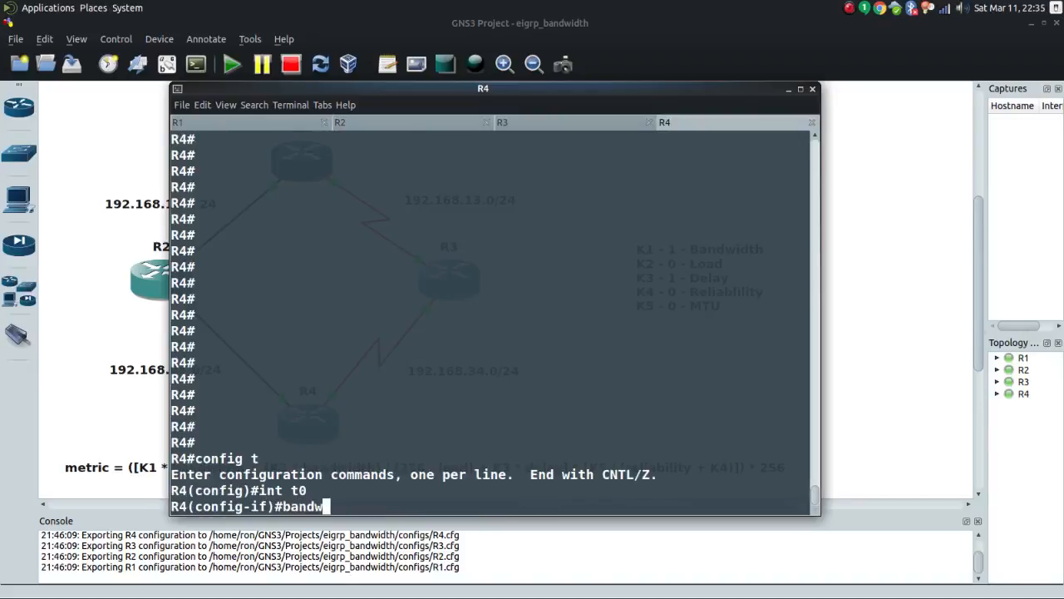
type("idth 10000")
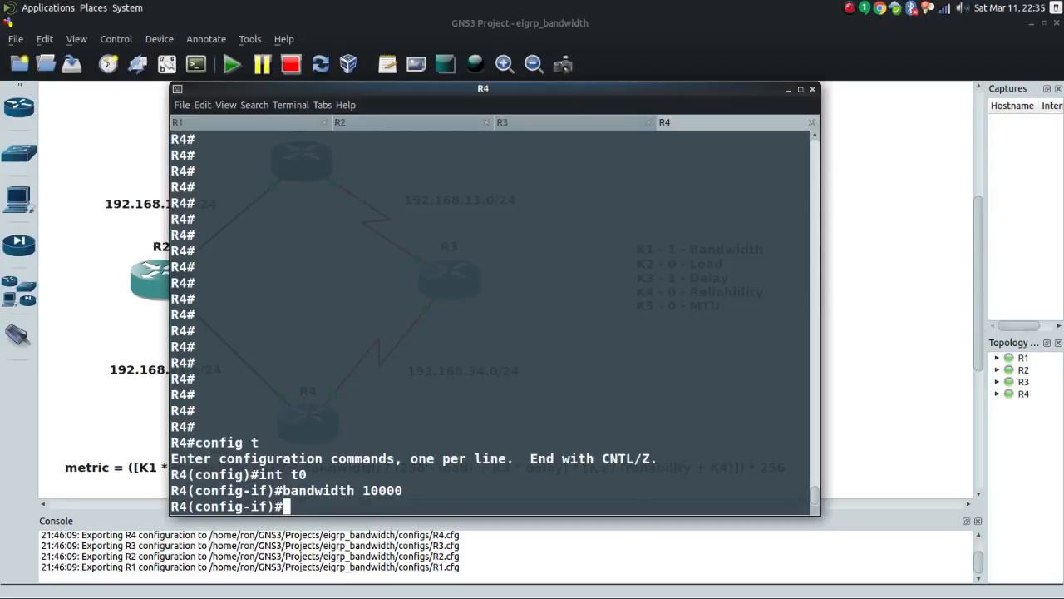
left_click(176, 122)
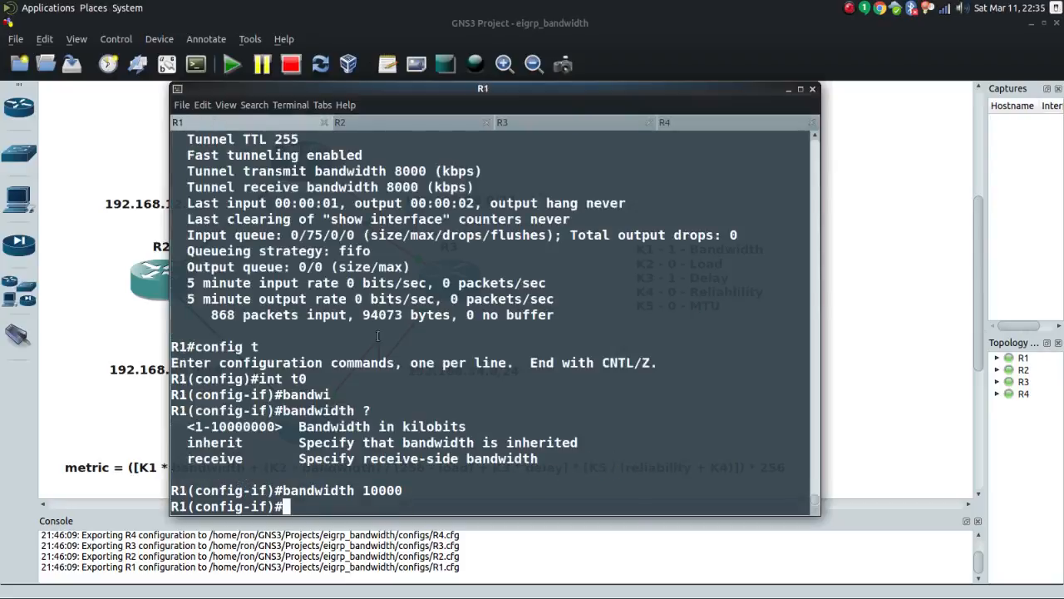
Step: Highlight R1's EIGRP topology: single Tunnel0 successor for 4.4.4.4 at 13184000, Tunnel1 costlier
type("do sh")
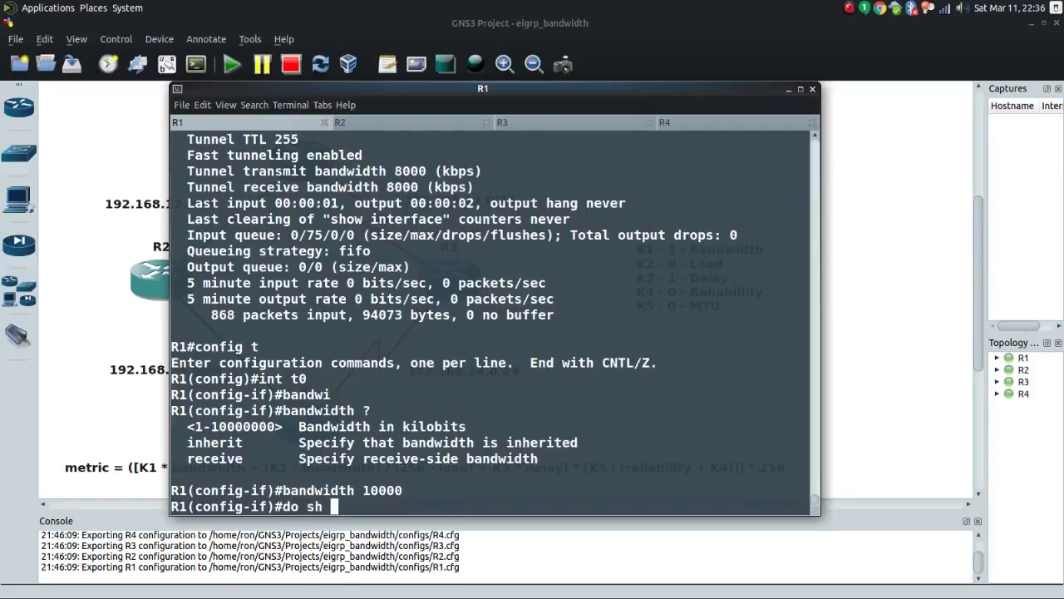
type("ip eigrp top")
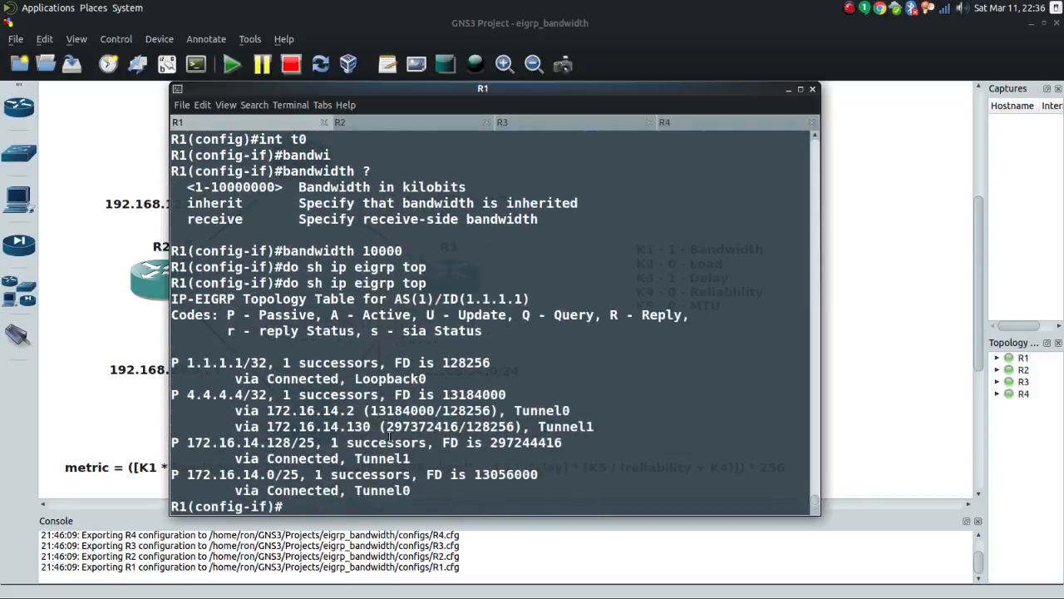
double_click(387, 409)
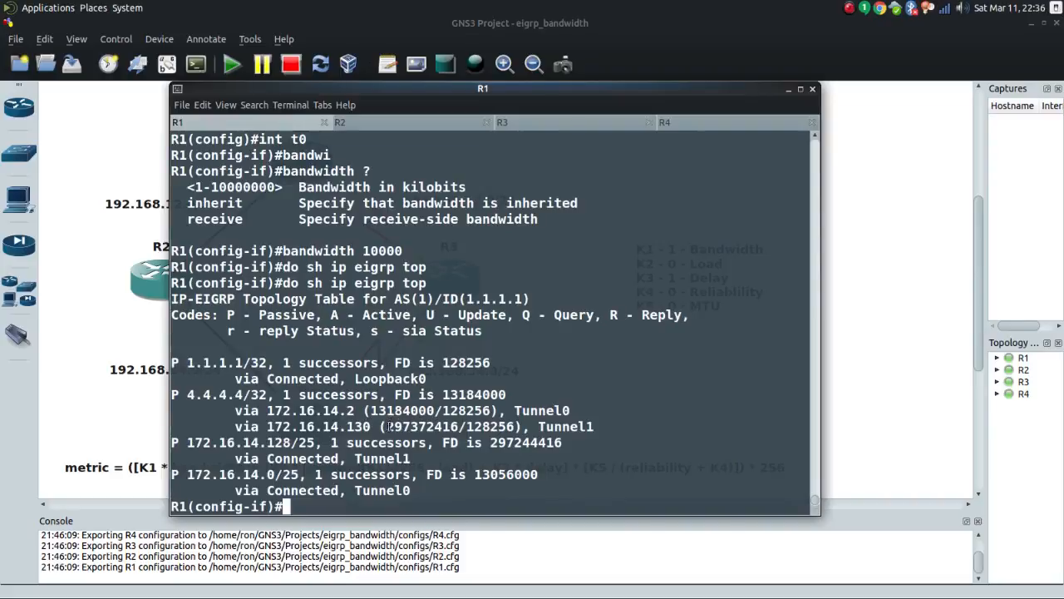
double_click(422, 425)
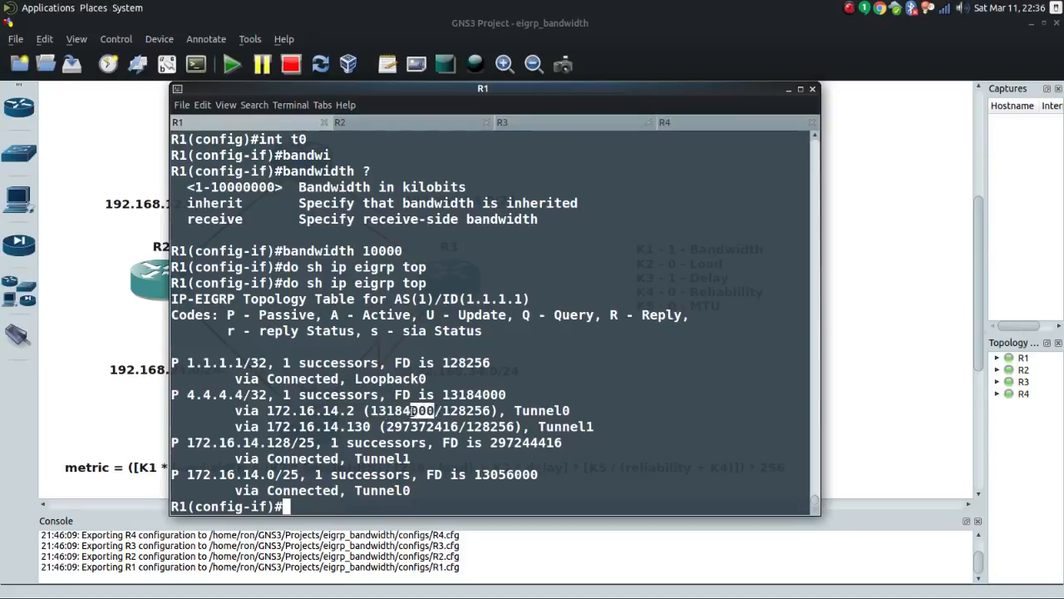
double_click(402, 410)
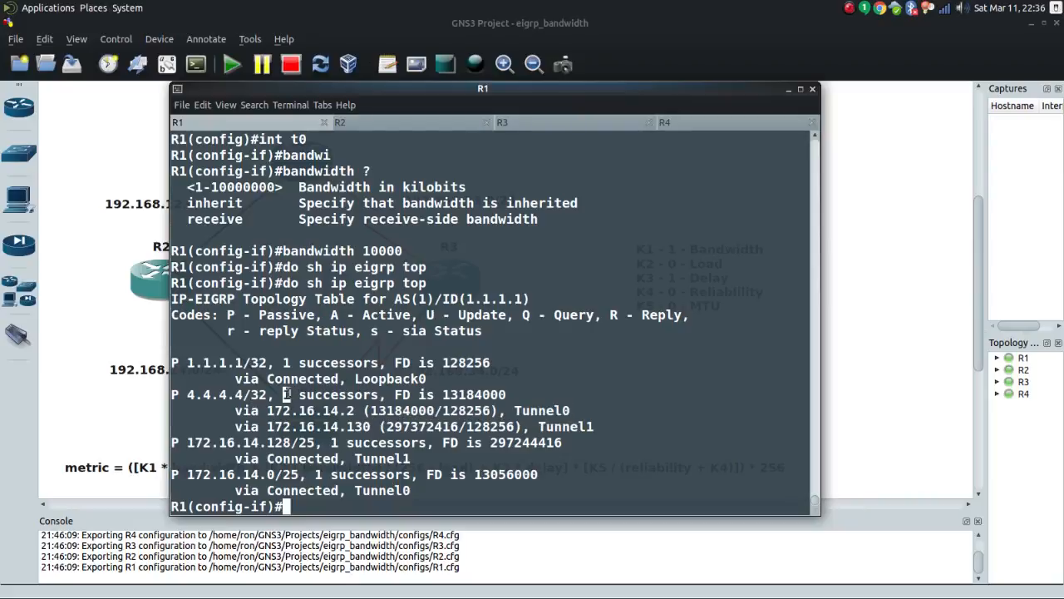
double_click(329, 395)
type("d")
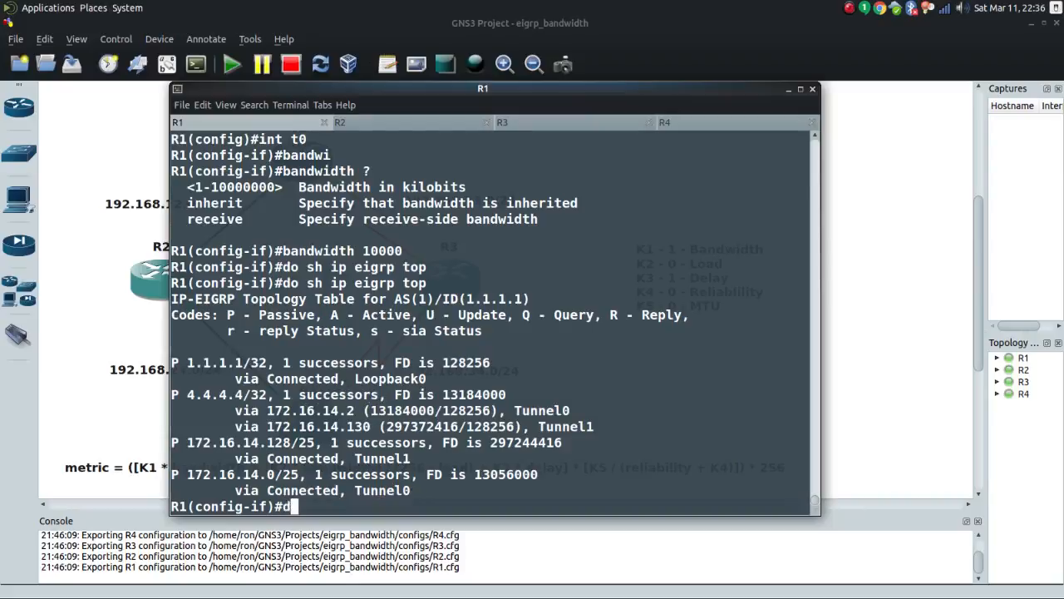
Step: Show R1's EIGRP routes and highlight 4.4.4.4 reached via Tunnel0
type("o sh ip eigrp")
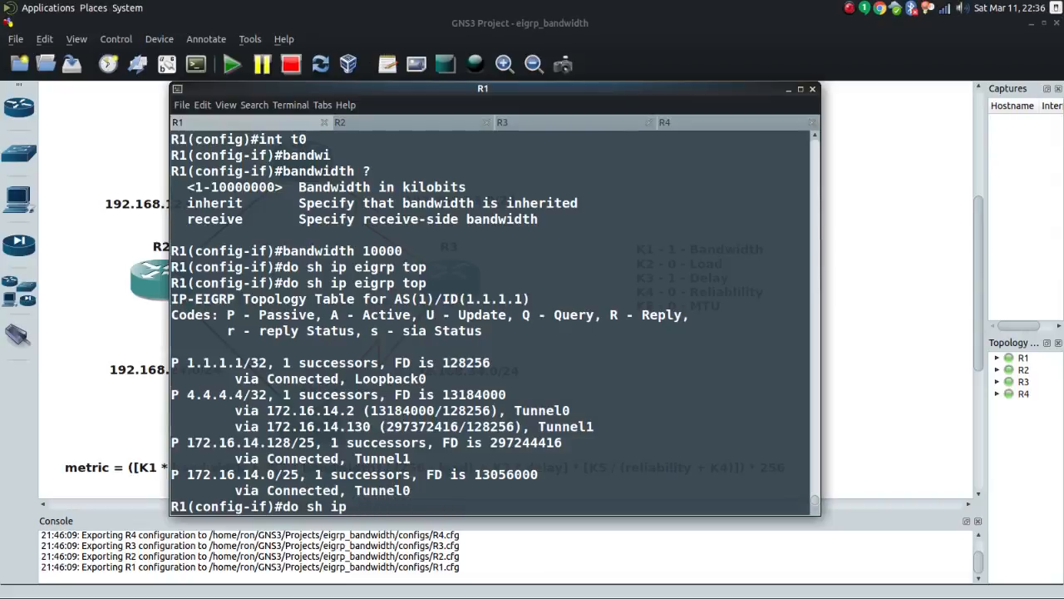
type("do sh ip route eigrp")
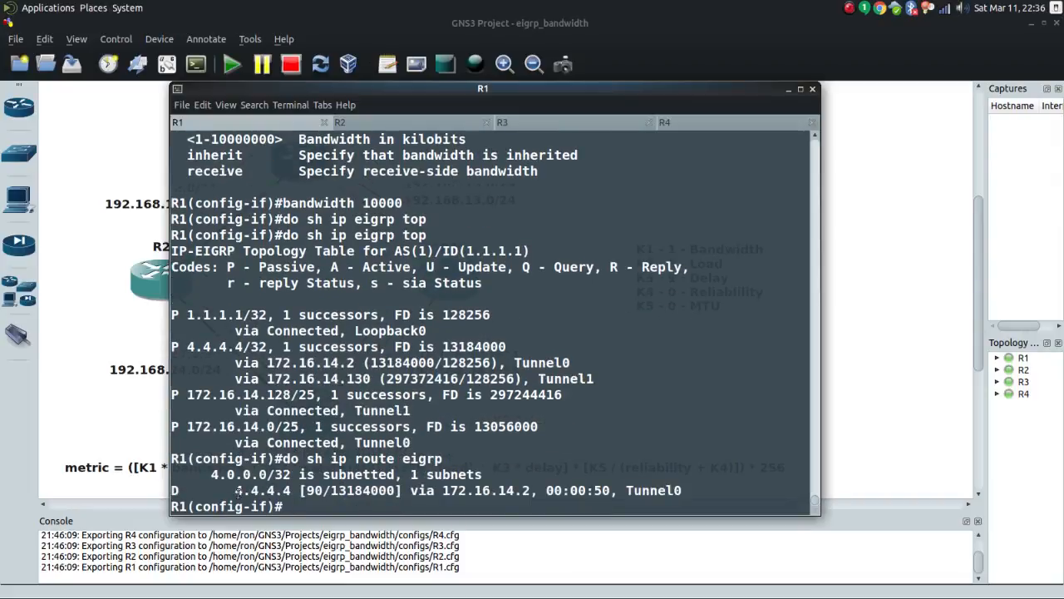
double_click(262, 490)
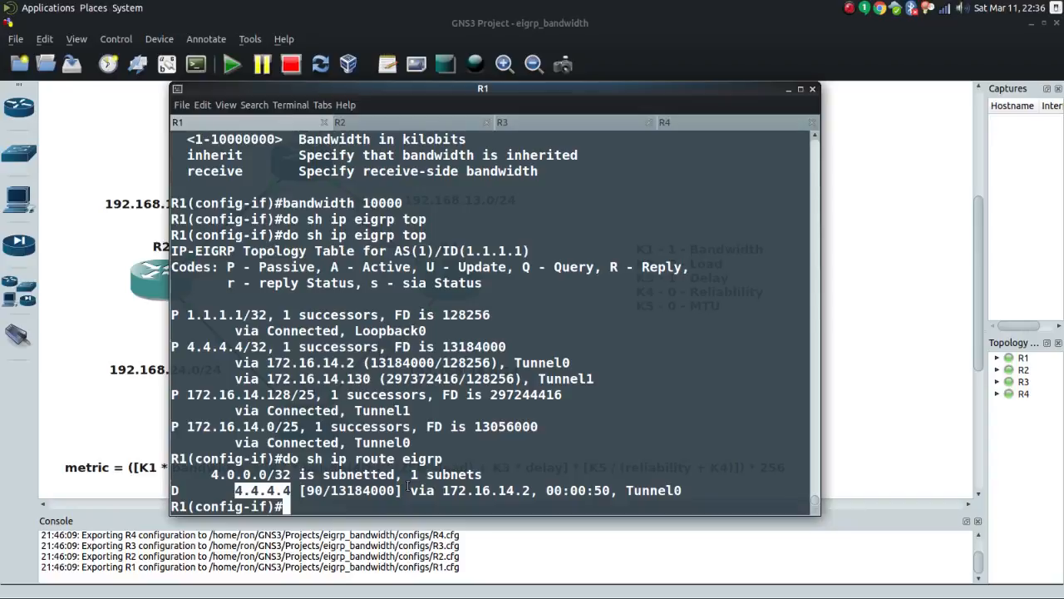
Step: Shut down R1's Tunnel0 and confirm 4.4.4.4 fails over to Tunnel1
type("shut")
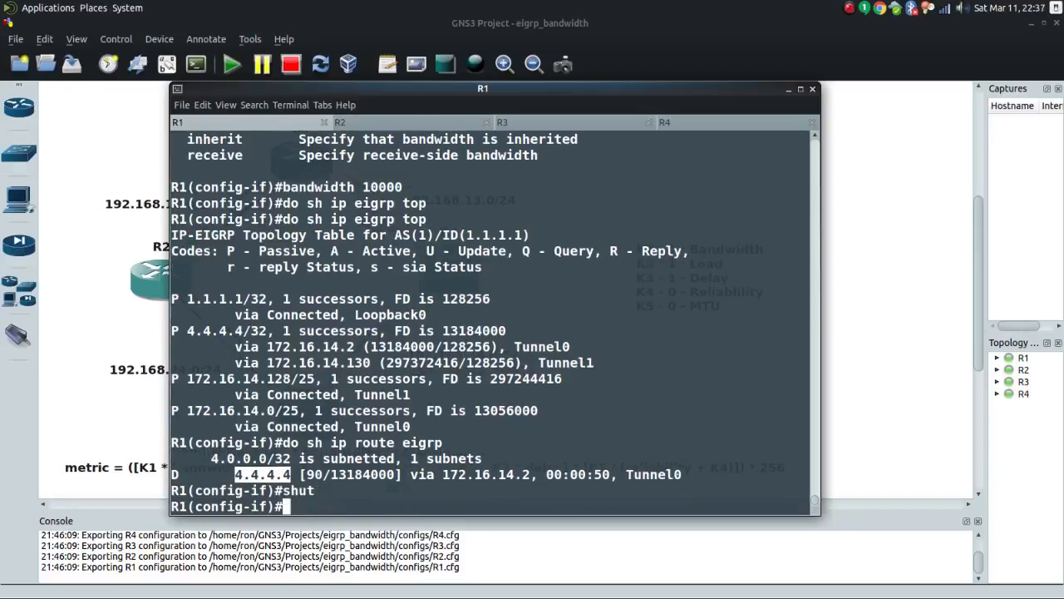
key("Return")
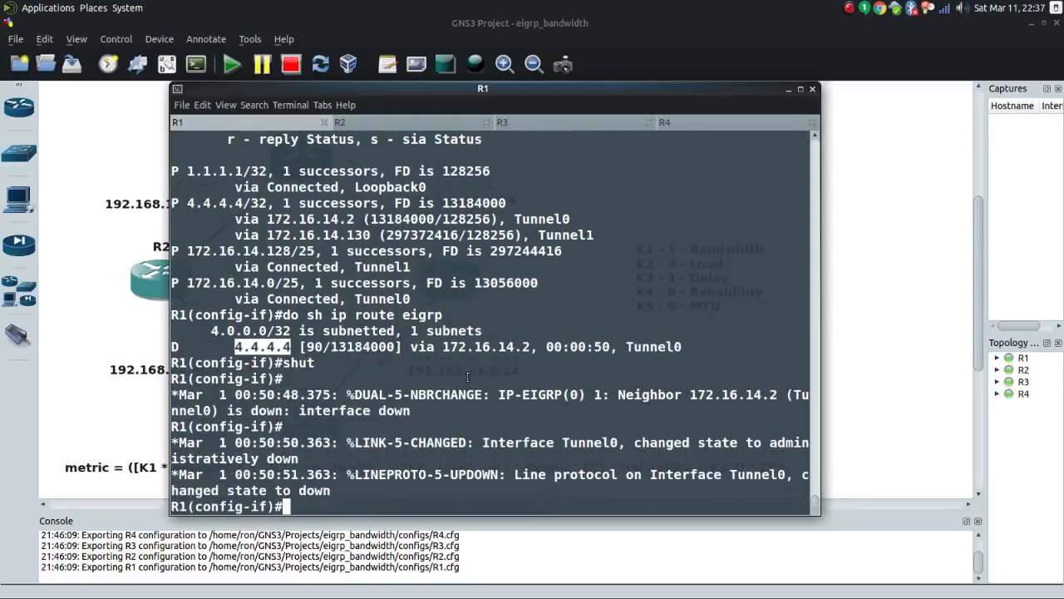
type("do sh ip route eigr")
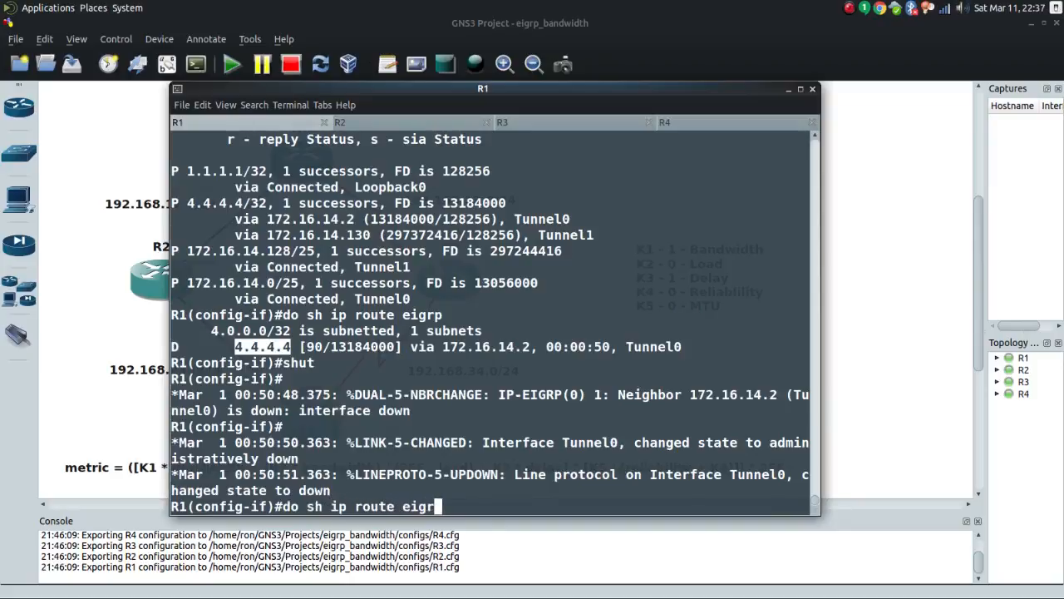
key("Return")
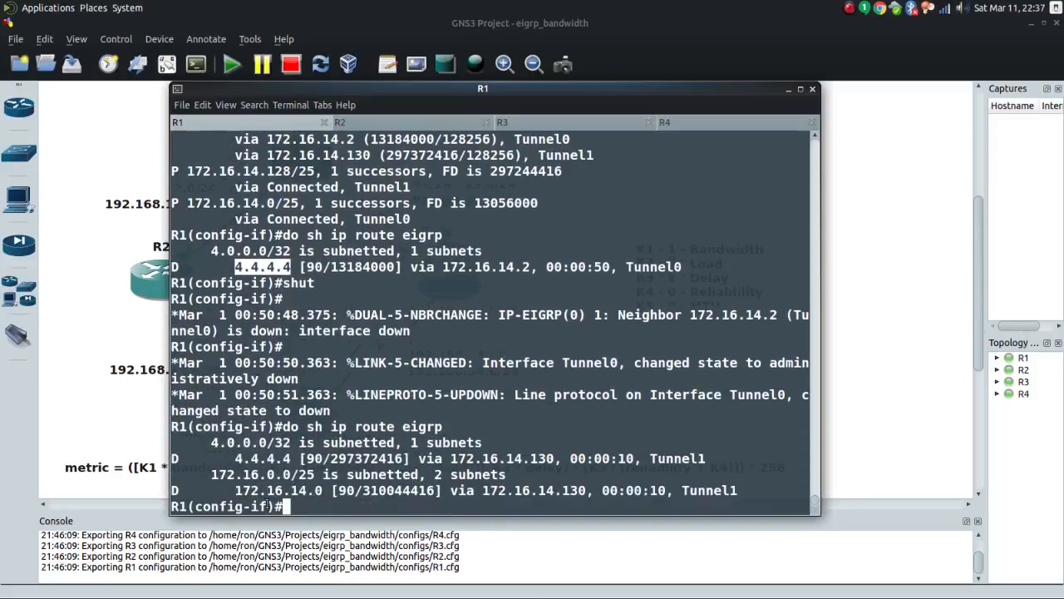
double_click(705, 490)
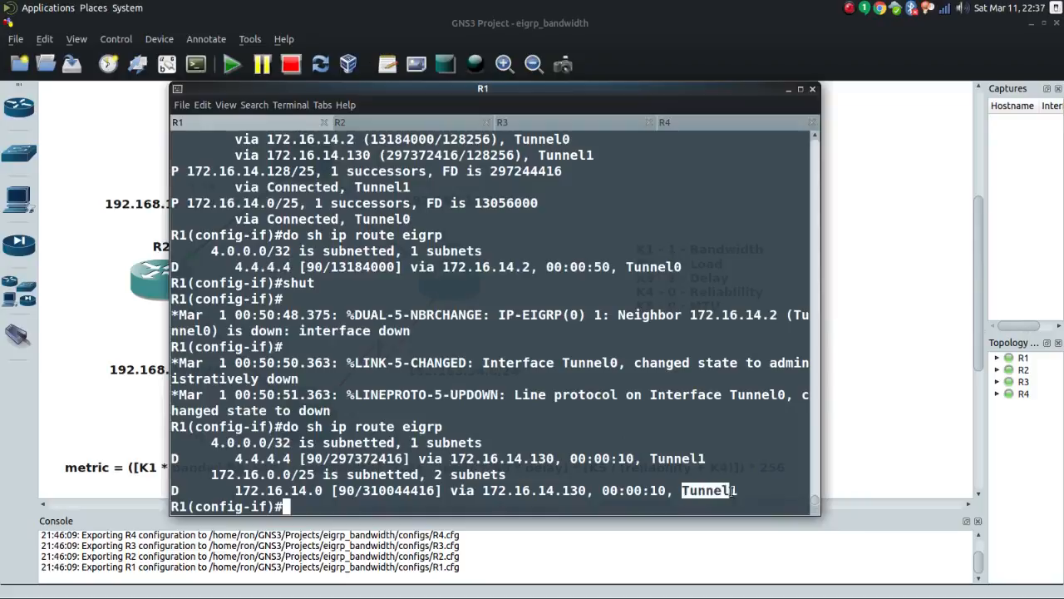
mouse_move(599, 440)
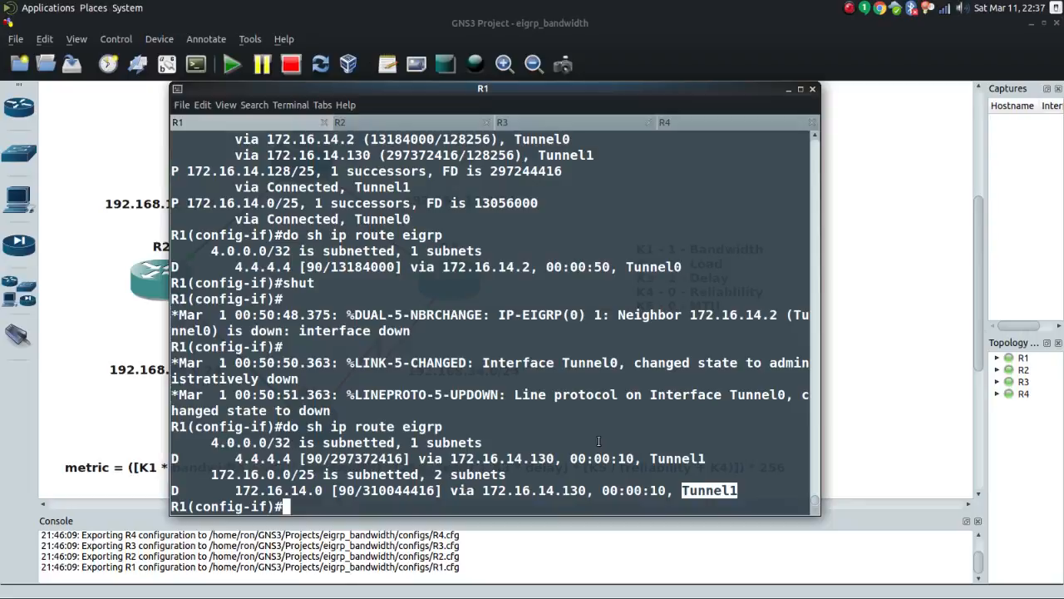
Step: Re-enable Tunnel0 with no shut and recheck the EIGRP routes
type("do sh ip route eigrp")
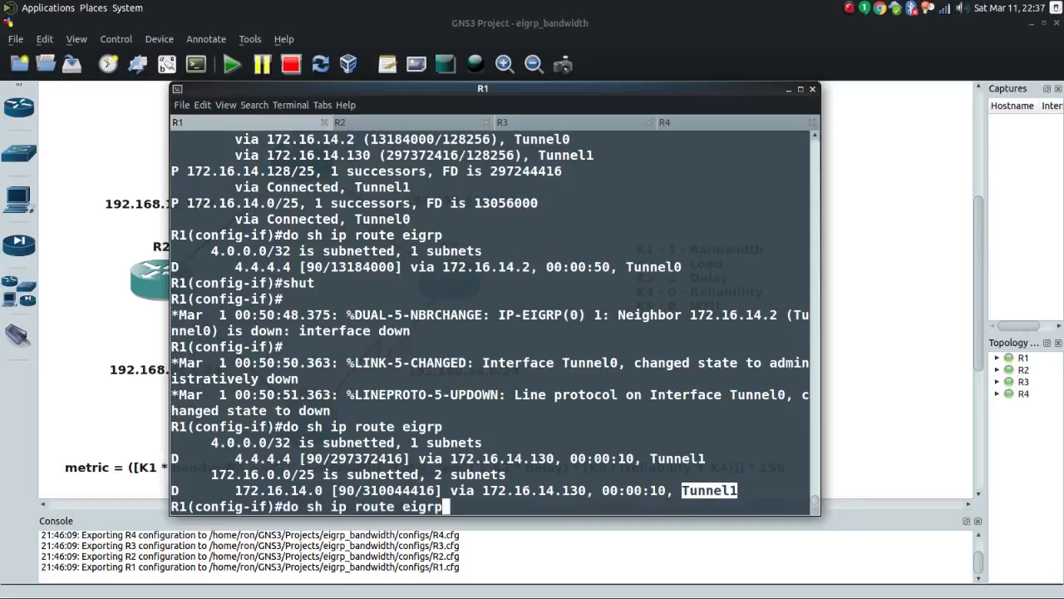
type("shut")
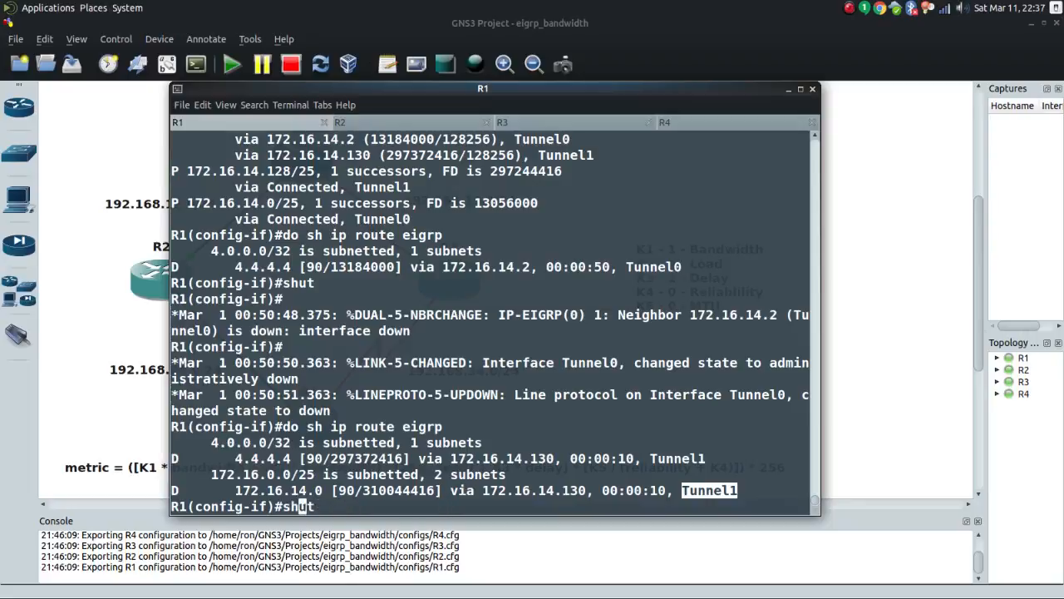
type("no shut")
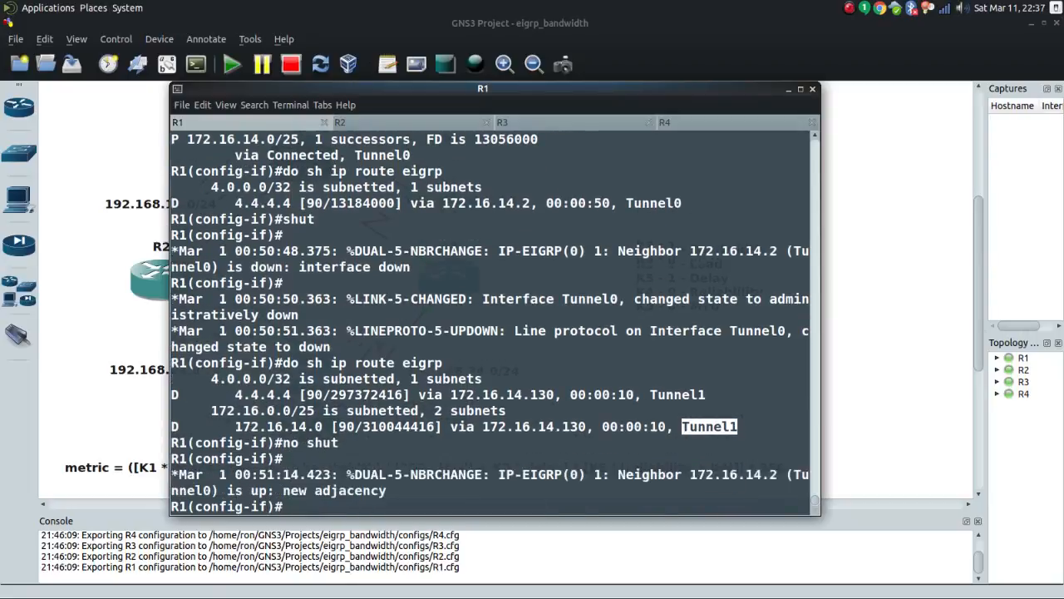
scroll("down", 3)
type("do sh i")
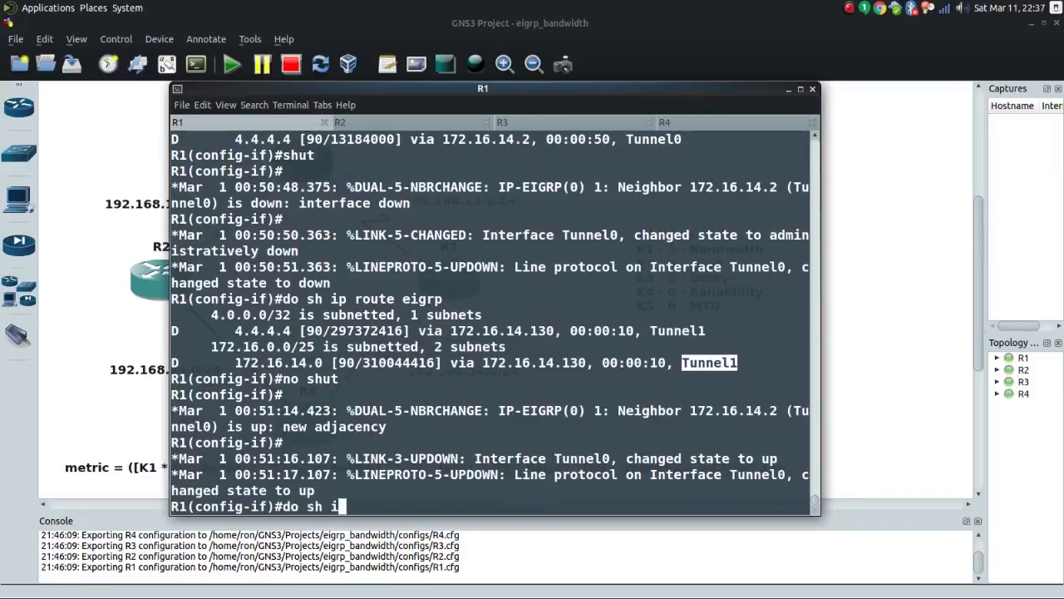
type("p route eigrp")
key("Return")
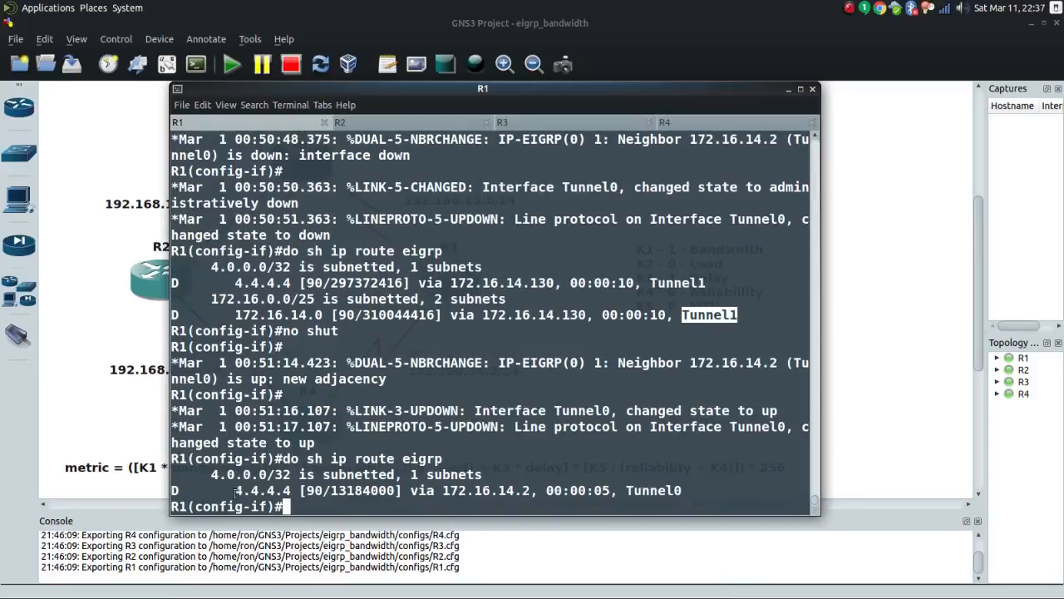
double_click(262, 490)
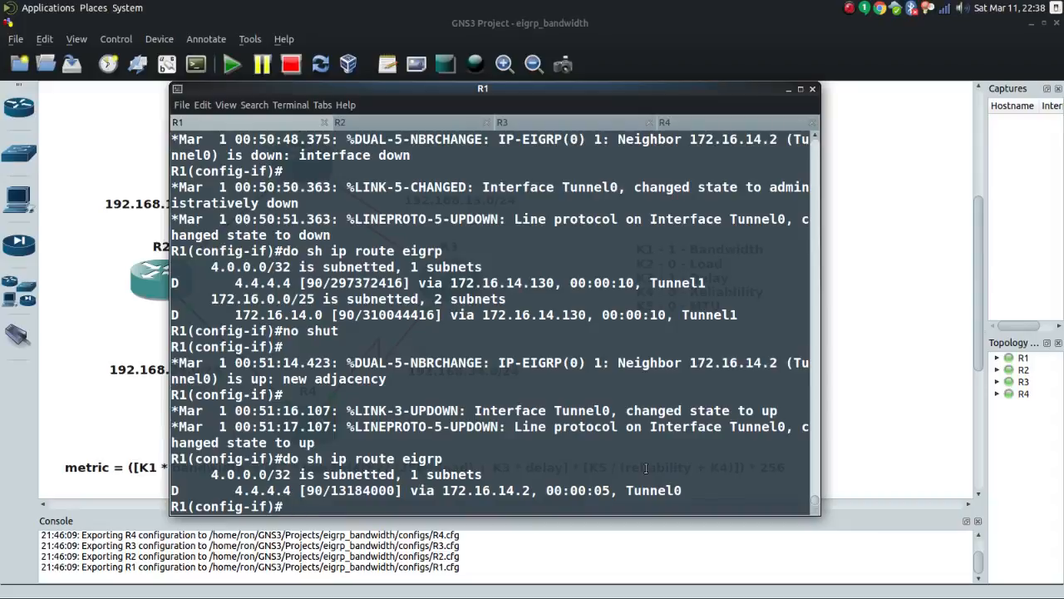
Step: Set delay 100000 on Tunnel0 and delay 200000 on Tunnel1
type("int t0")
type("delay")
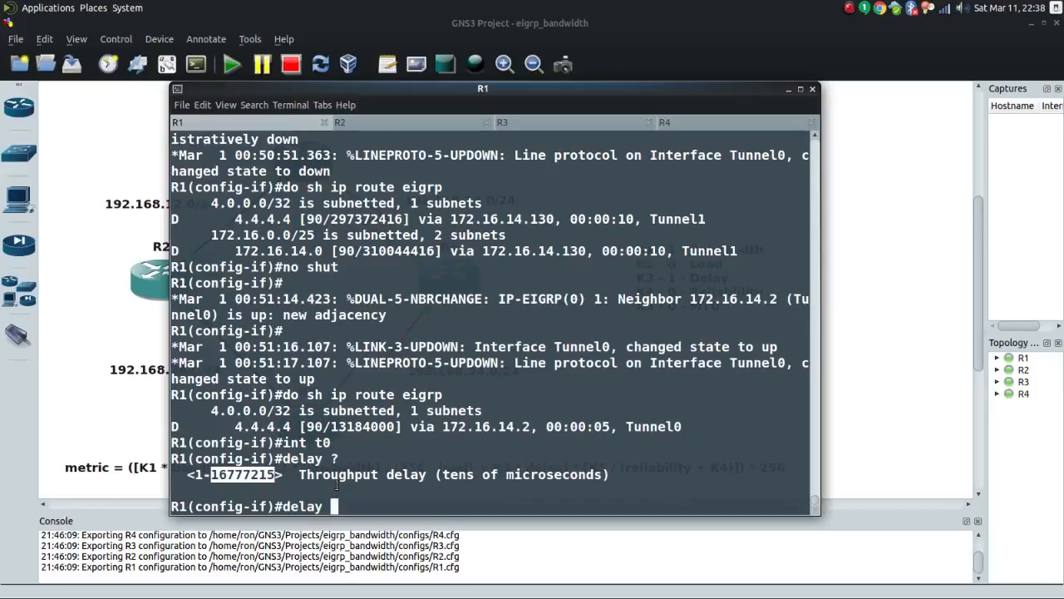
type("100")
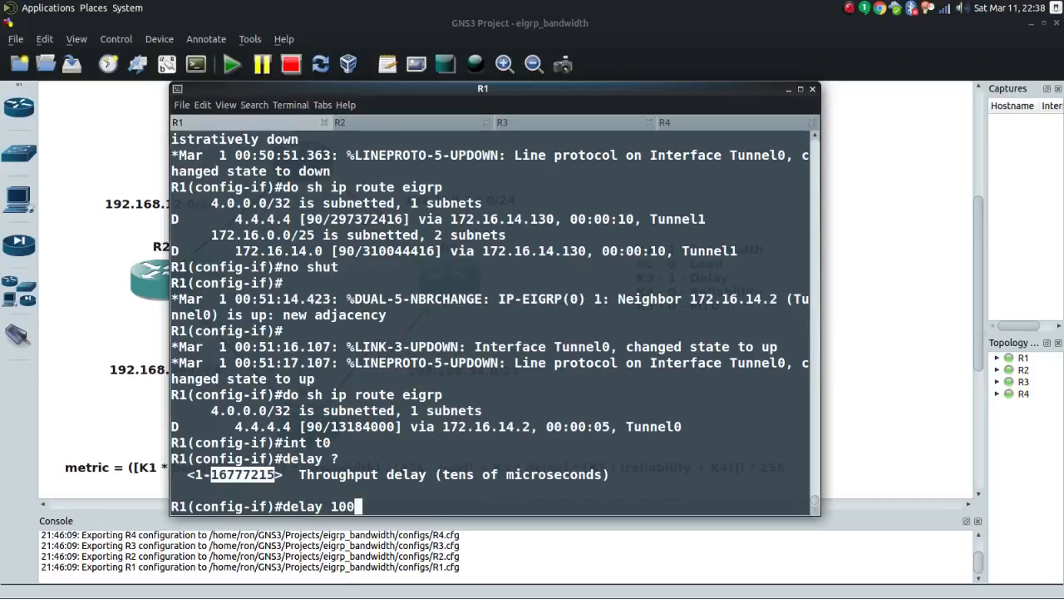
type("000")
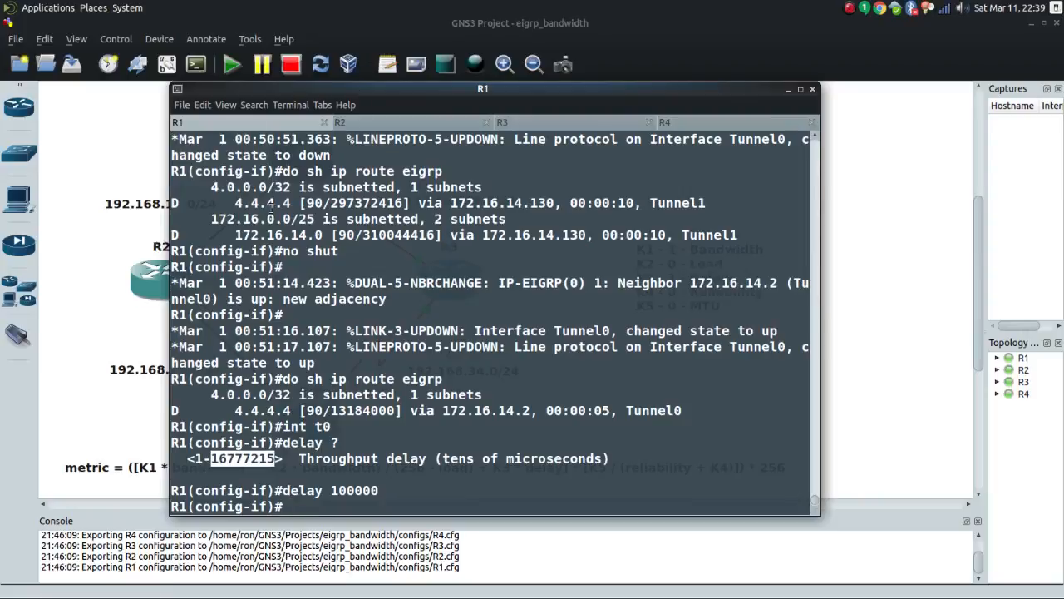
type("int t1")
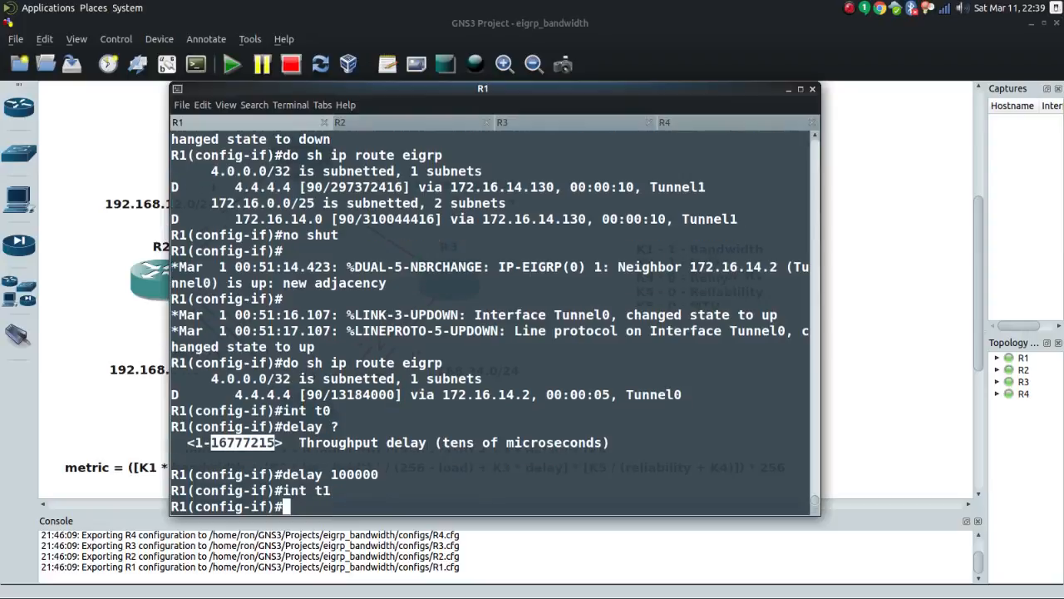
type("dela")
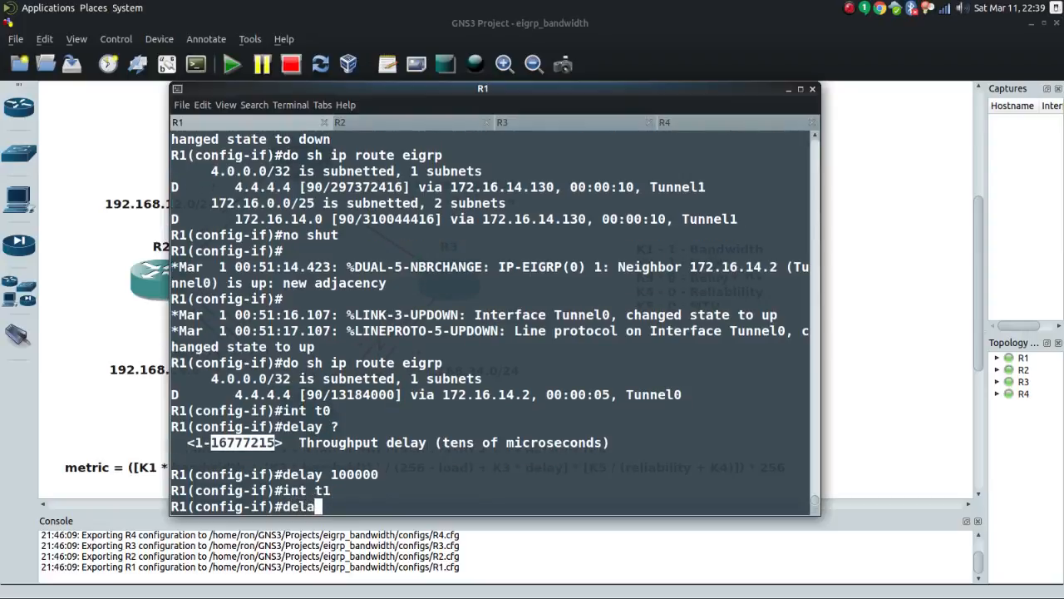
type("200000")
type("bandwidth")
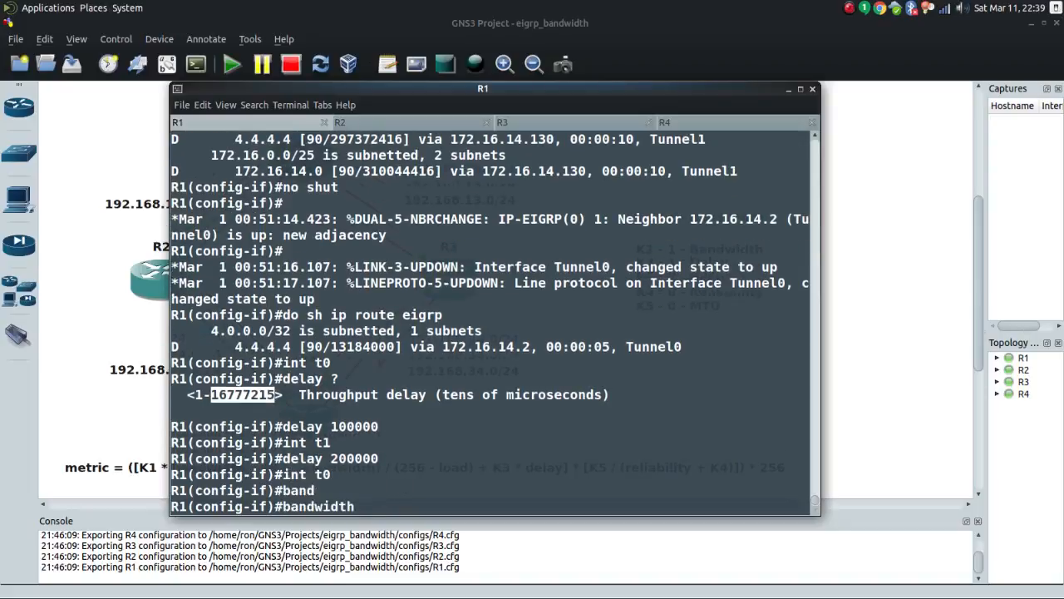
Step: Give both tunnels bandwidth 9 and begin a Tunnel1 interface check
type("9")
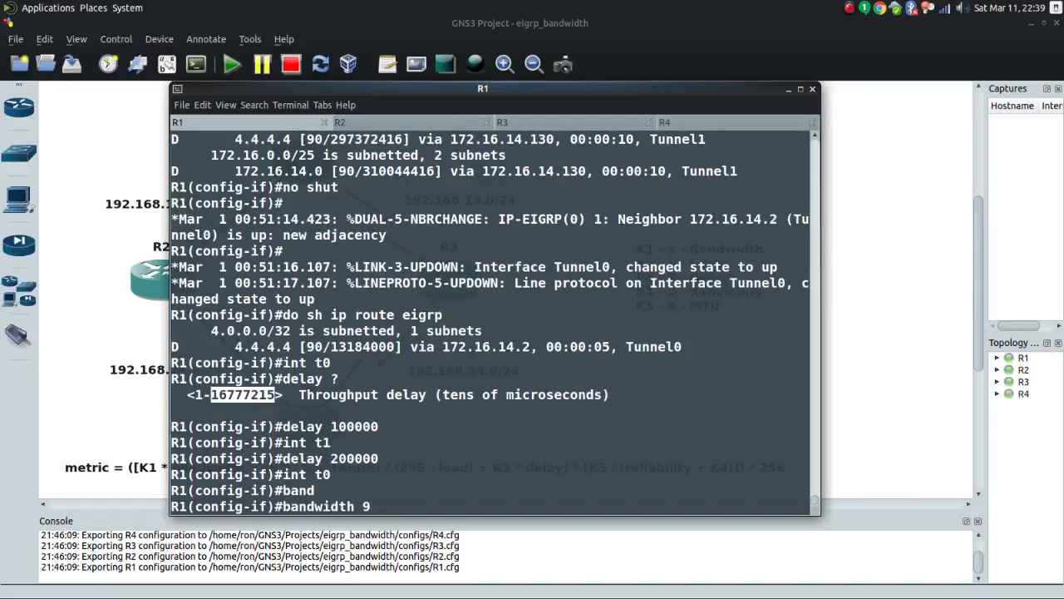
type("int")
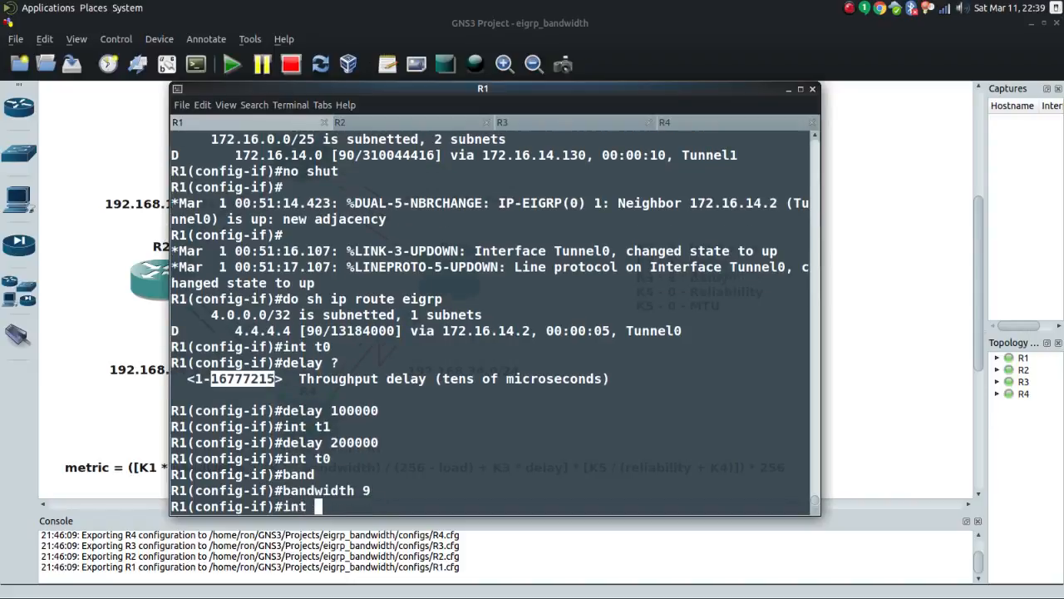
type("t1")
type("bandwidth 9")
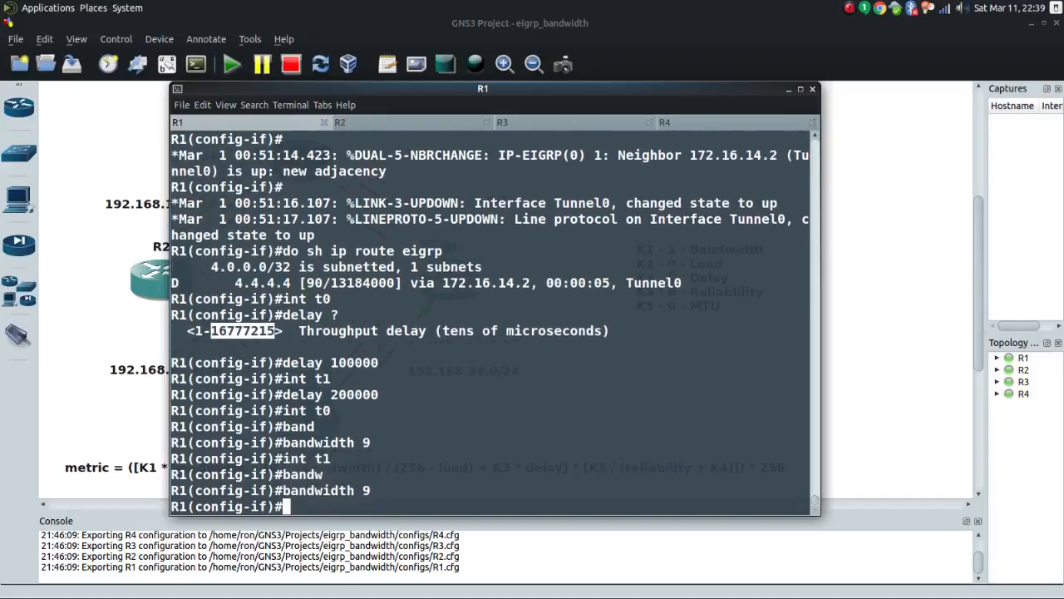
type("do sh")
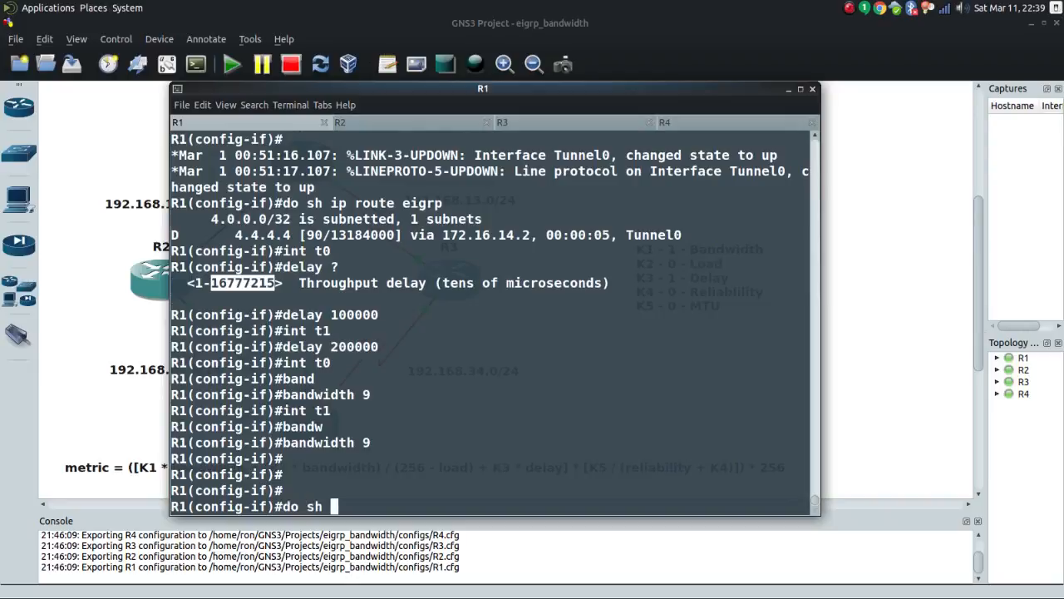
type("int t1")
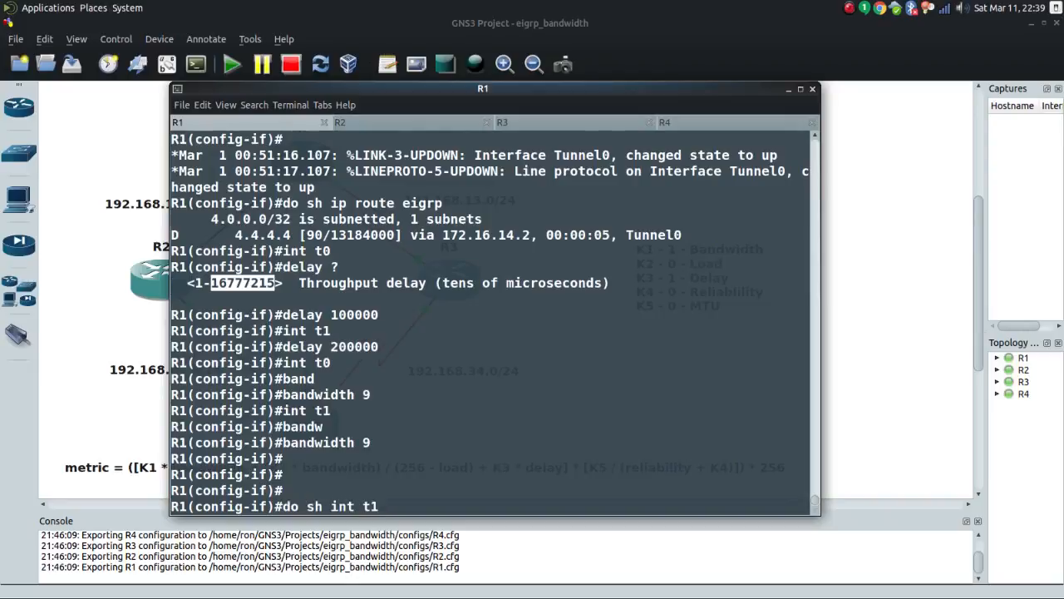
Step: Show Tunnel0 and Tunnel1 details, highlighting Tunnel1's bandwidth of 9
key("BackSpace")
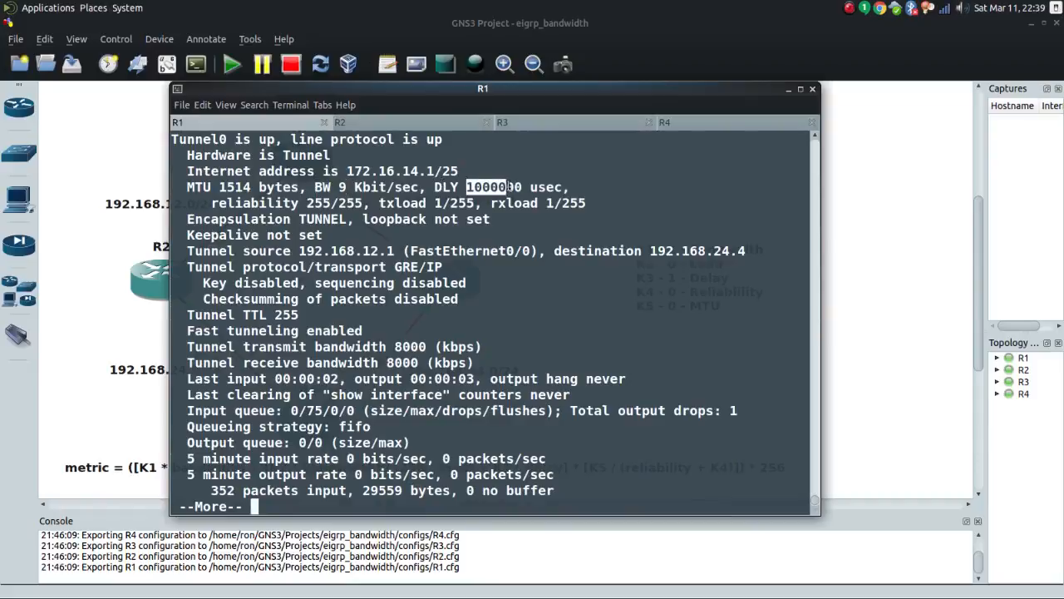
key("space")
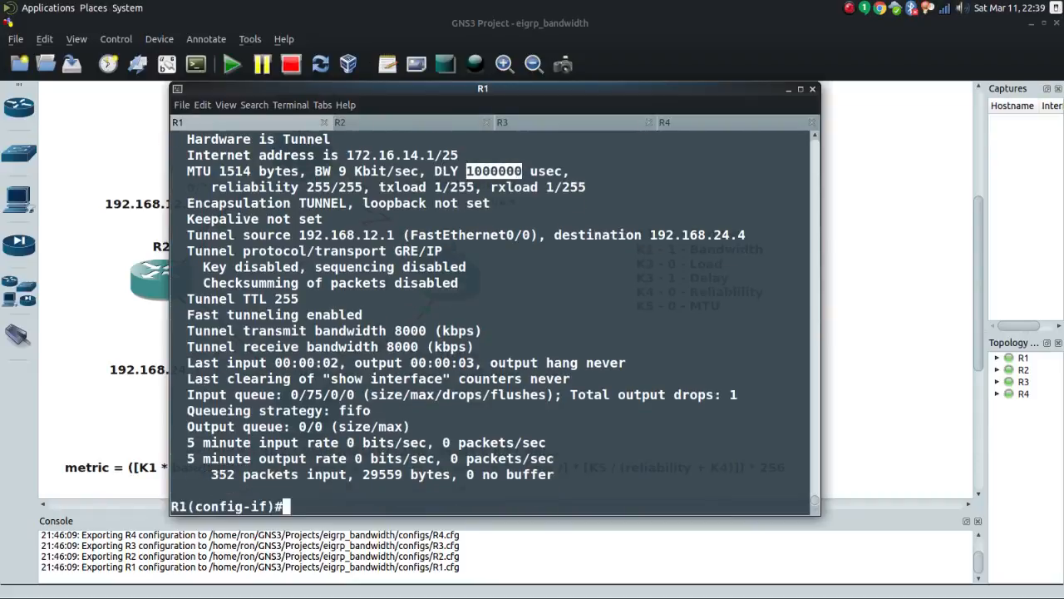
type("do sh int t1")
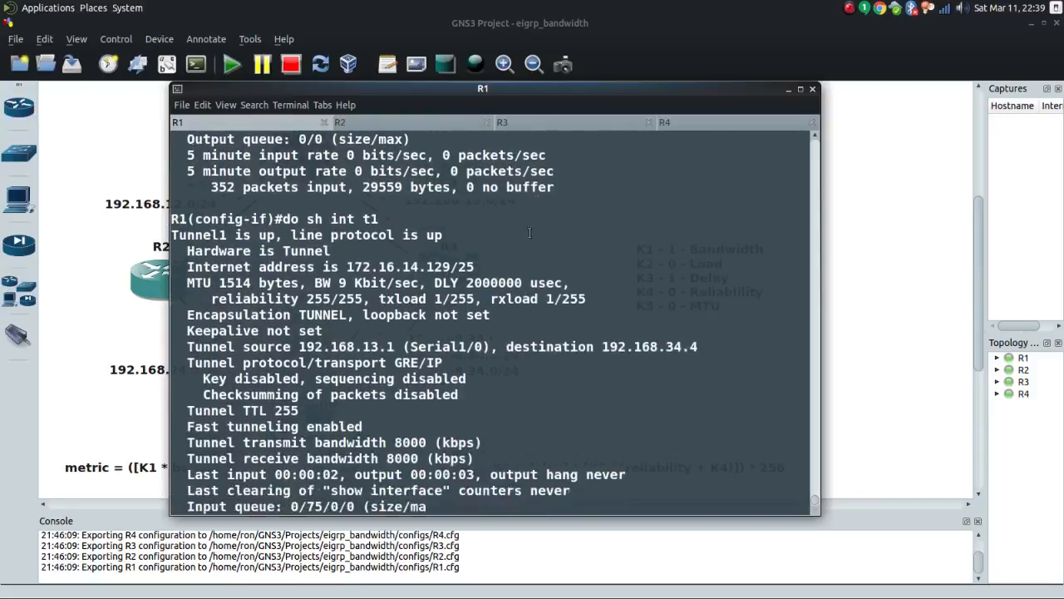
key("space")
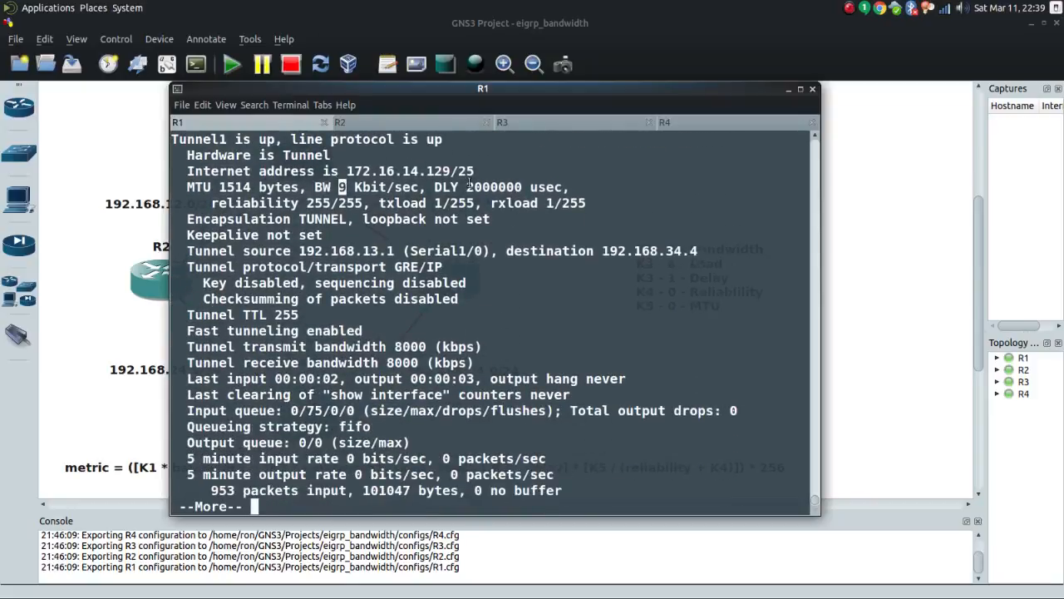
double_click(490, 187)
type("do")
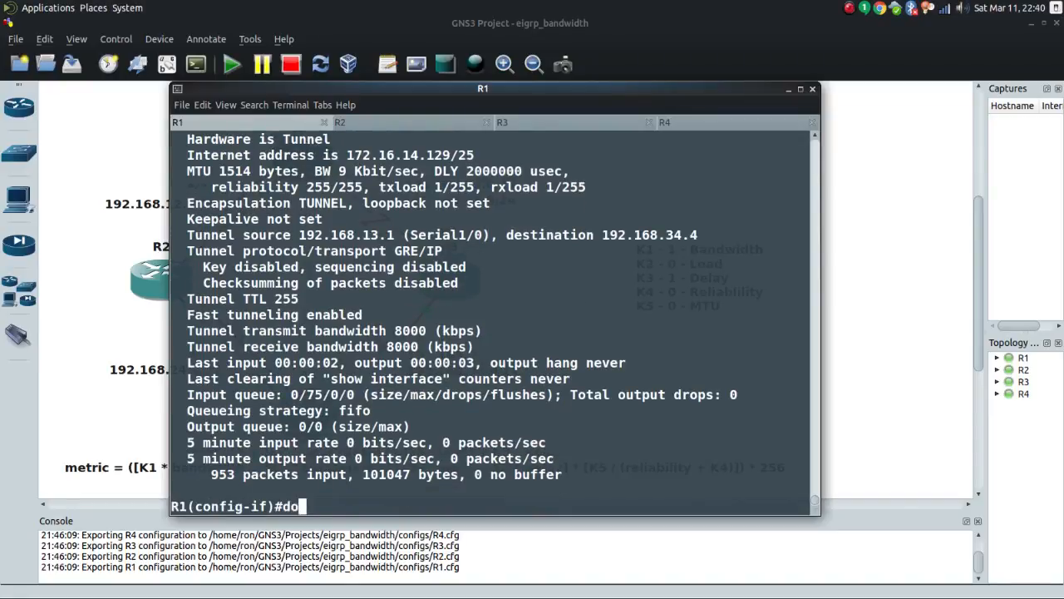
Step: Display R1's EIGRP topology table and highlight Tunnel1's 335772416 metric to 4.4.4.4
type("sh ip eigr")
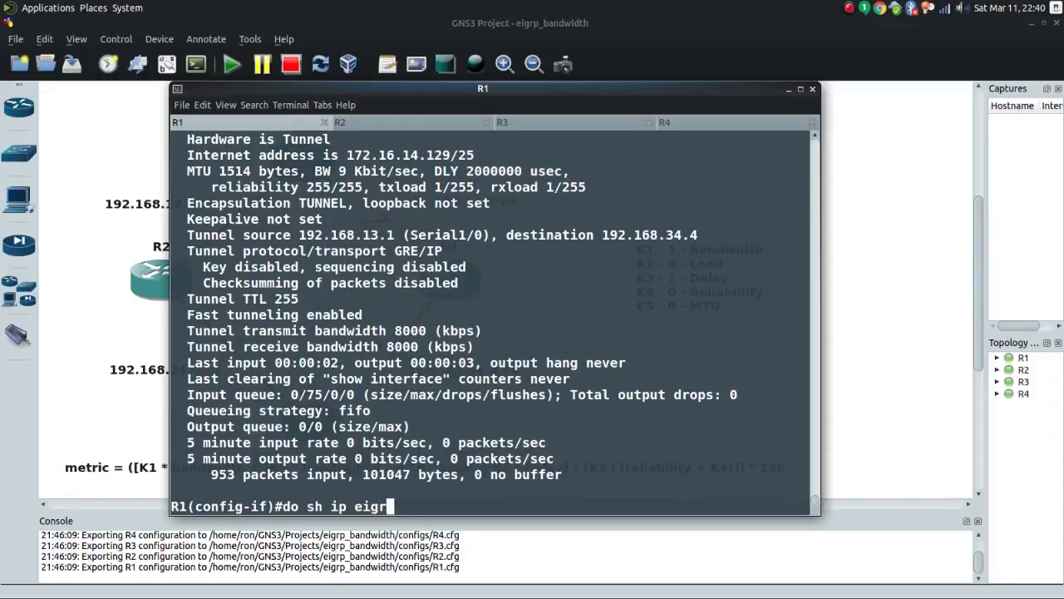
key("Return")
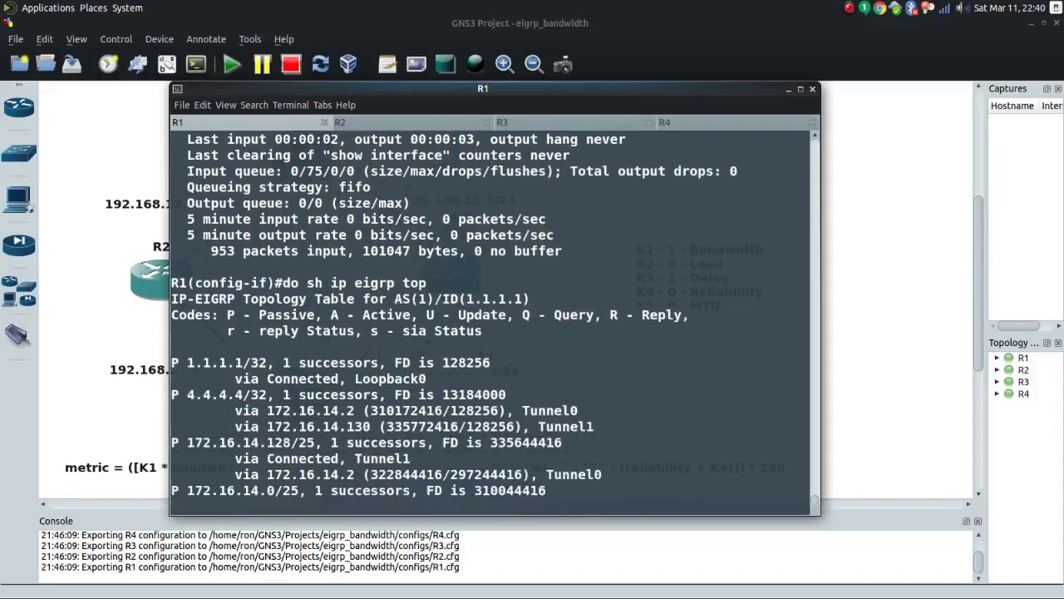
key("Return")
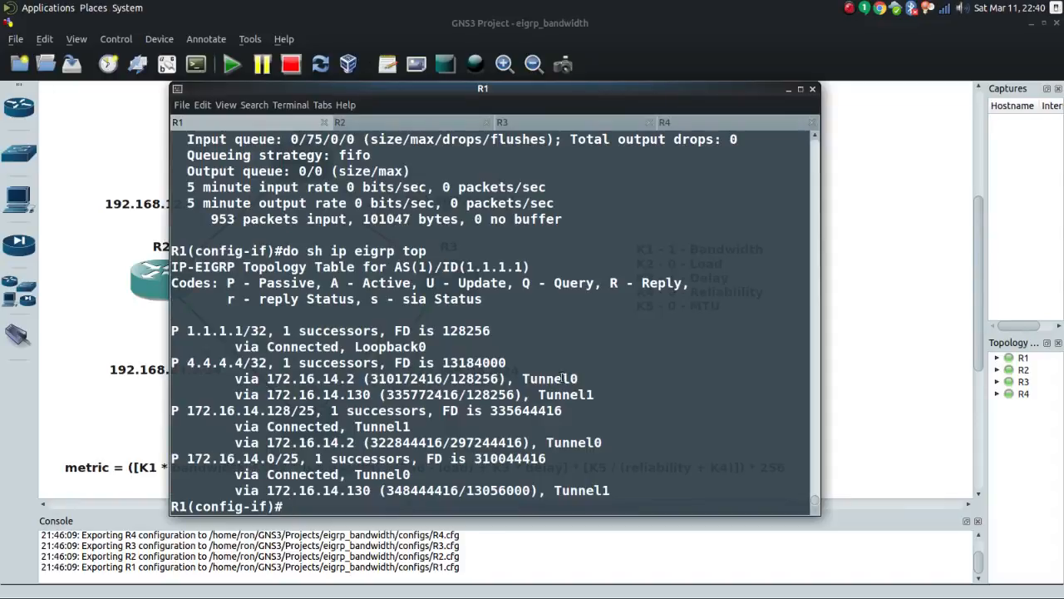
double_click(548, 378)
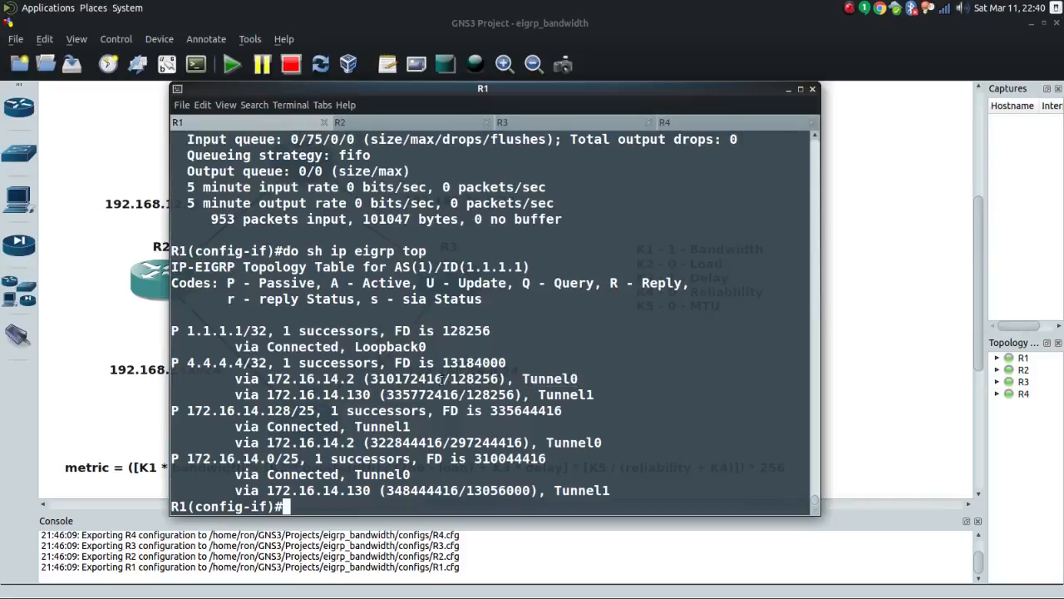
double_click(403, 379)
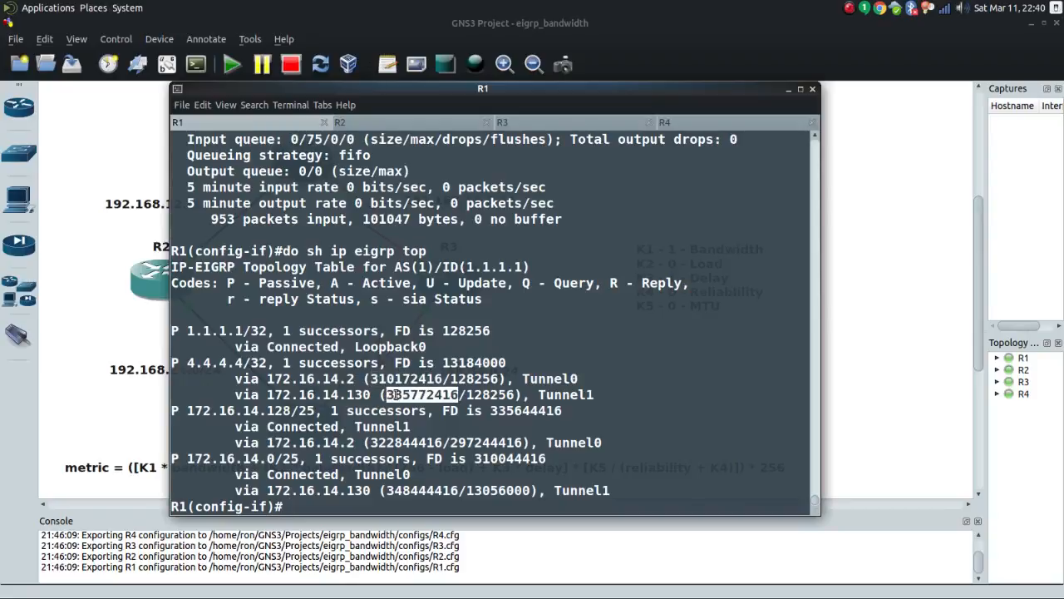
mouse_move(557, 373)
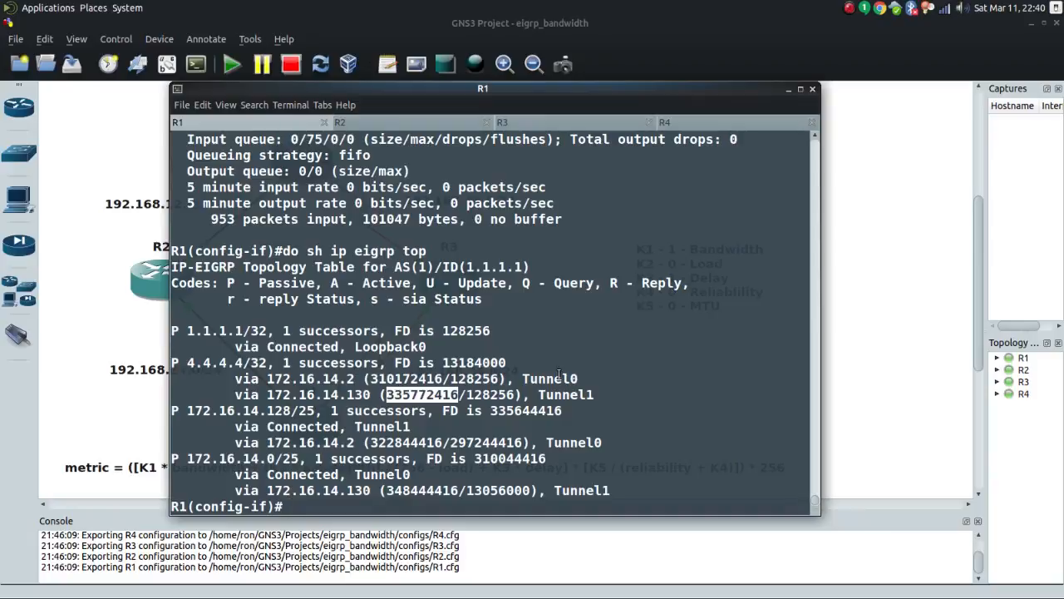